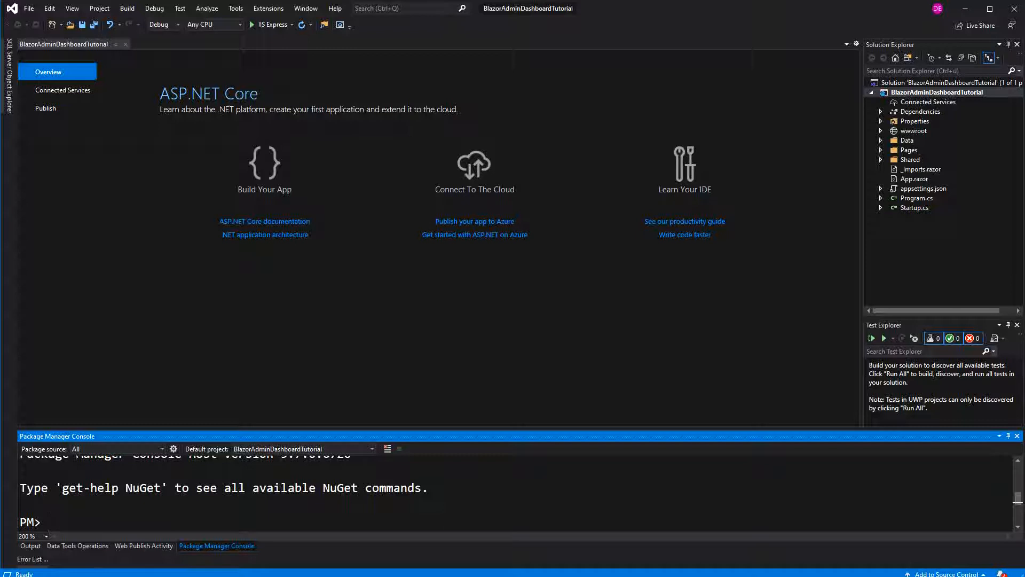
Step: Open Startup.cs and add services.AddAuthentication("Cookies").AddCookie() to ConfigureServices
{"action": "left_click", "coordinate": [49, 522]}
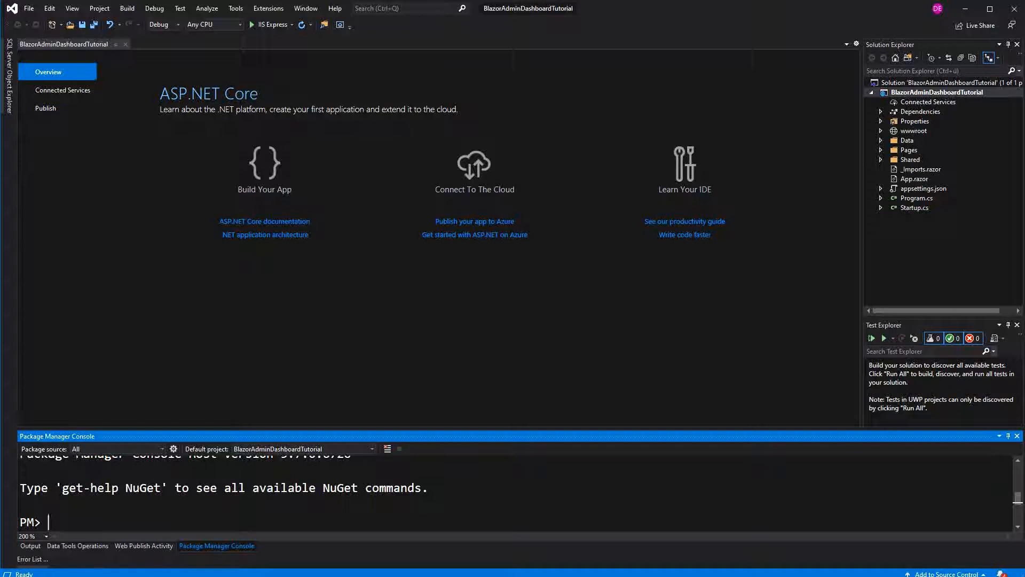
{"action": "mouse_move", "coordinate": [551, 327]}
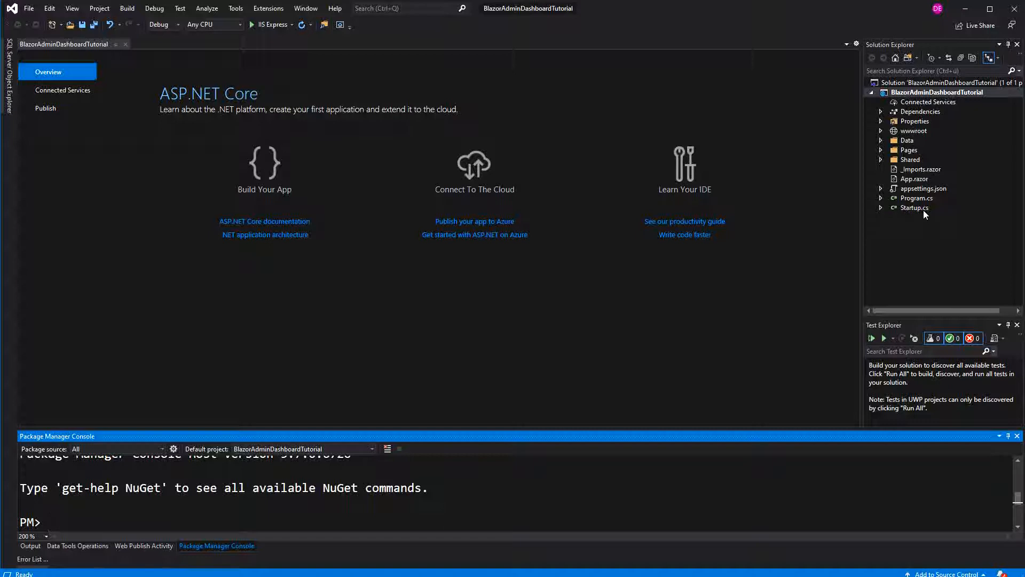
{"action": "double_click", "coordinate": [915, 207]}
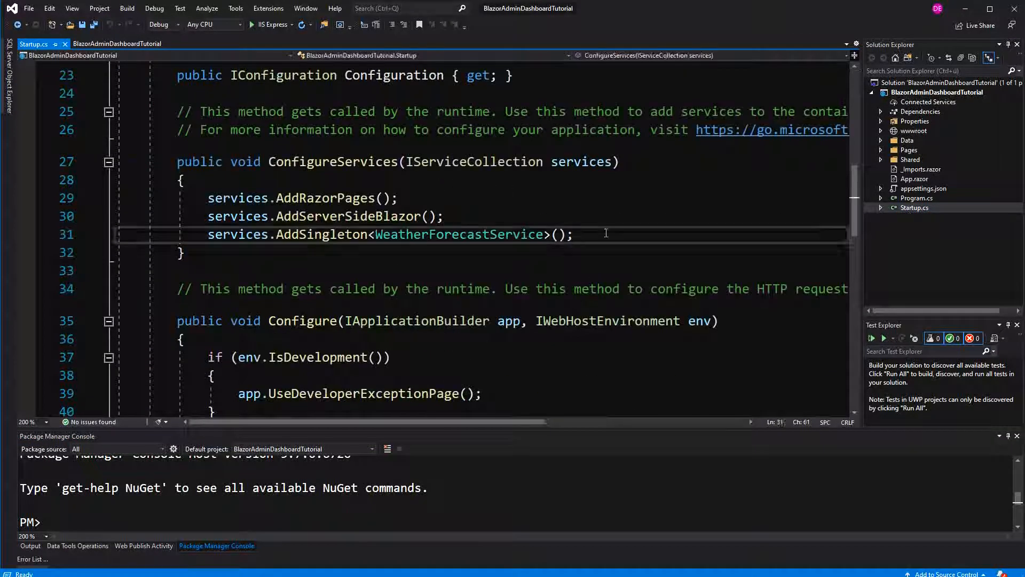
{"action": "type", "text": "services.AddAuthentication(\""}
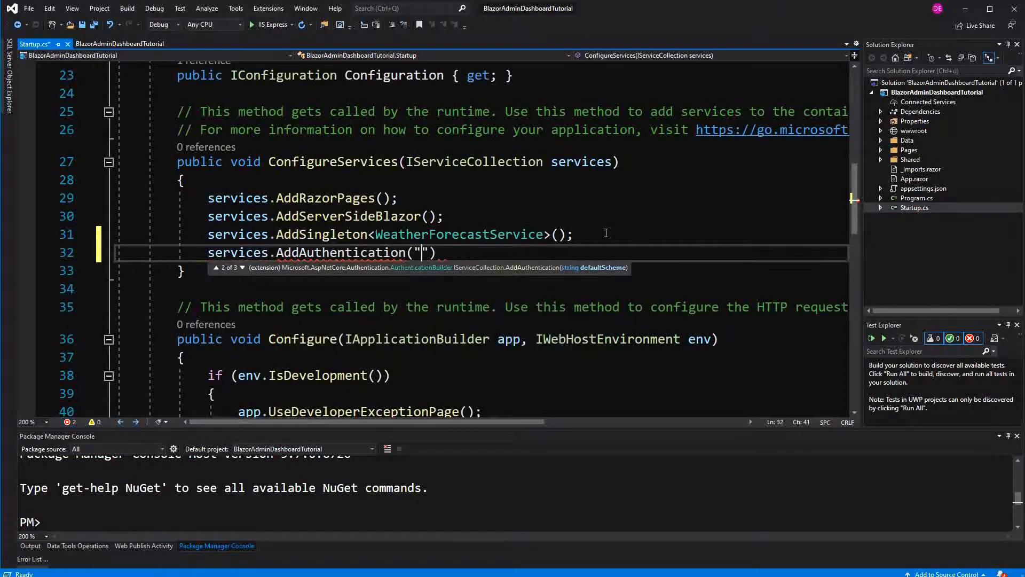
{"action": "type", "text": "Cookies"}
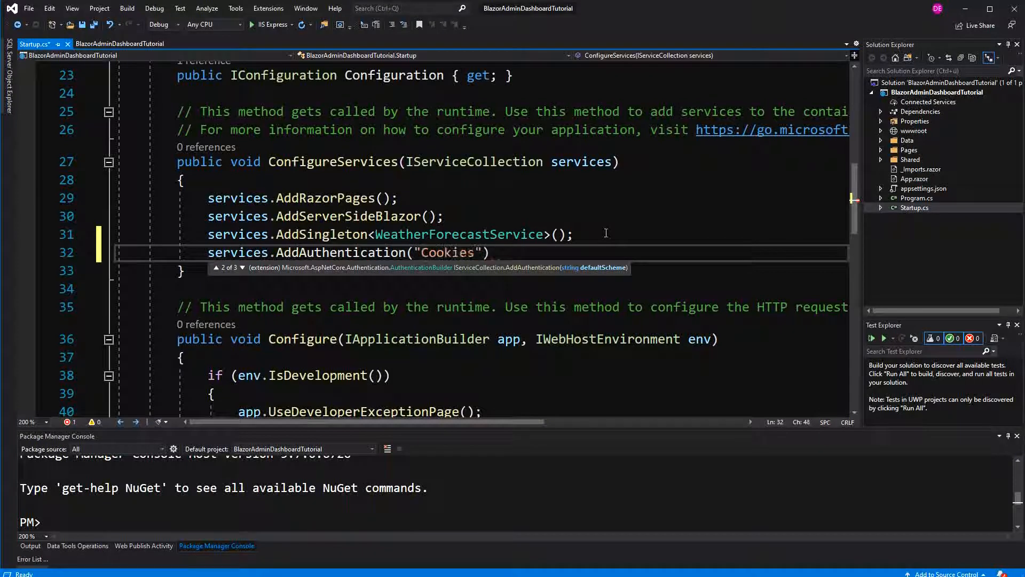
{"action": "type", "text": "."}
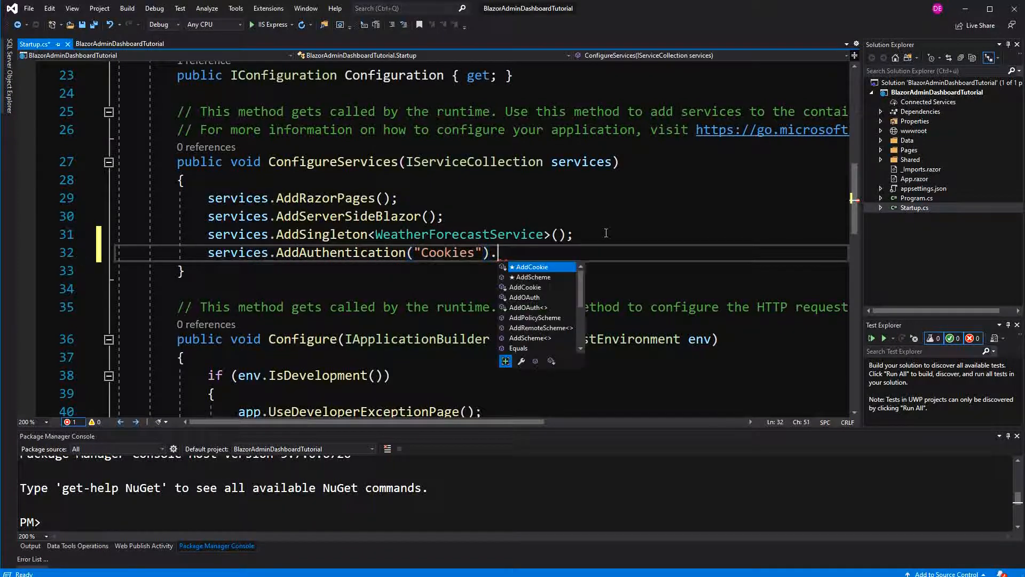
{"action": "type", "text": "AddCookie()"}
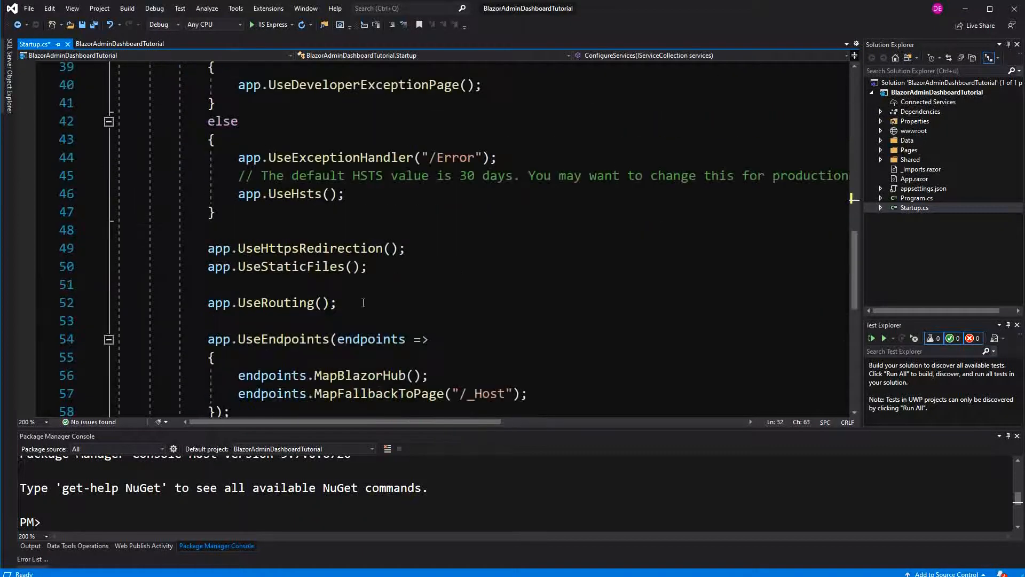
Step: Insert app.UseAuthentication() and app.UseAuthorization() right below app.UseRouting() in Configure
{"action": "type", "text": "ap"}
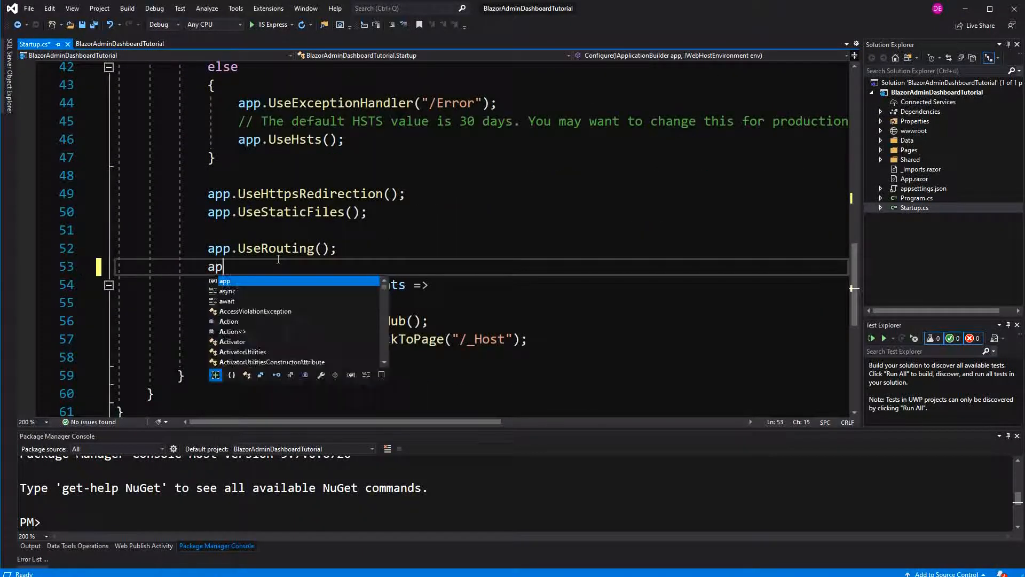
{"action": "type", "text": ".UseAuh"}
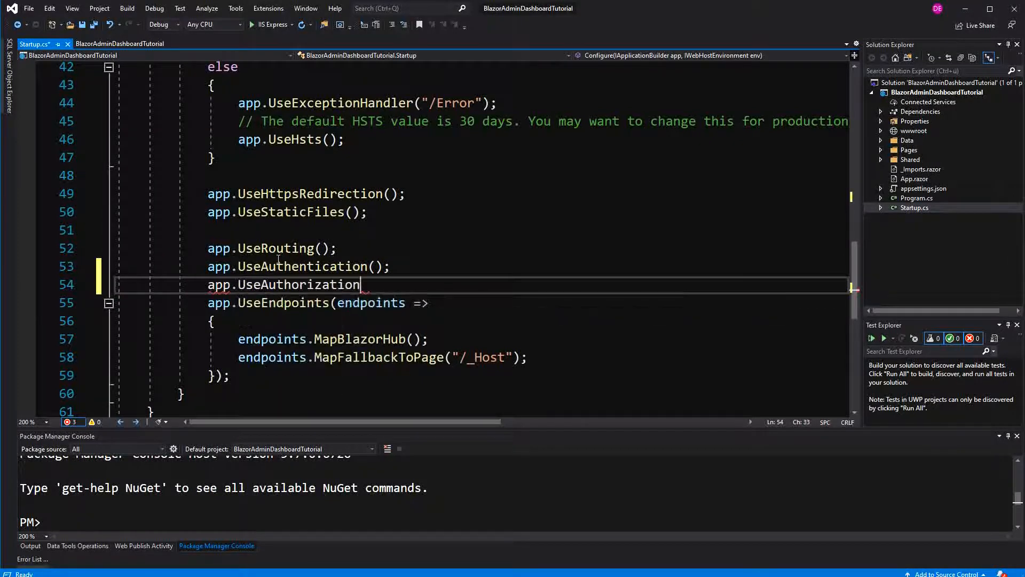
{"action": "type", "text": "();"}
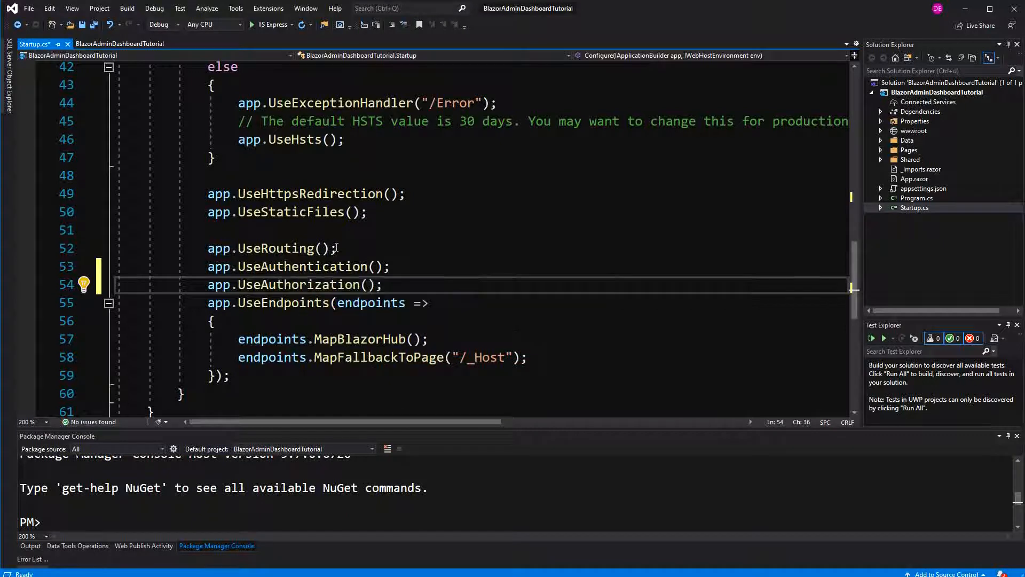
{"action": "scroll", "scroll_direction": "down", "scroll_amount": 3}
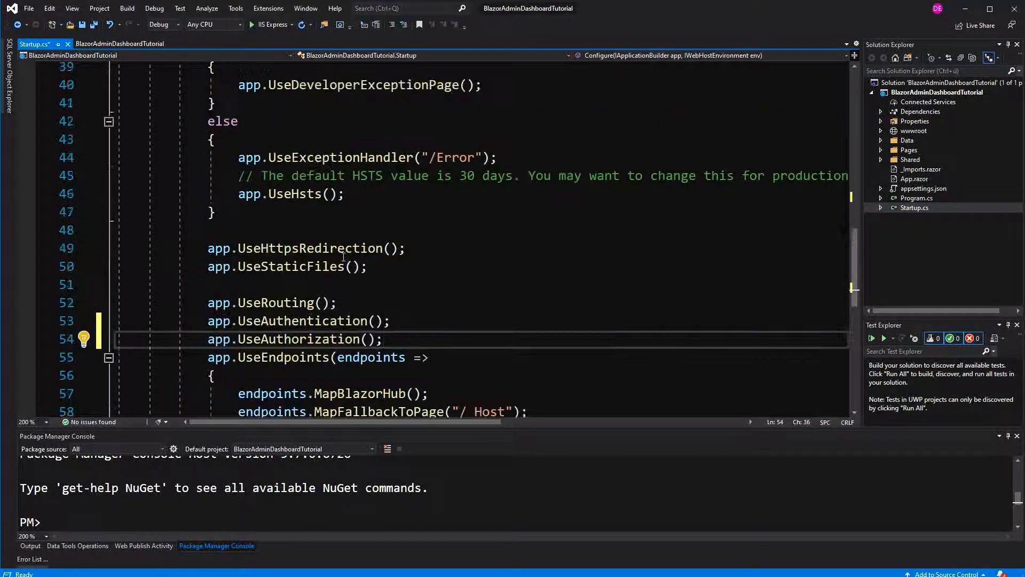
{"action": "scroll", "scroll_direction": "up", "scroll_amount": 3}
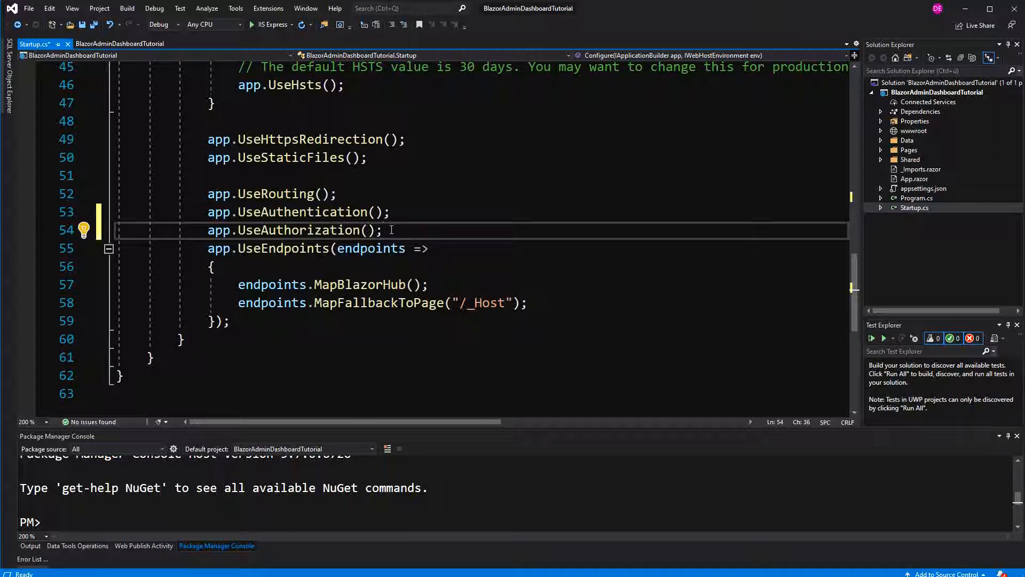
{"action": "mouse_move", "coordinate": [311, 229]}
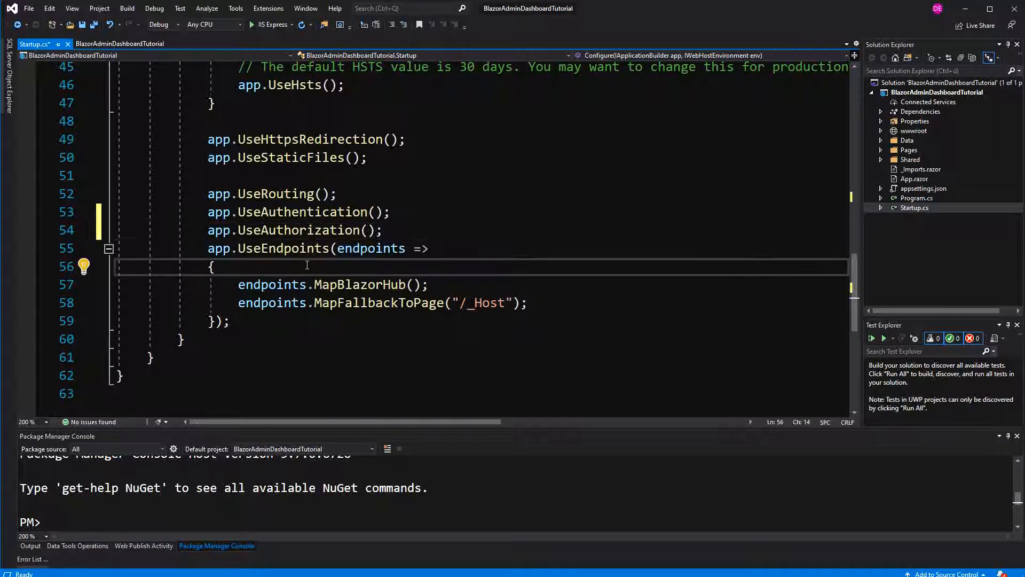
Step: Add endpoints.MapControllers() as the first line of the UseEndpoints block
{"action": "key", "text": "enter"}
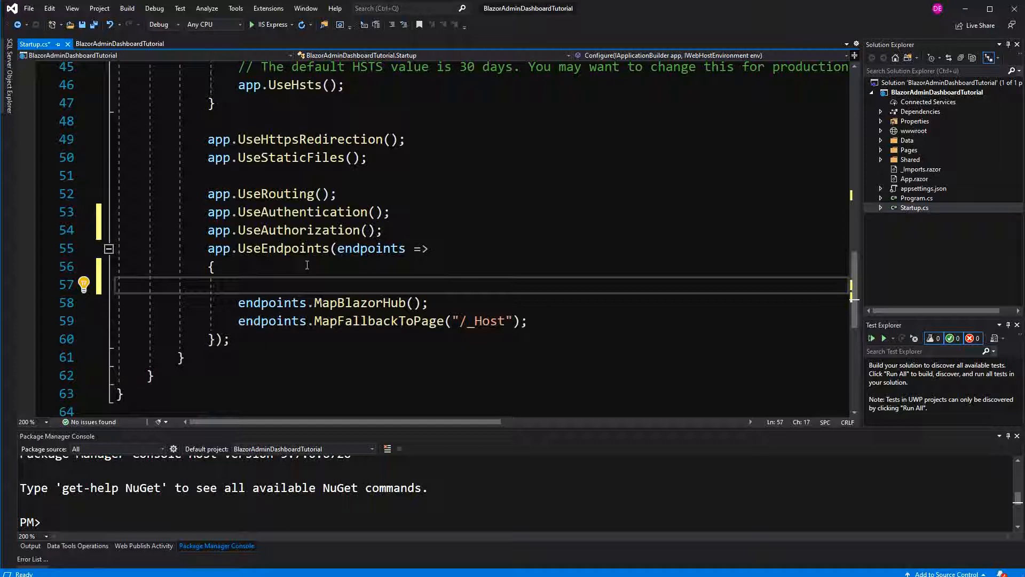
{"action": "type", "text": "endpoints."}
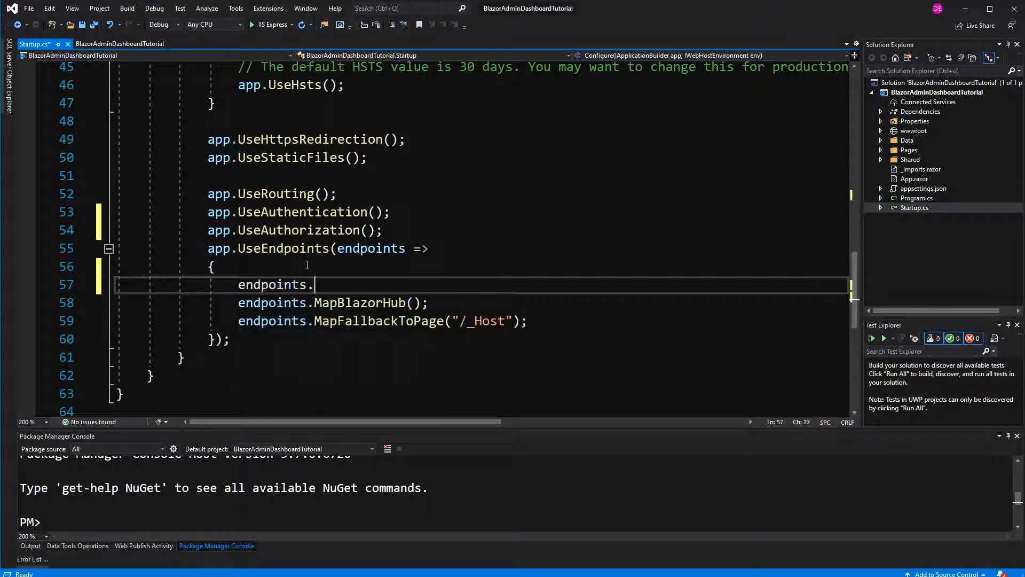
{"action": "type", "text": "MapControllers();"}
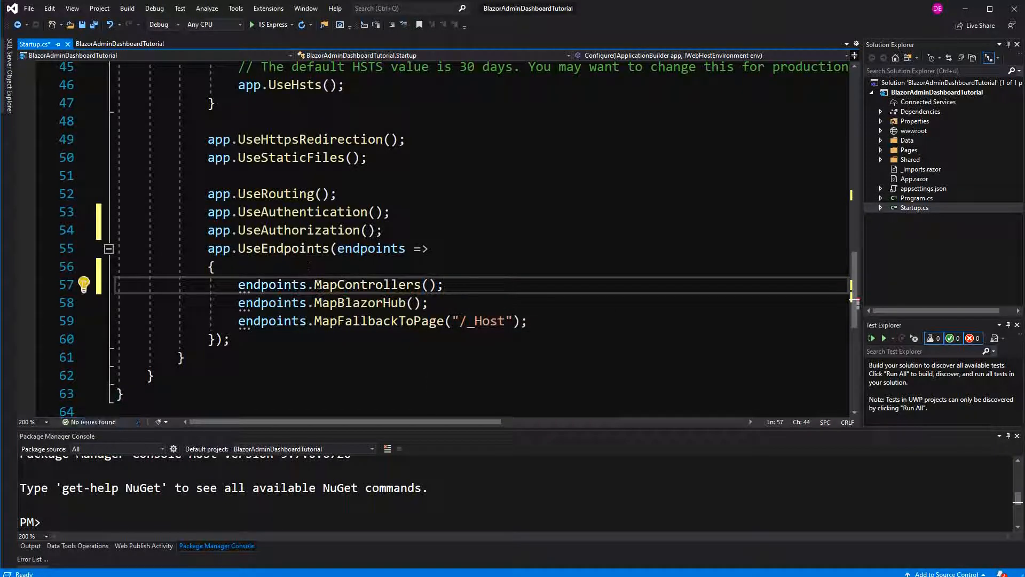
{"action": "left_click", "coordinate": [936, 92]}
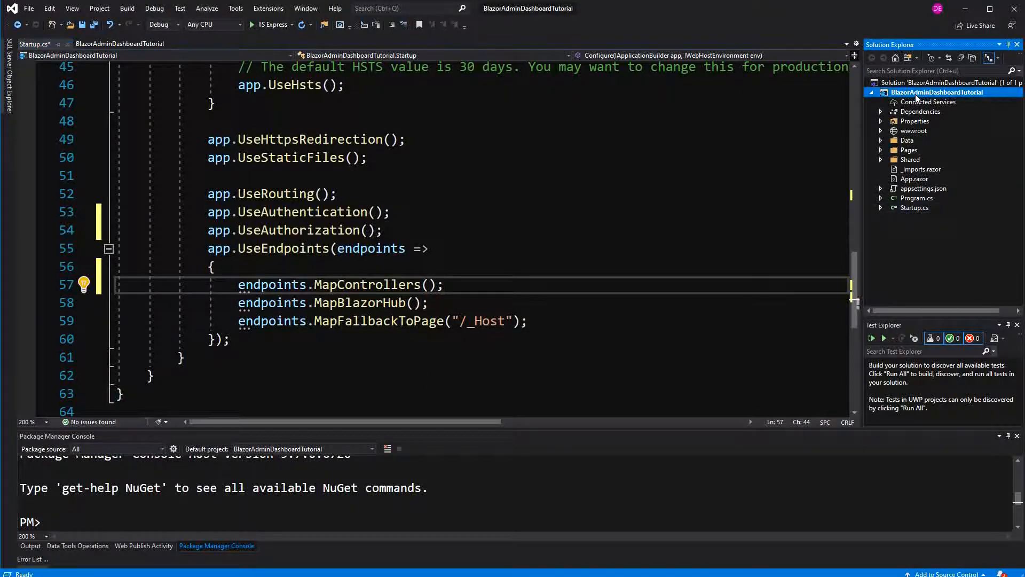
Step: Add an empty API controller class named AdminController to the project
{"action": "right_click", "coordinate": [937, 92]}
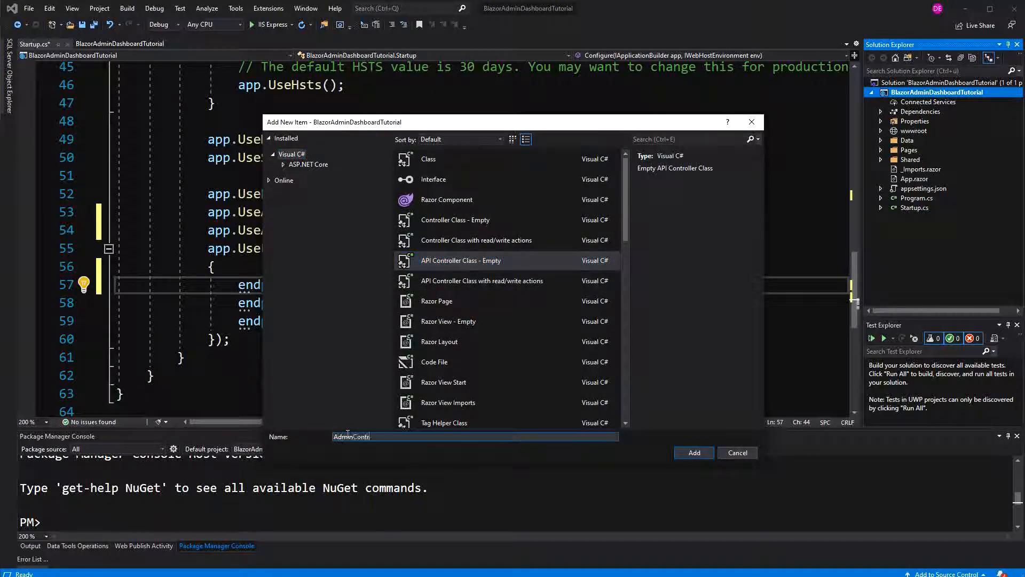
{"action": "left_click", "coordinate": [693, 452]}
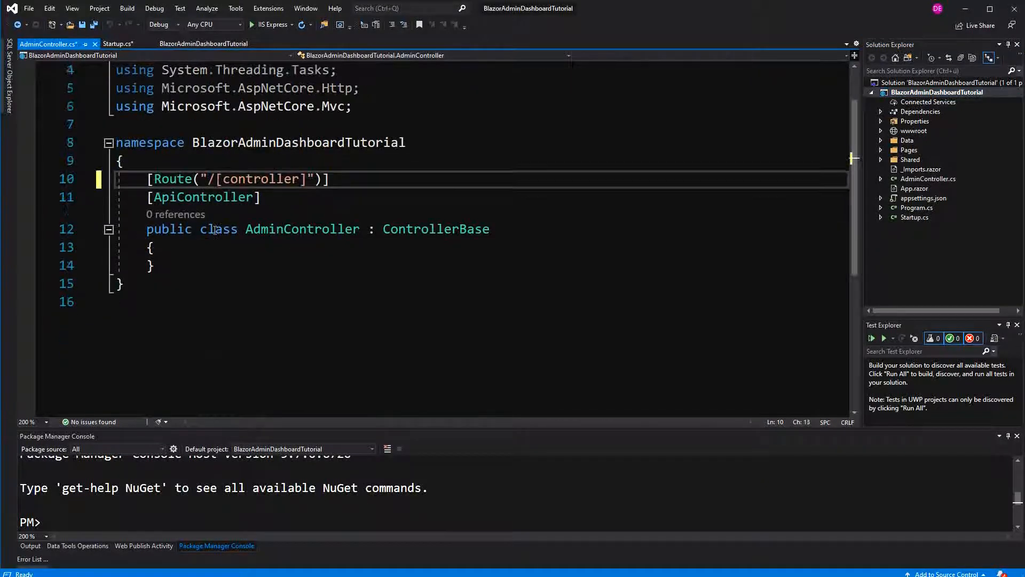
Step: Write async Task<ActionResult> Login([FromForm] string password) with an if check and Redirect("/")
{"action": "type", "text": "public async Tas"}
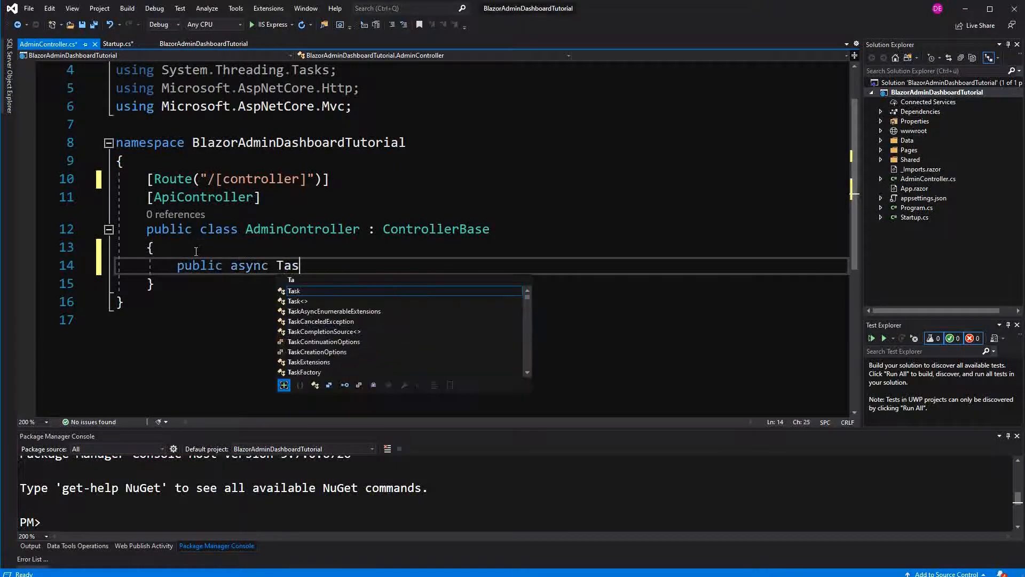
{"action": "type", "text": "k<ActionResult>"}
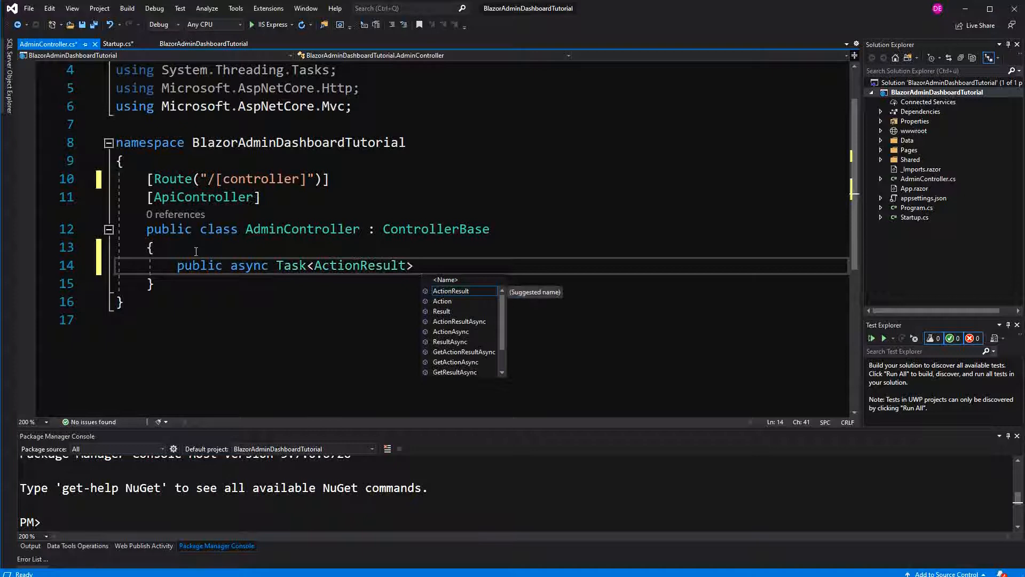
{"action": "type", "text": "Login()"}
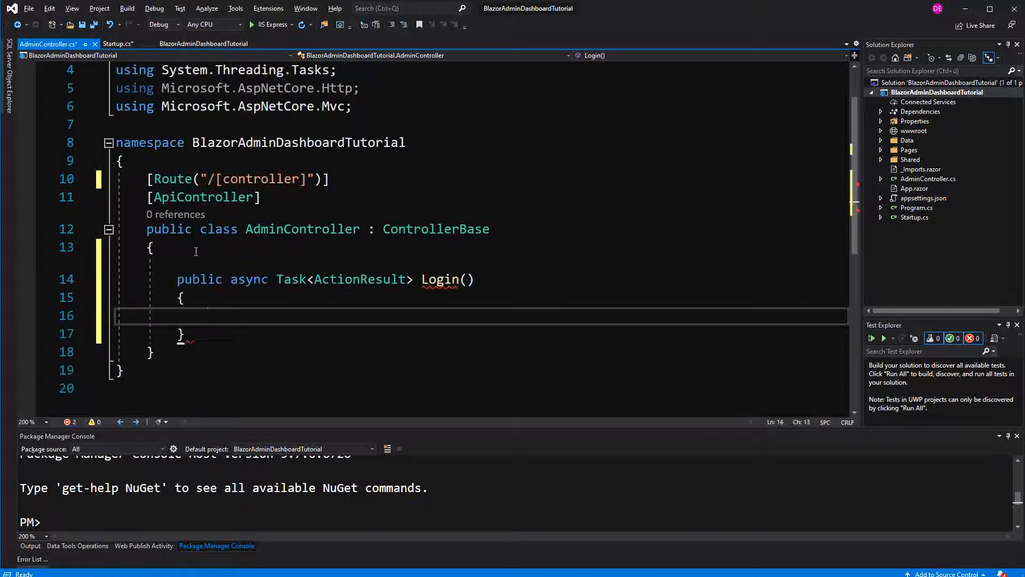
{"action": "type", "text": "return Redi"}
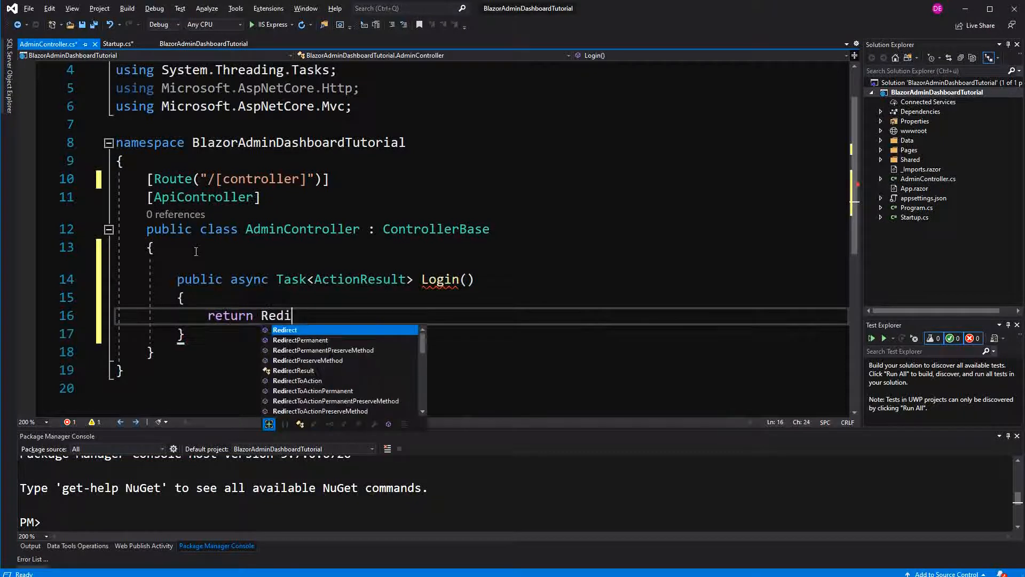
{"action": "type", "text": "rect(\"/\");"}
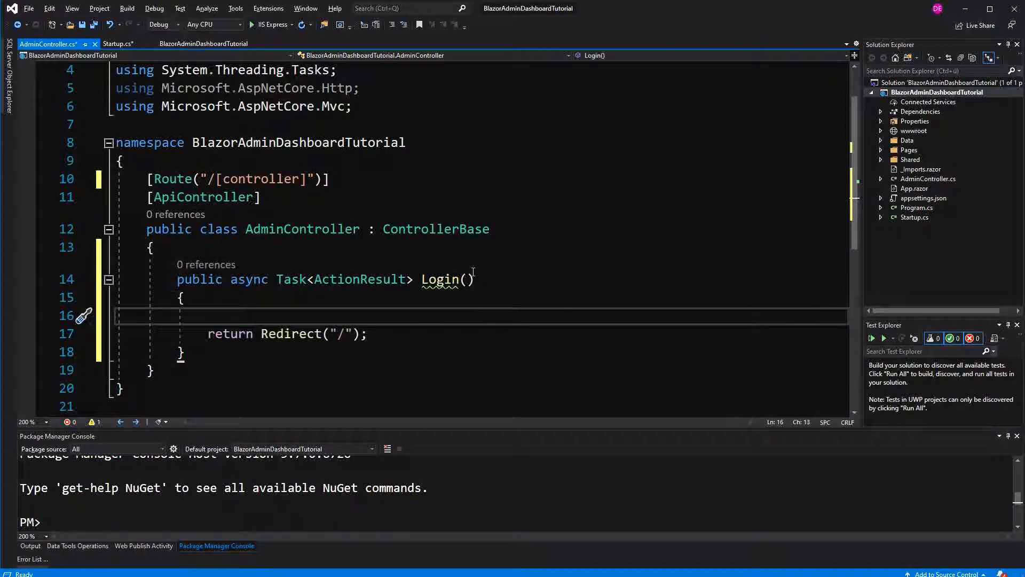
{"action": "type", "text": "[FromForm"}
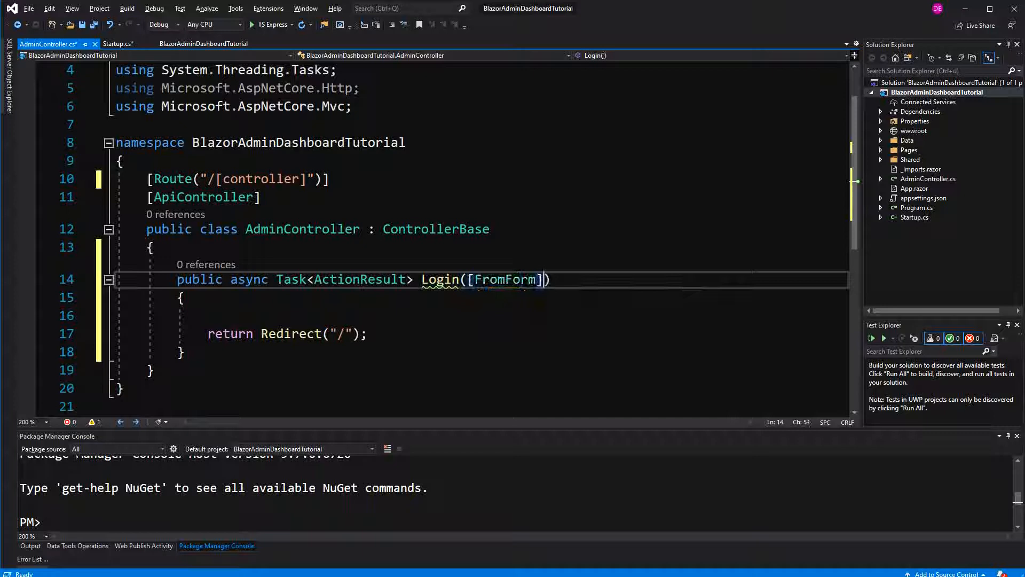
{"action": "type", "text": "string"}
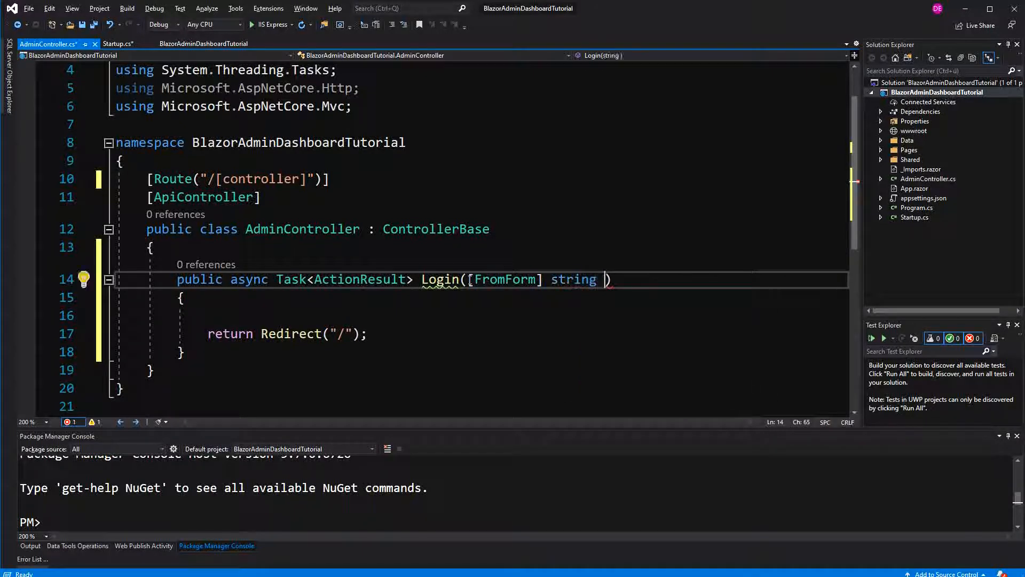
{"action": "type", "text": "password"}
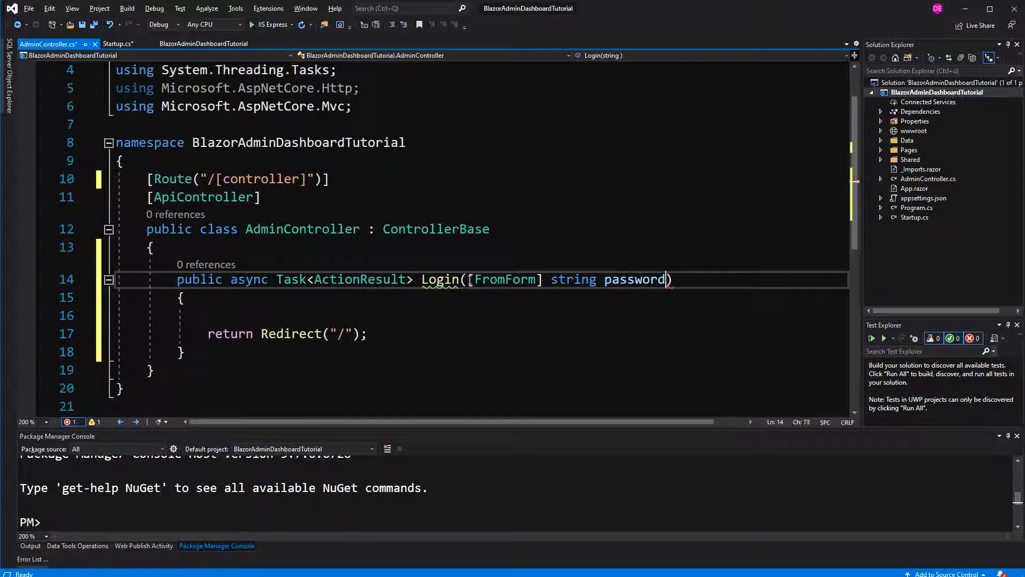
{"action": "type", "text": "if(password == \"password"}
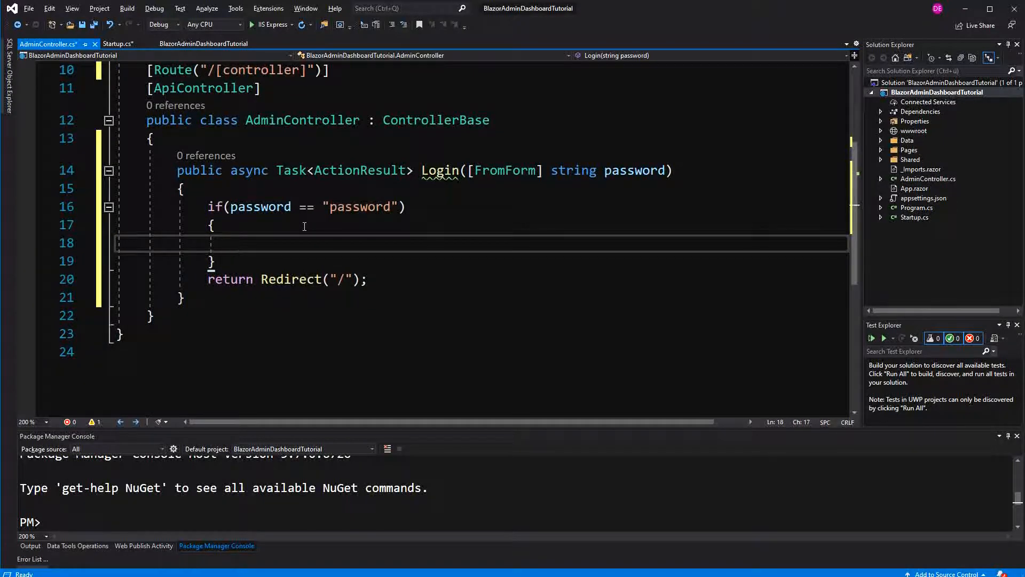
Step: Create a List<Claim> containing a ClaimTypes.Role claim with value "admin"
{"action": "type", "text": "Listy"}
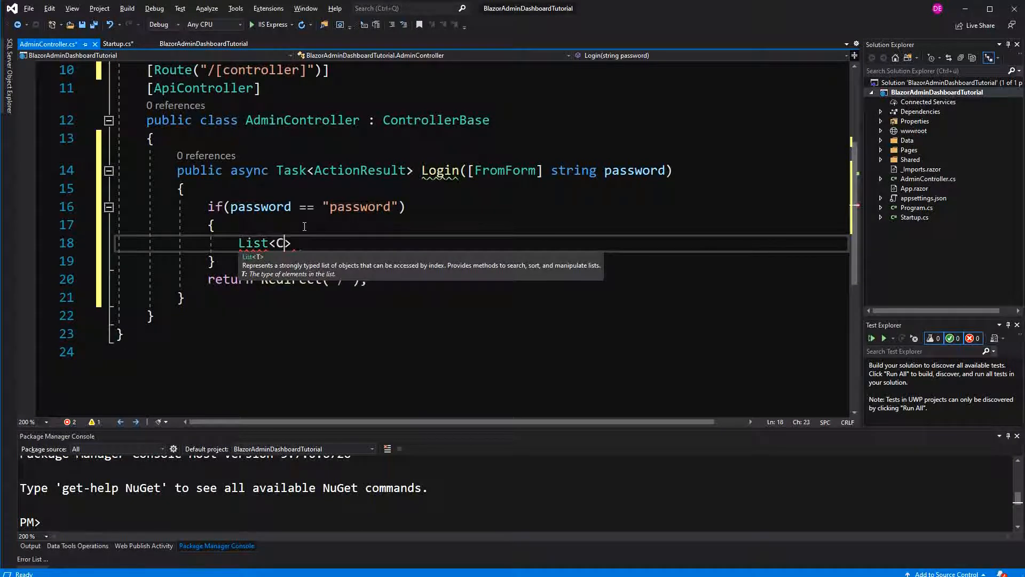
{"action": "type", "text": "laim"}
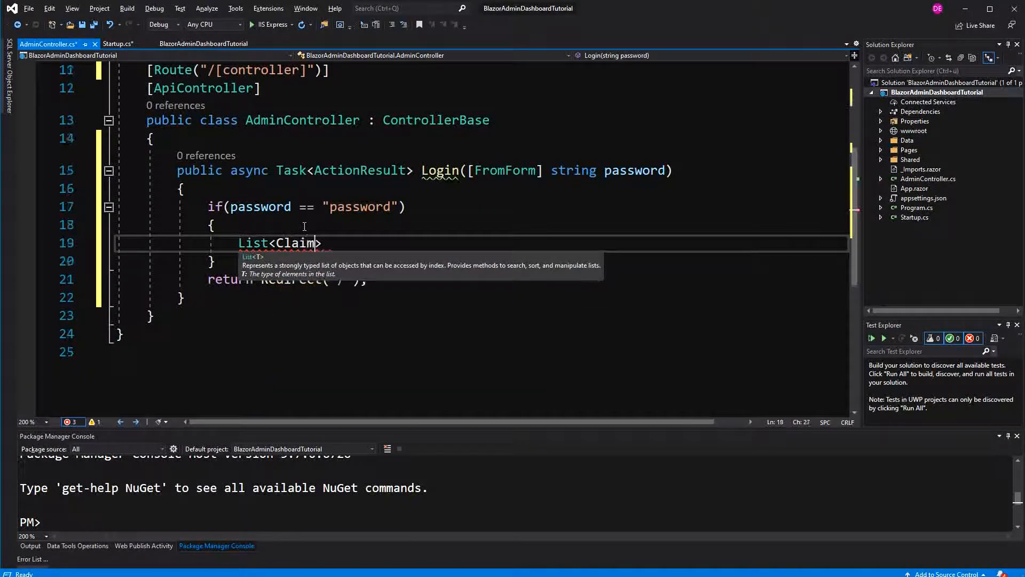
{"action": "type", "text": "claims ="}
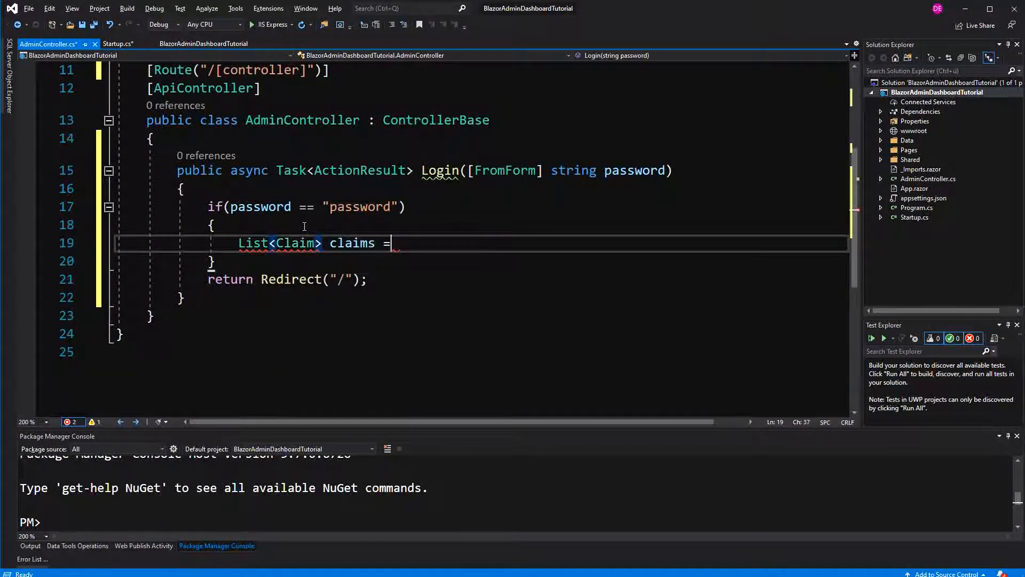
{"action": "type", "text": "new List<Claim>"}
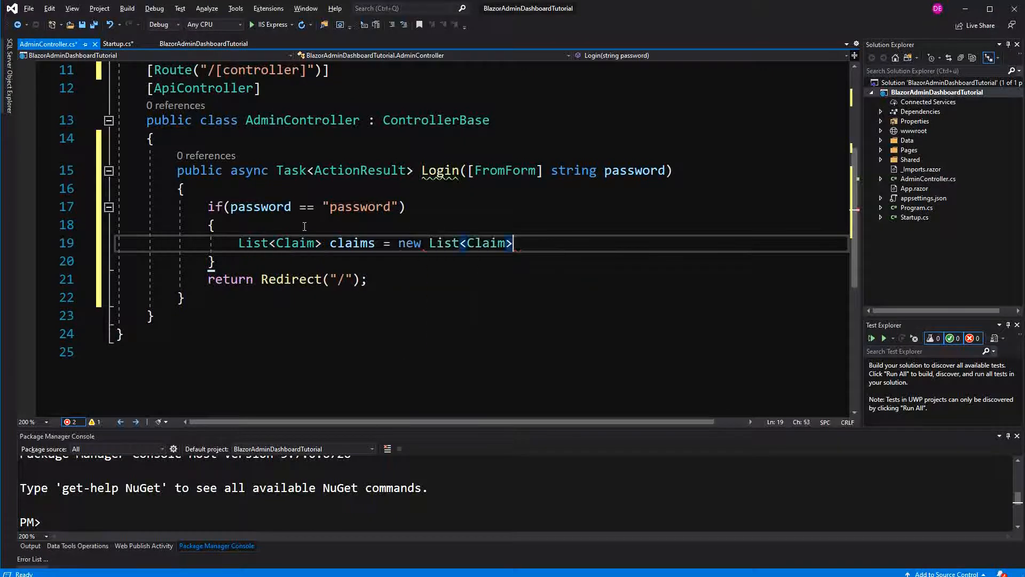
{"action": "type", "text": "new Cl"}
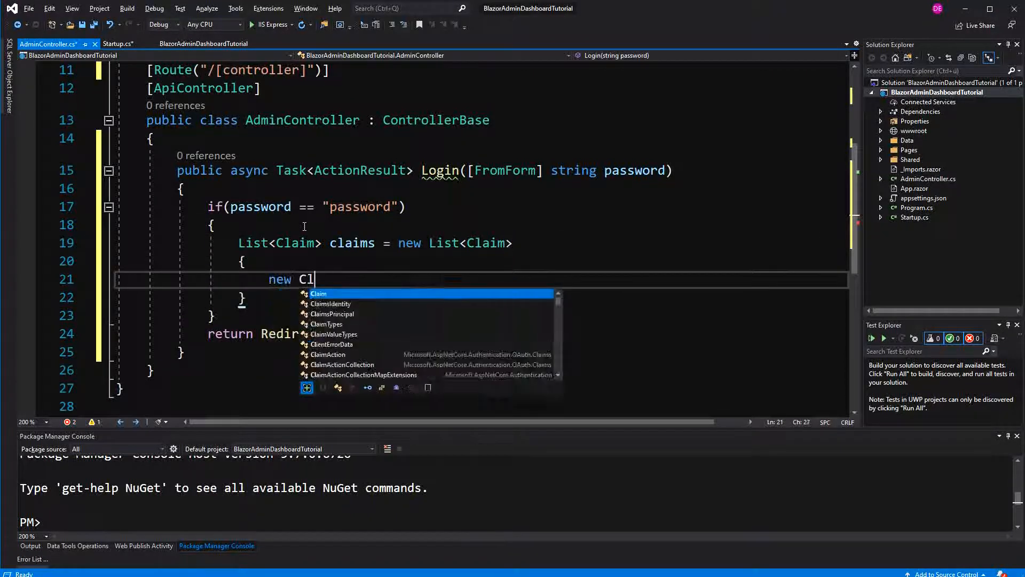
{"action": "type", "text": "aim(Claimty"}
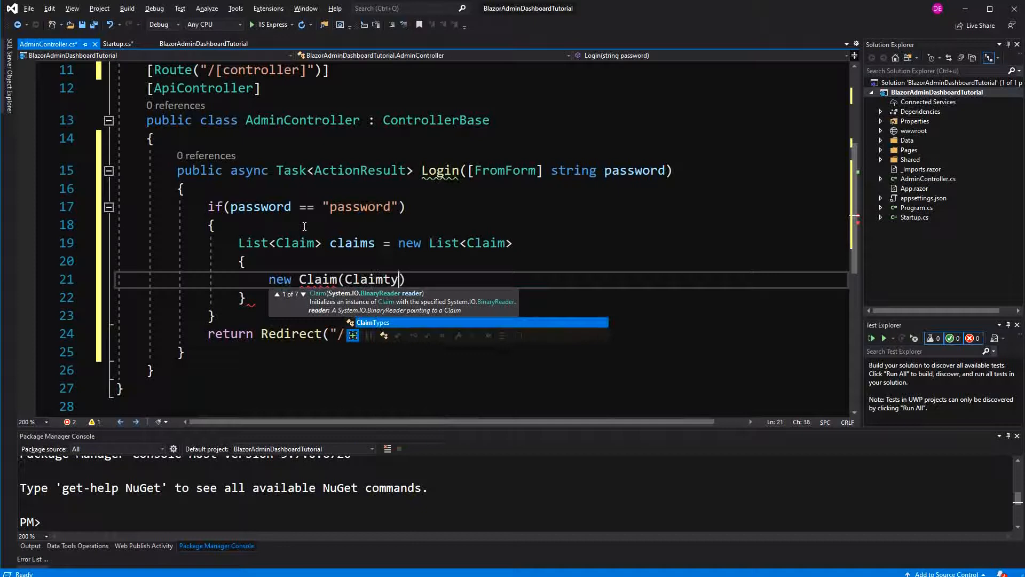
{"action": "type", "text": "Types.Role,"}
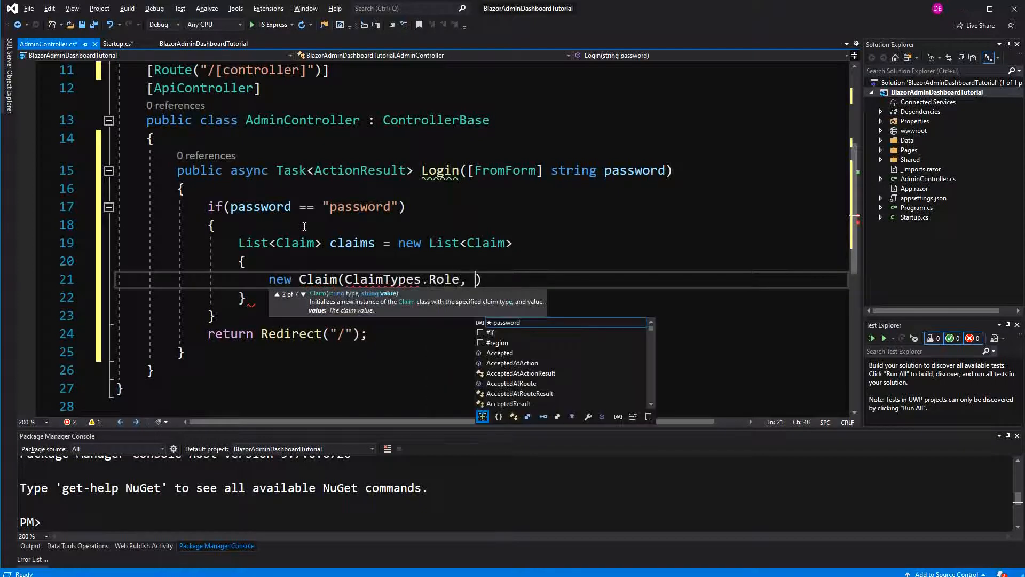
{"action": "type", "text": "\"admin\""}
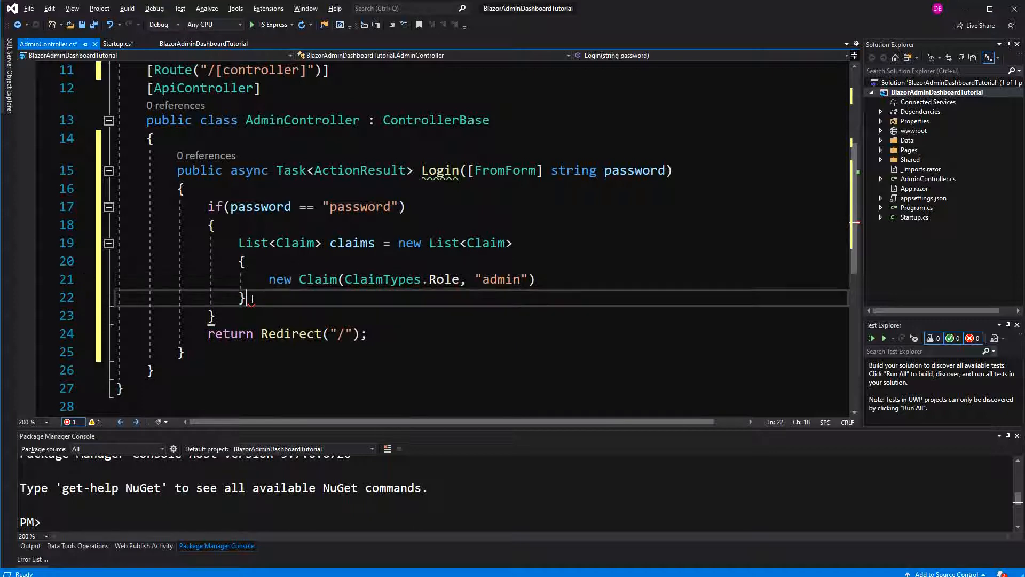
{"action": "type", "text": ";"}
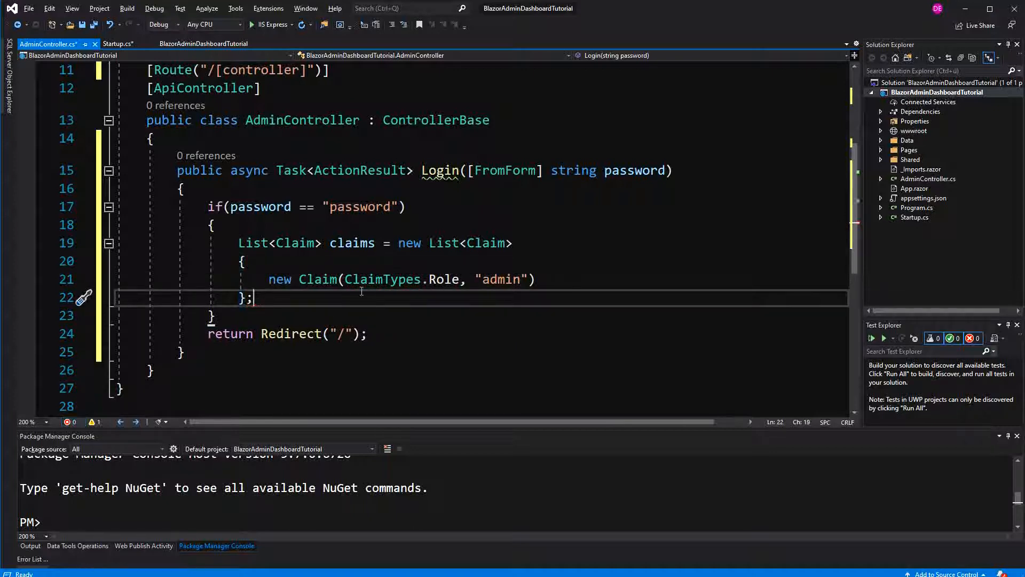
{"action": "mouse_move", "coordinate": [441, 279]}
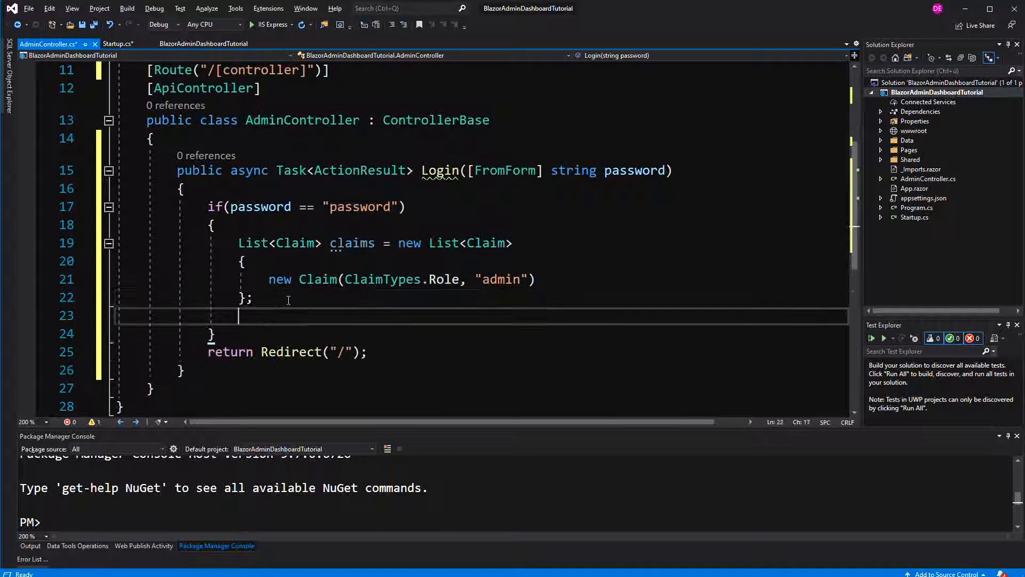
Step: Build a ClaimsIdentity and ClaimsPrincipal from the claims and await HttpContext.SignInAsync
{"action": "type", "text": "ClaimsIdentity"}
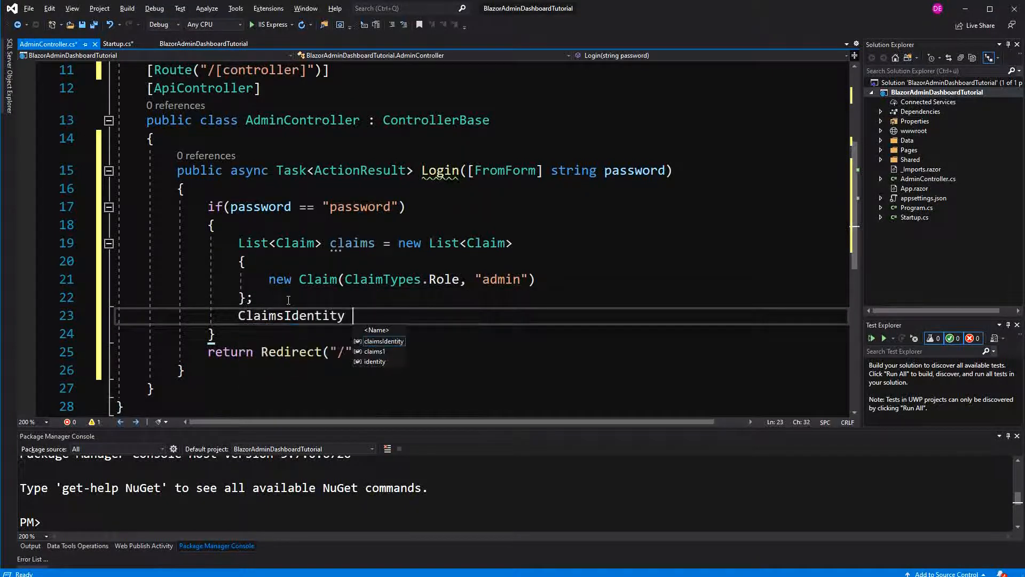
{"action": "type", "text": "claimsIdentity = n"}
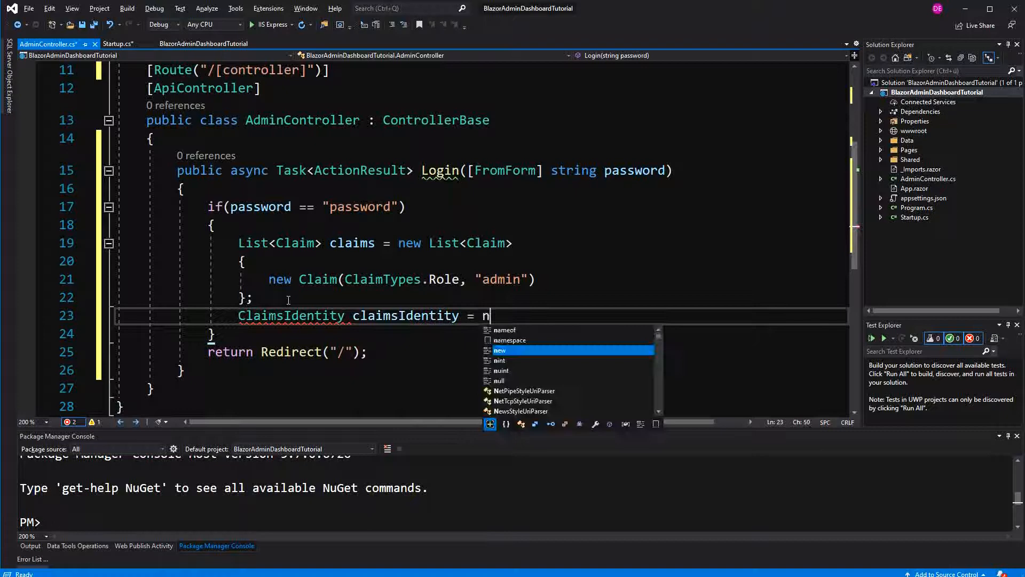
{"action": "type", "text": "ew ClaimsIdentity("}
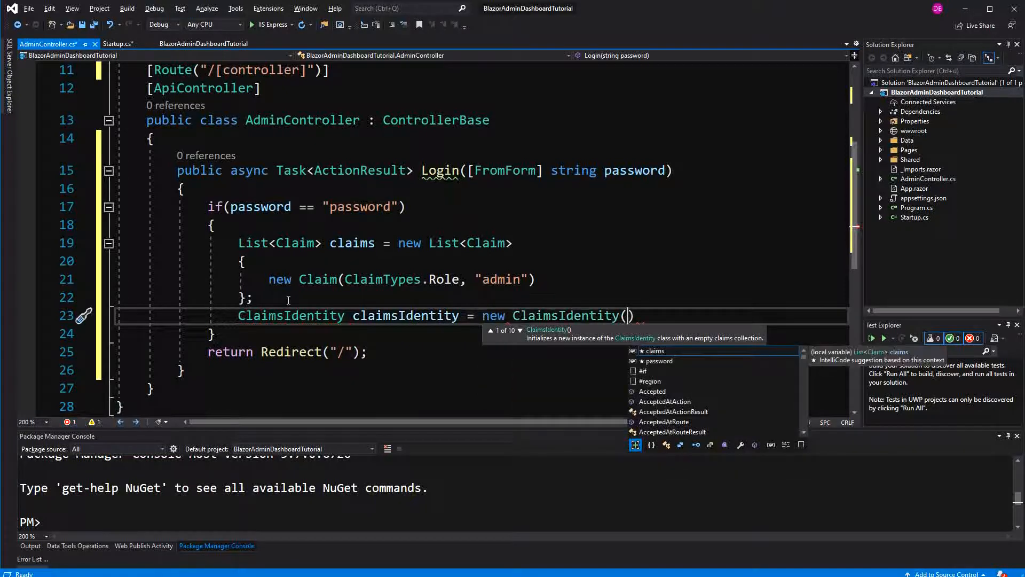
{"action": "type", "text": "claims, \"auth"}
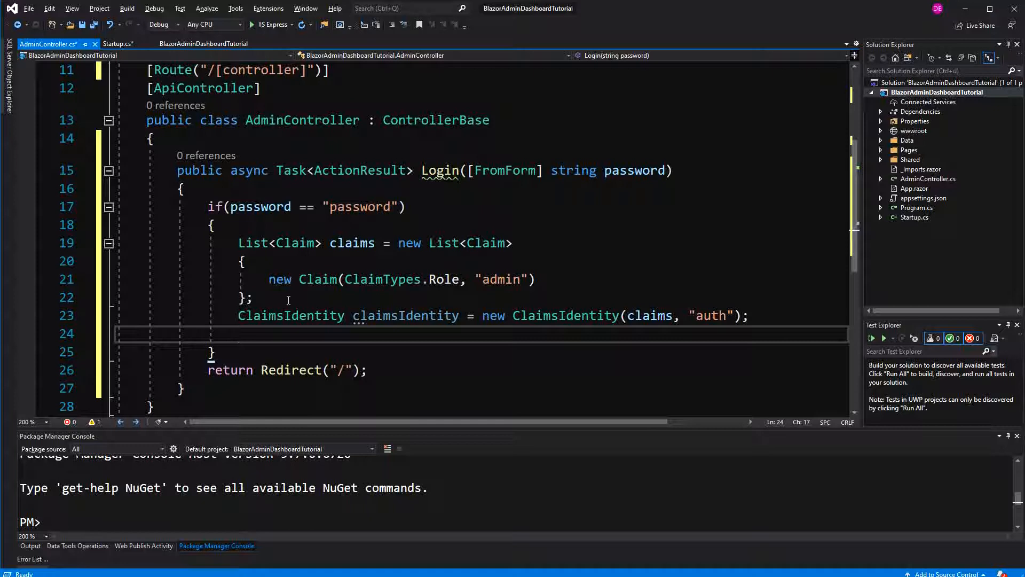
{"action": "type", "text": "ClaimsPrincipal c"}
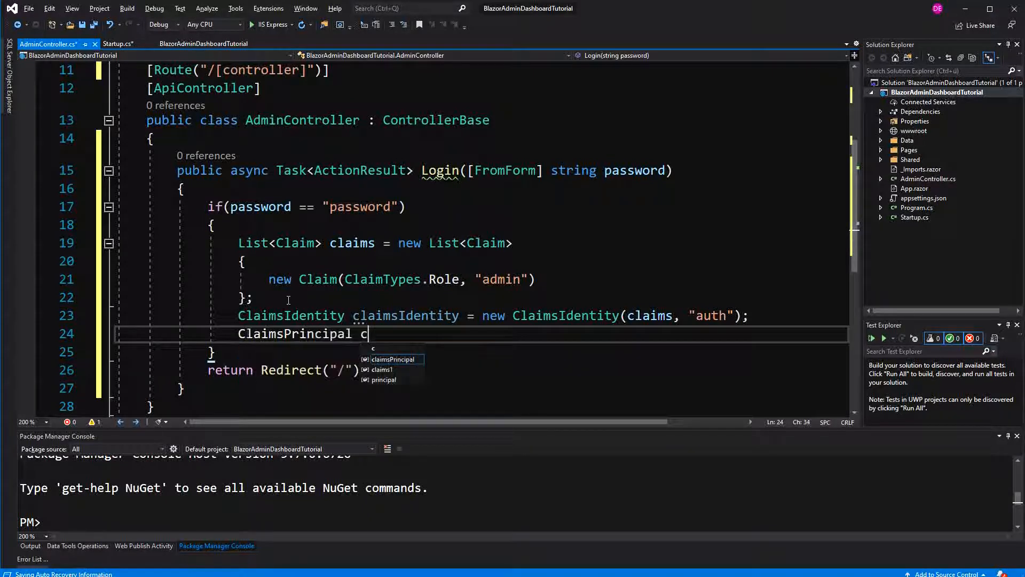
{"action": "type", "text": "laimsPrincipal"}
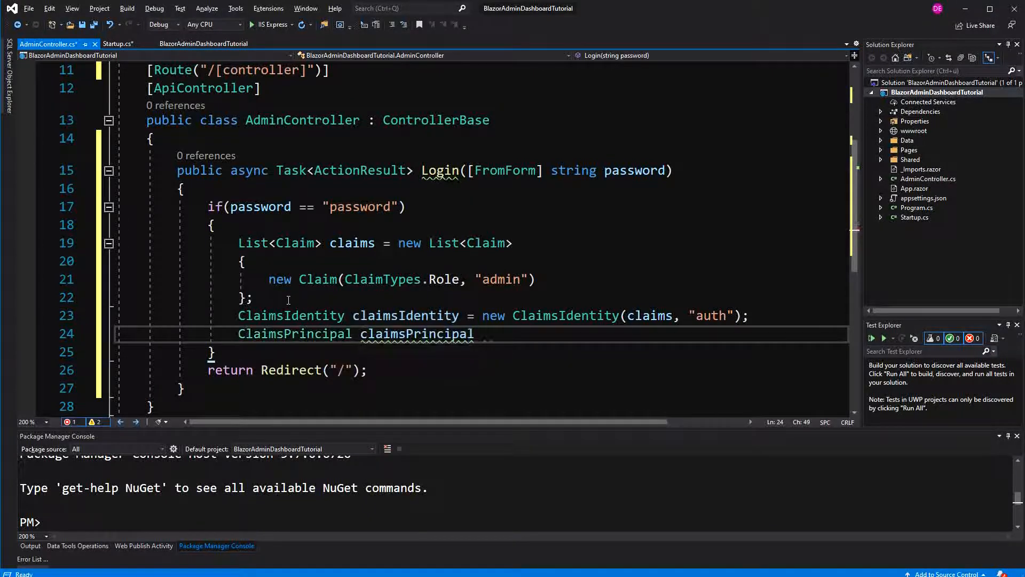
{"action": "type", "text": "= new ClaimsPrincipal("}
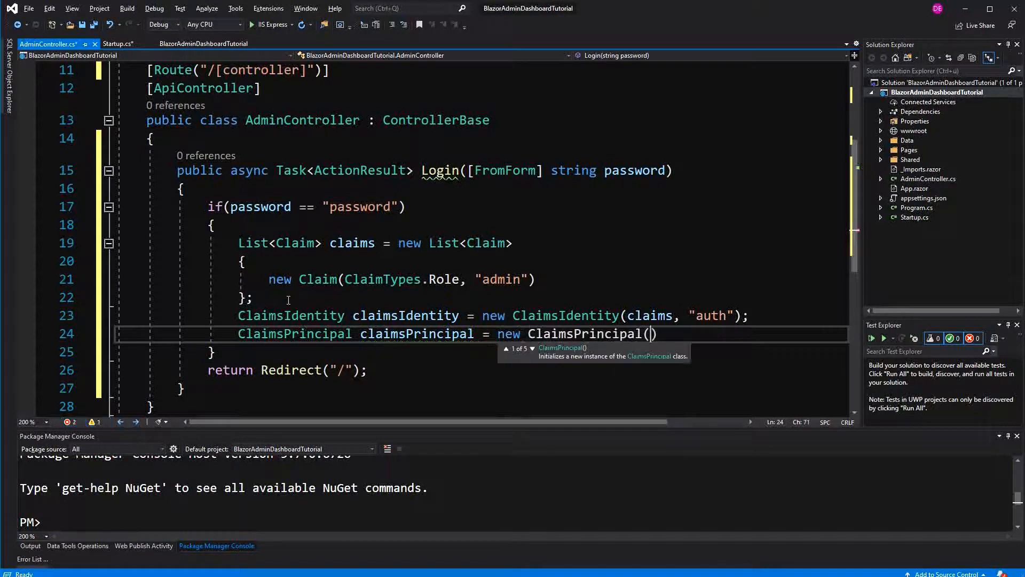
{"action": "type", "text": "claimsIdentity"}
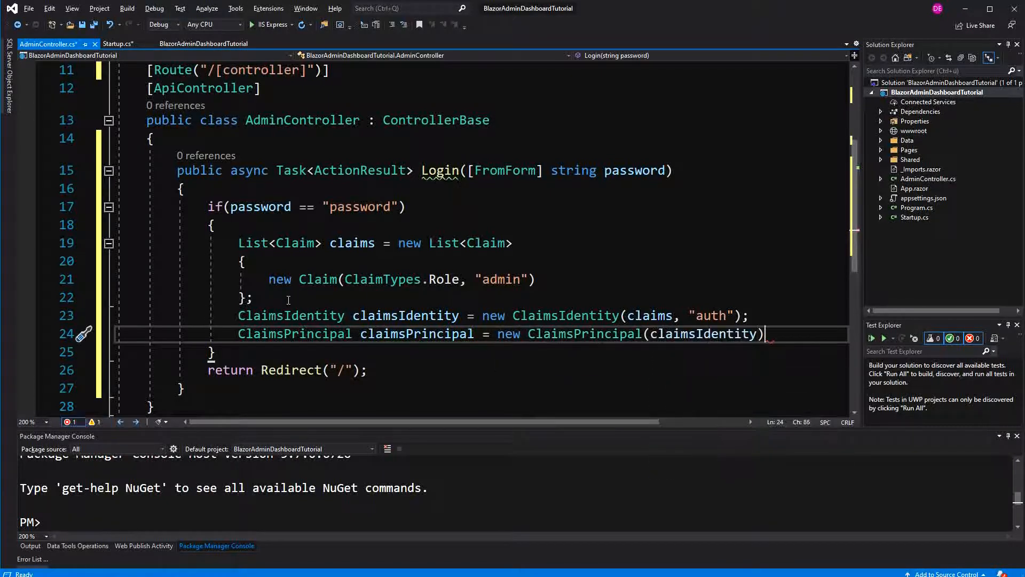
{"action": "type", "text": "await"}
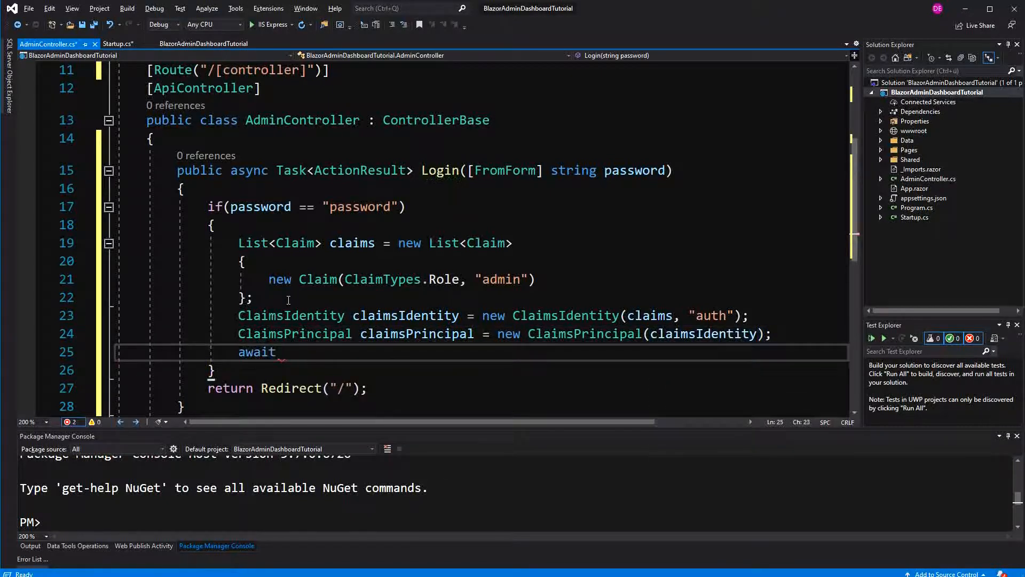
{"action": "type", "text": "HttpContext."}
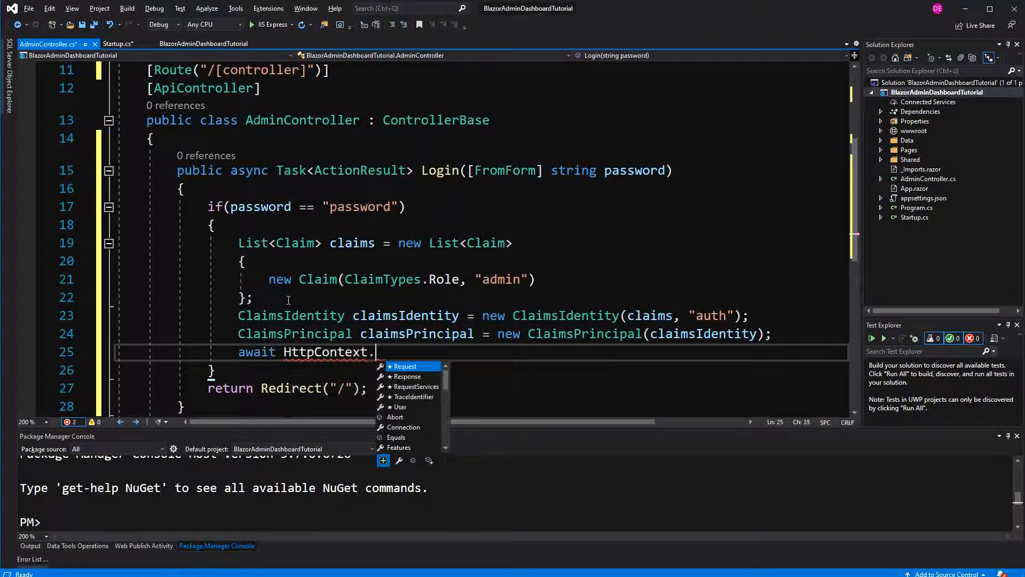
{"action": "type", "text": "Sq"}
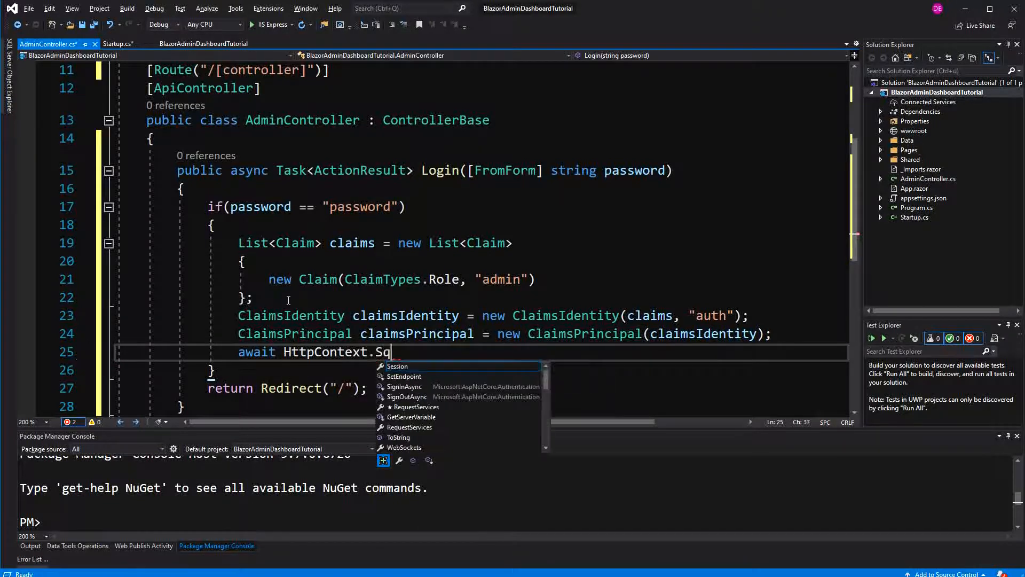
{"action": "type", "text": "i"}
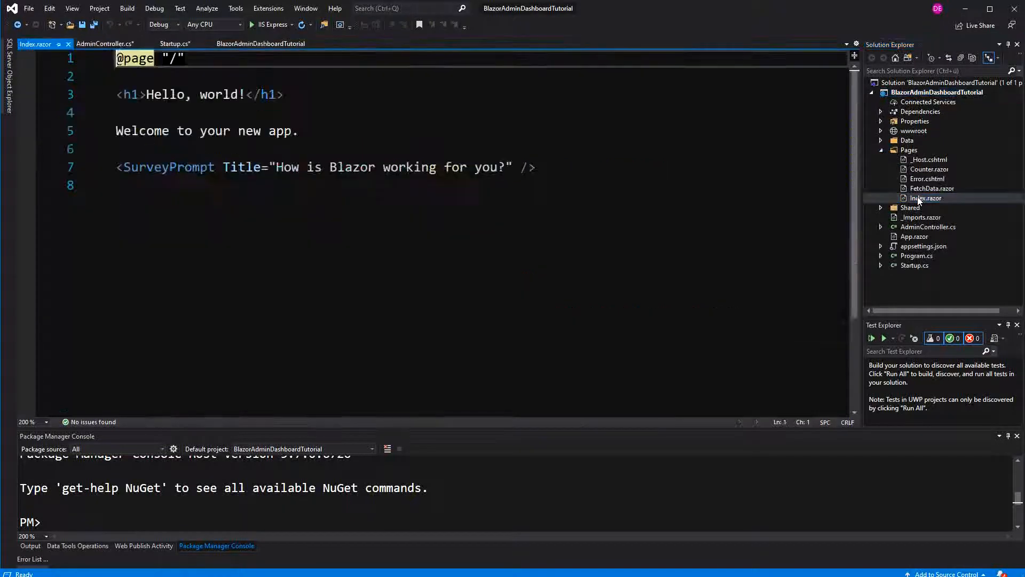
Step: Add an empty <form method="post"> element to Index.razor below the SurveyPrompt
{"action": "type", "text": "<"}
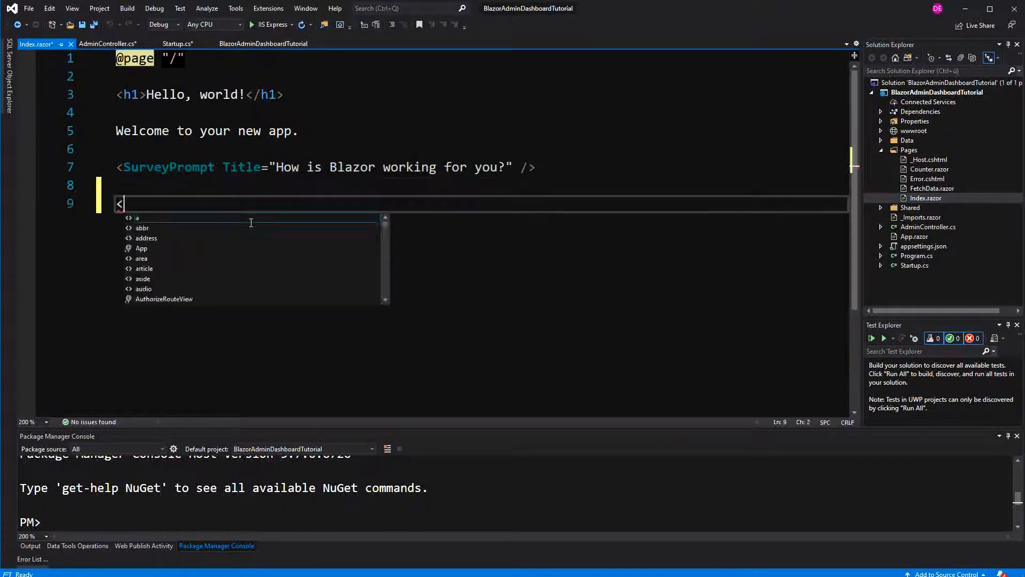
{"action": "type", "text": "form>"}
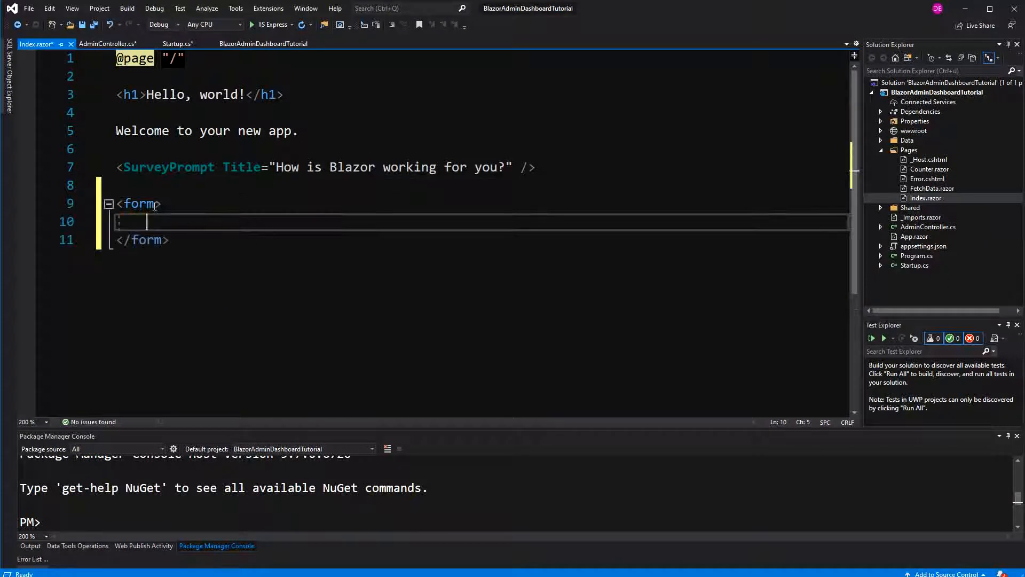
{"action": "type", "text": "method=\"\""}
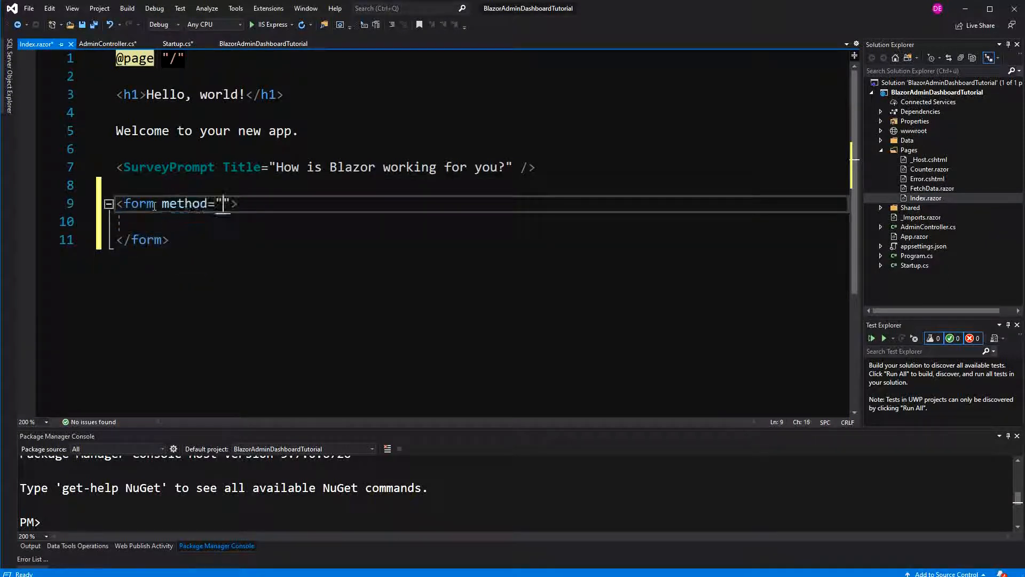
{"action": "type", "text": "post"}
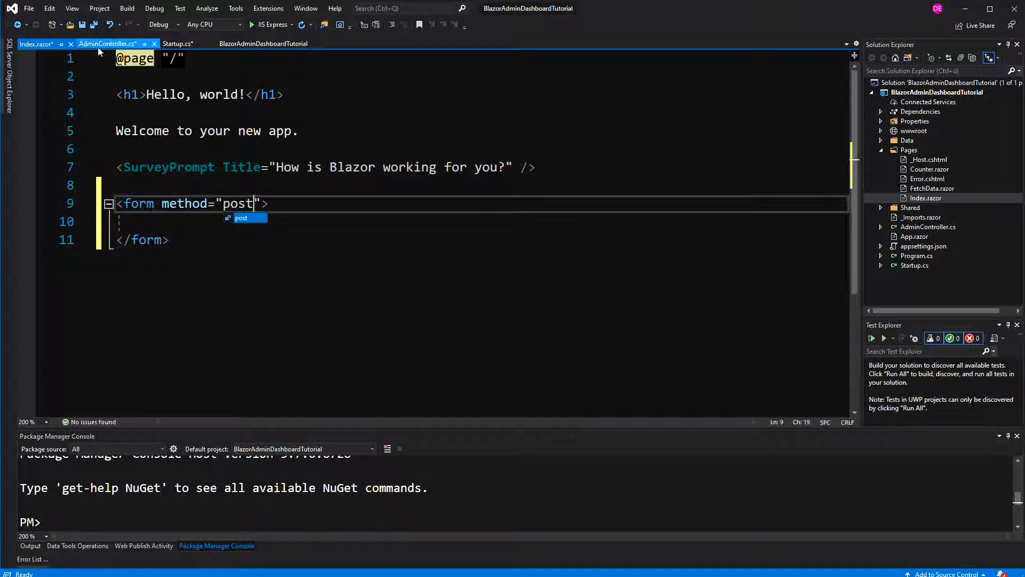
{"action": "left_click", "coordinate": [108, 43]}
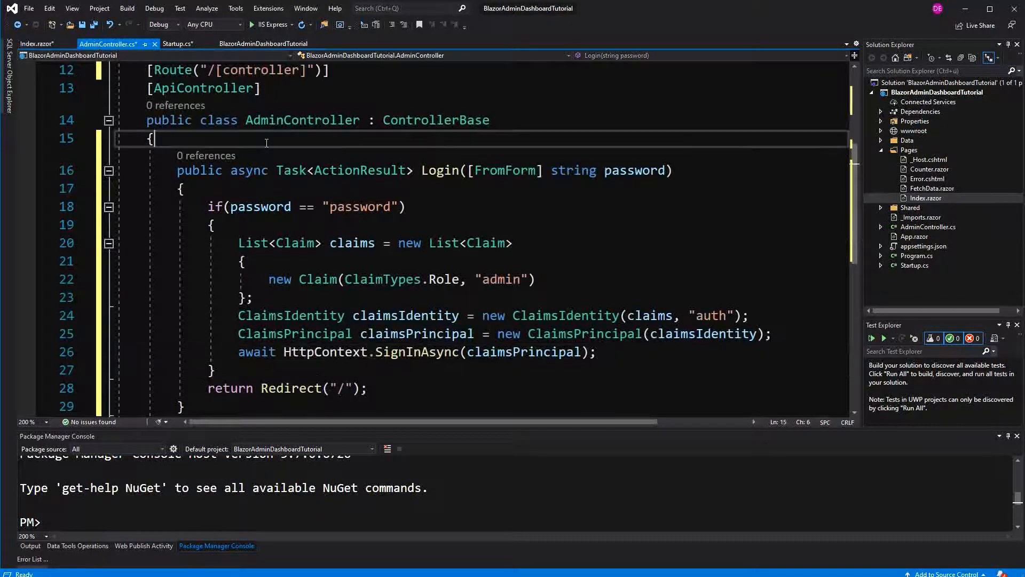
Step: Place an [HttpPost] attribute above the Login action in AdminController
{"action": "type", "text": "[Htt"}
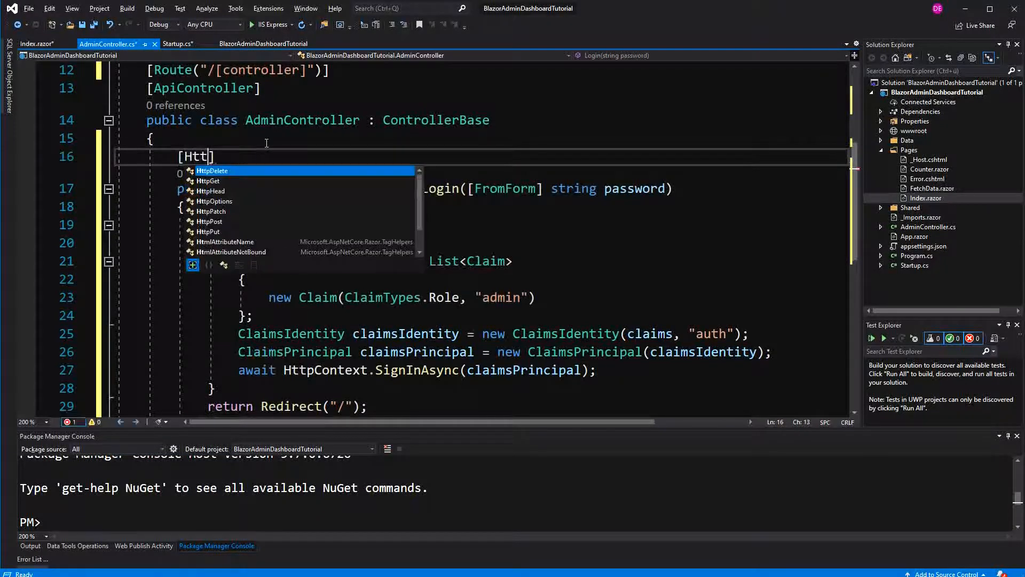
{"action": "type", "text": "Pa"}
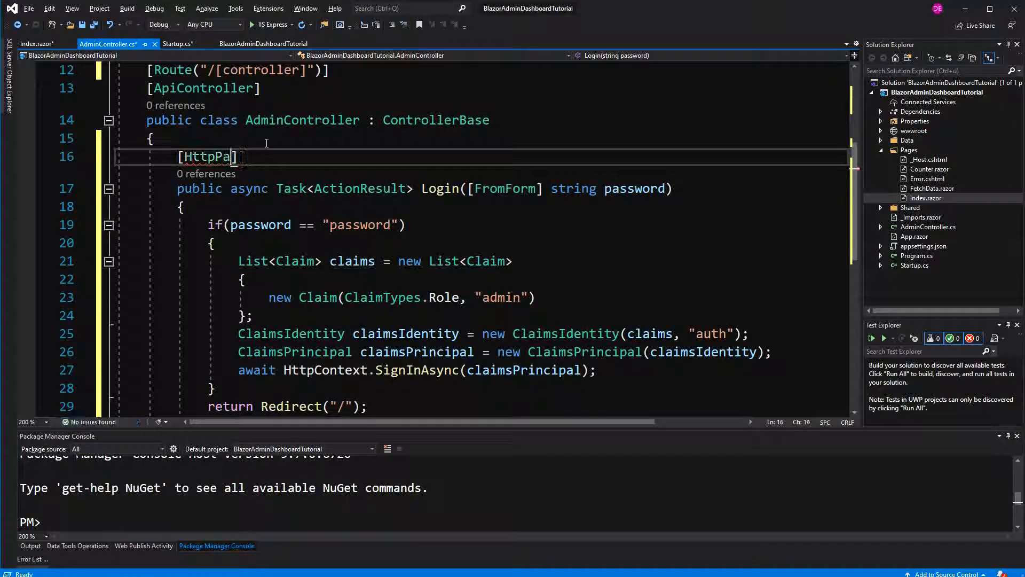
{"action": "key", "text": "Backspace"}
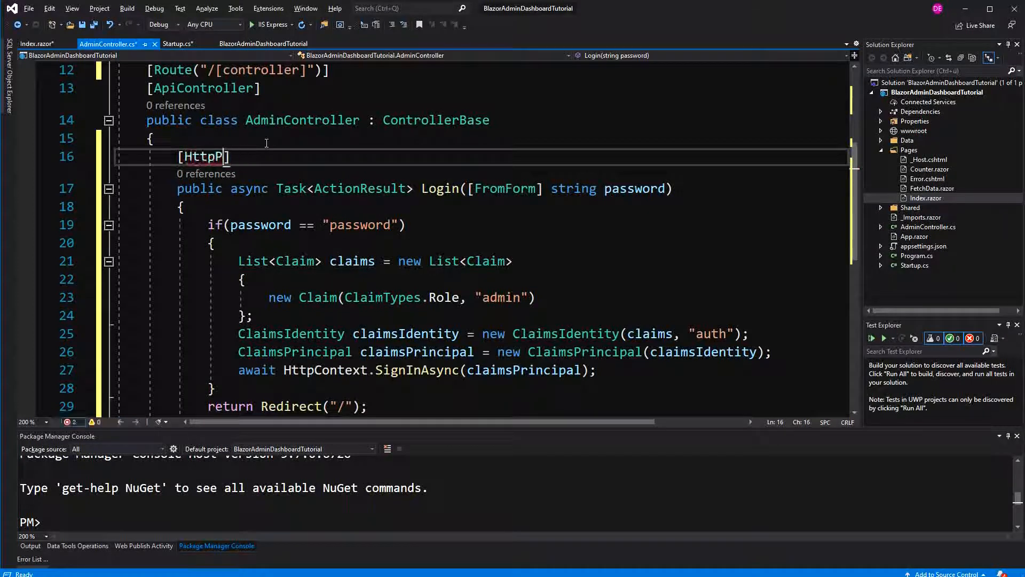
{"action": "type", "text": "ost"}
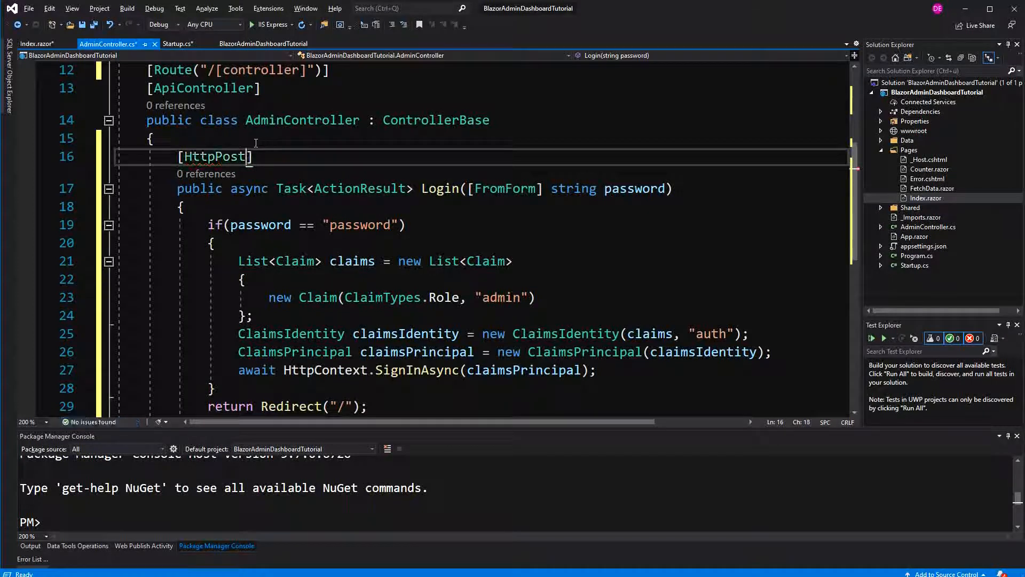
{"action": "left_click", "coordinate": [36, 44]}
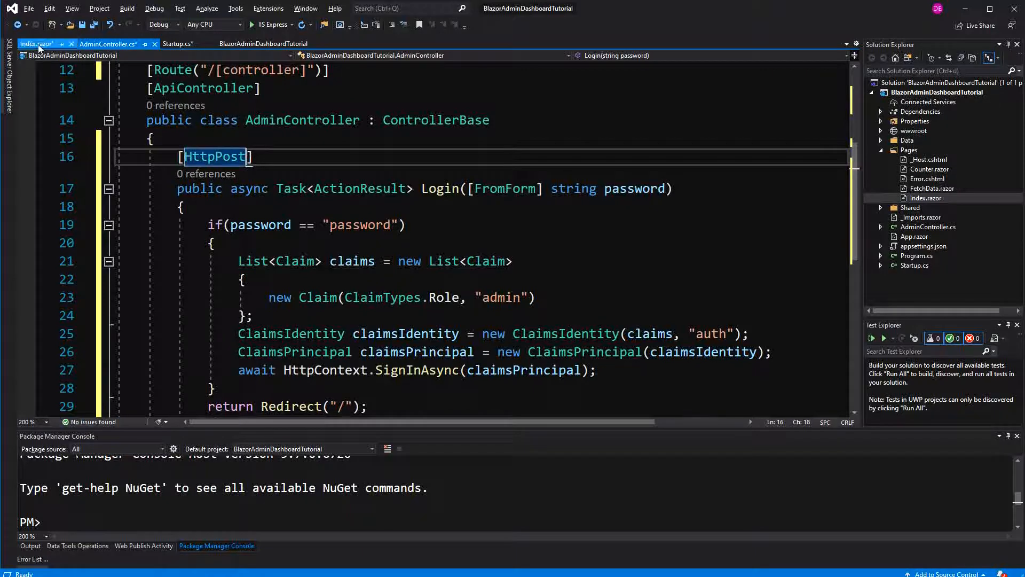
{"action": "left_click", "coordinate": [35, 43]}
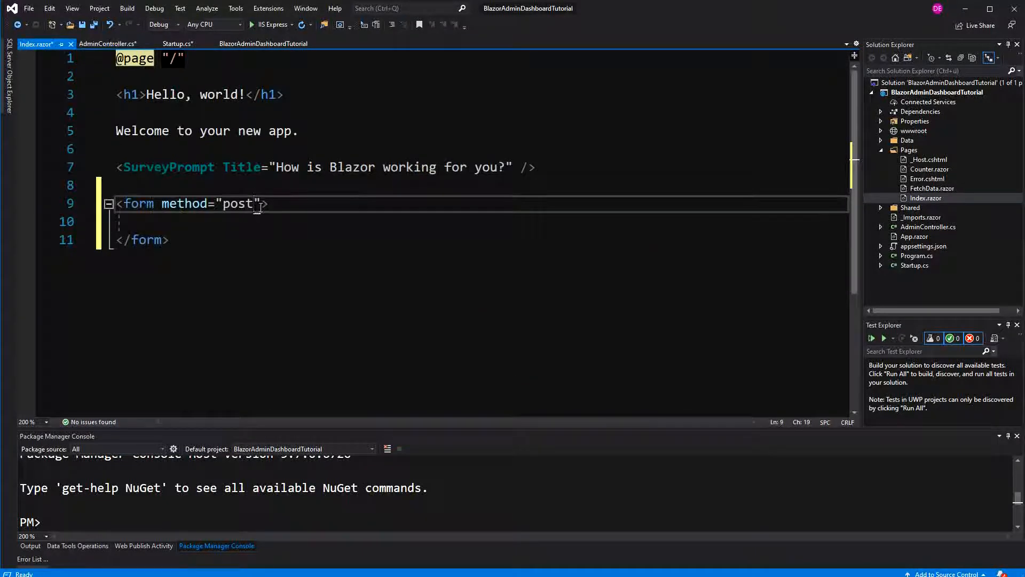
Step: Point the form's action at "admin" and add a password input with form-control col-3 and name password
{"action": "type", "text": "action=\""}
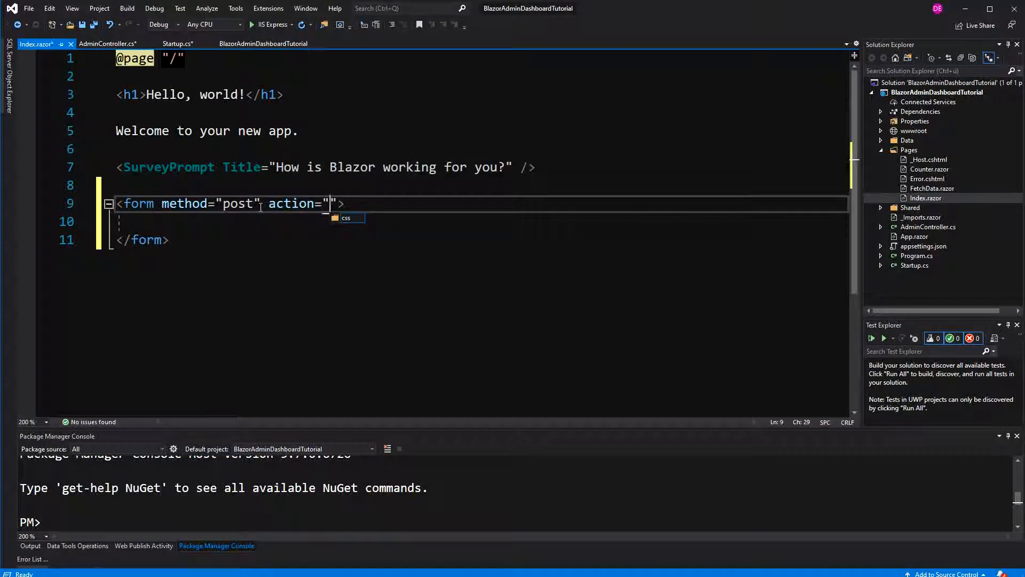
{"action": "type", "text": "admin"}
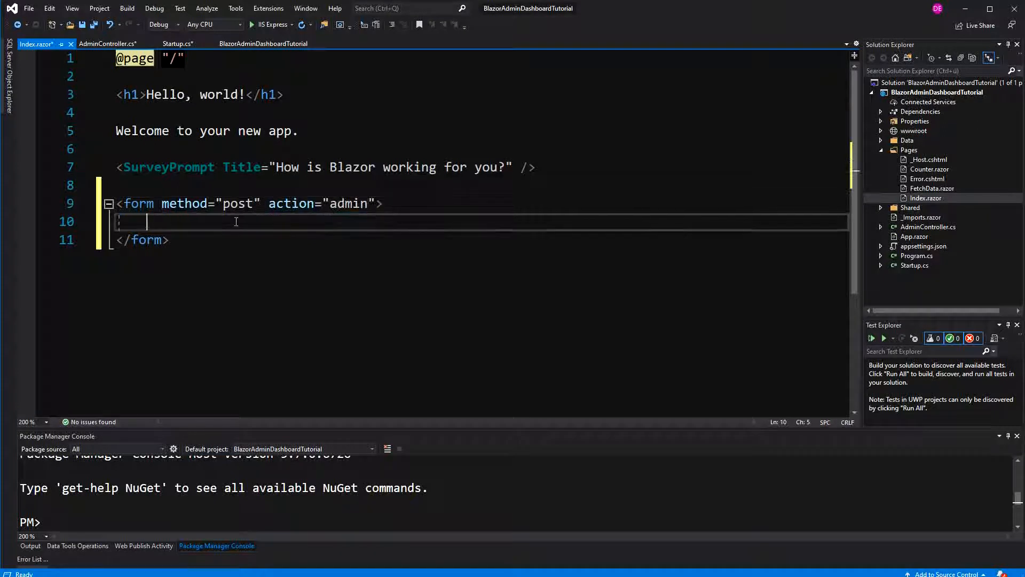
{"action": "type", "text": "<input />"}
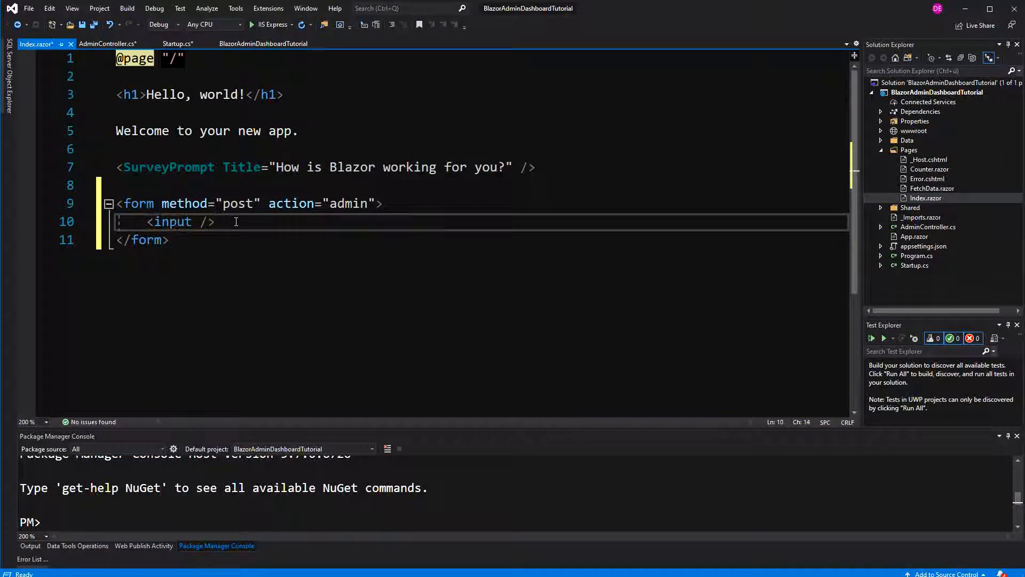
{"action": "type", "text": "type"}
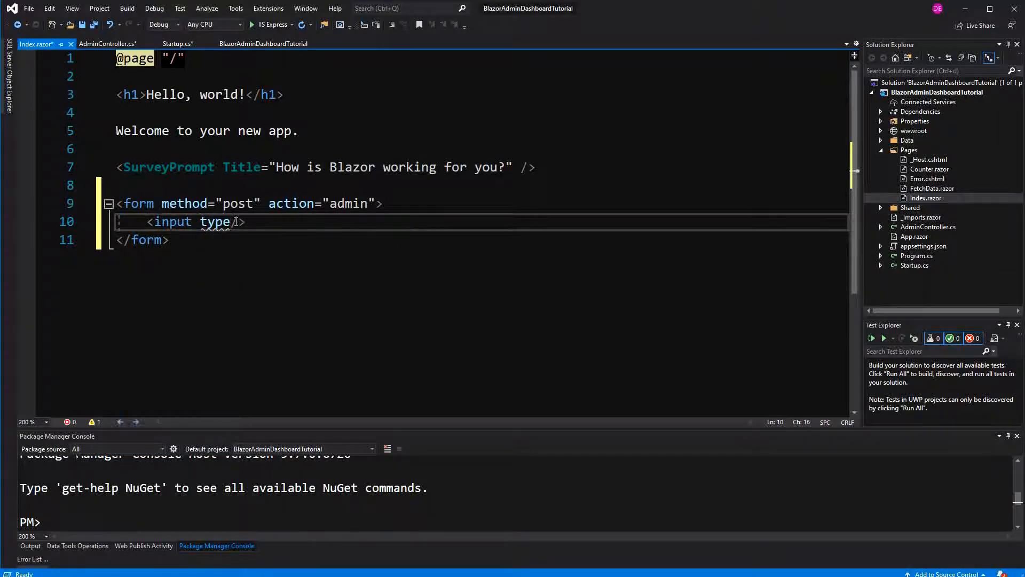
{"action": "type", "text": "=\"password\""}
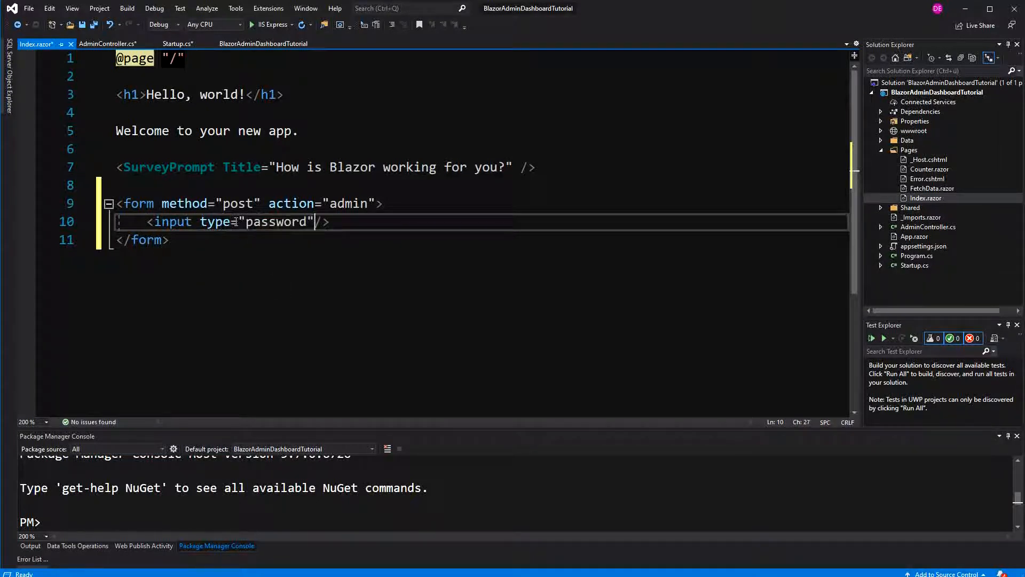
{"action": "type", "text": "class=\"\""}
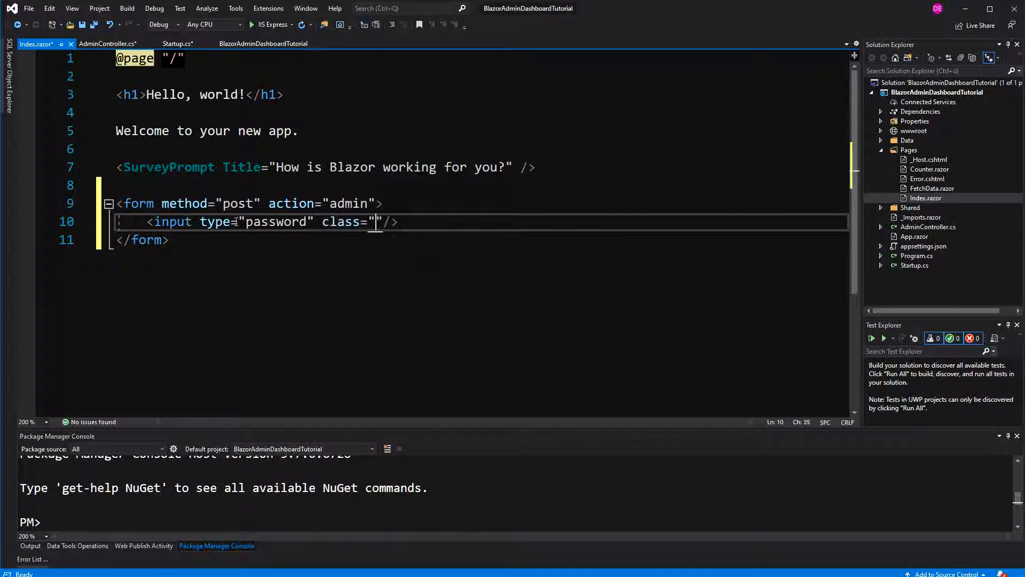
{"action": "type", "text": "form-control"}
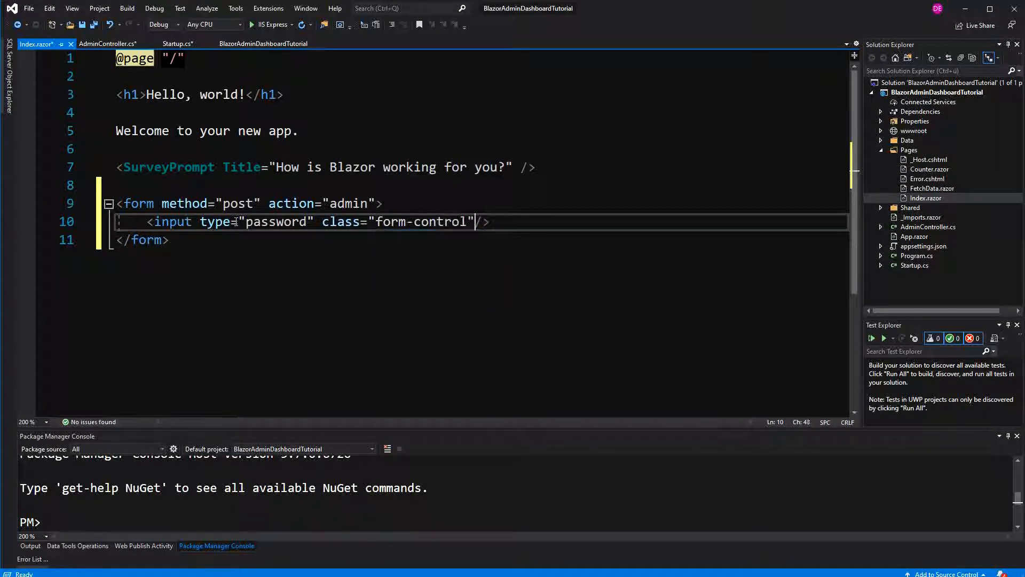
{"action": "type", "text": "col-"}
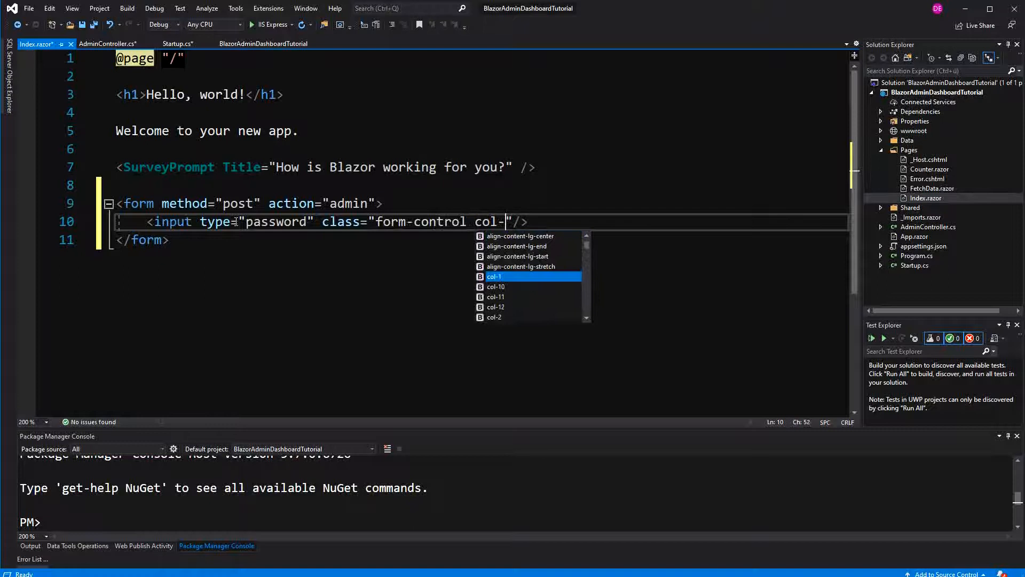
{"action": "type", "text": "3"}
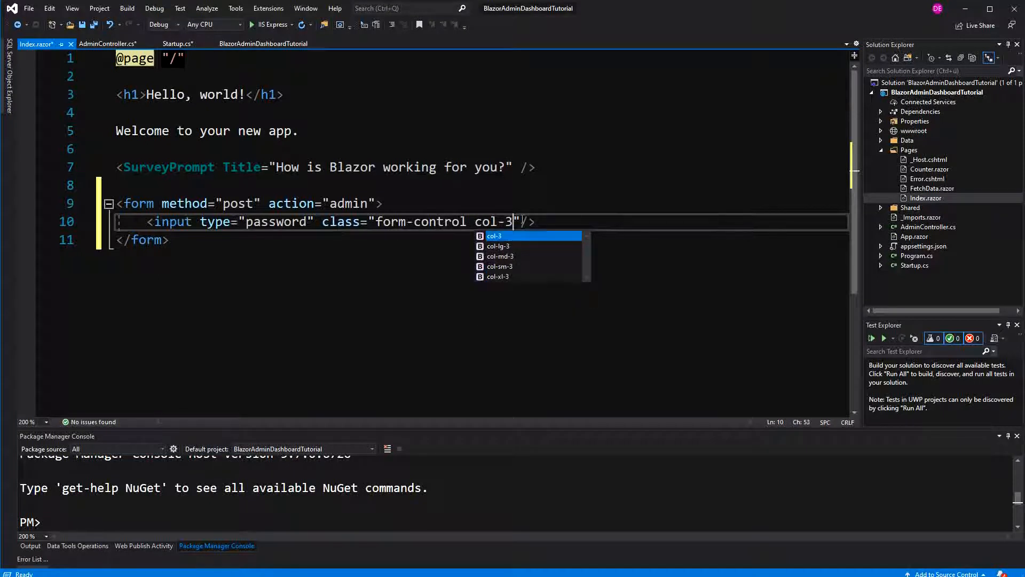
{"action": "type", "text": "name=\"\""}
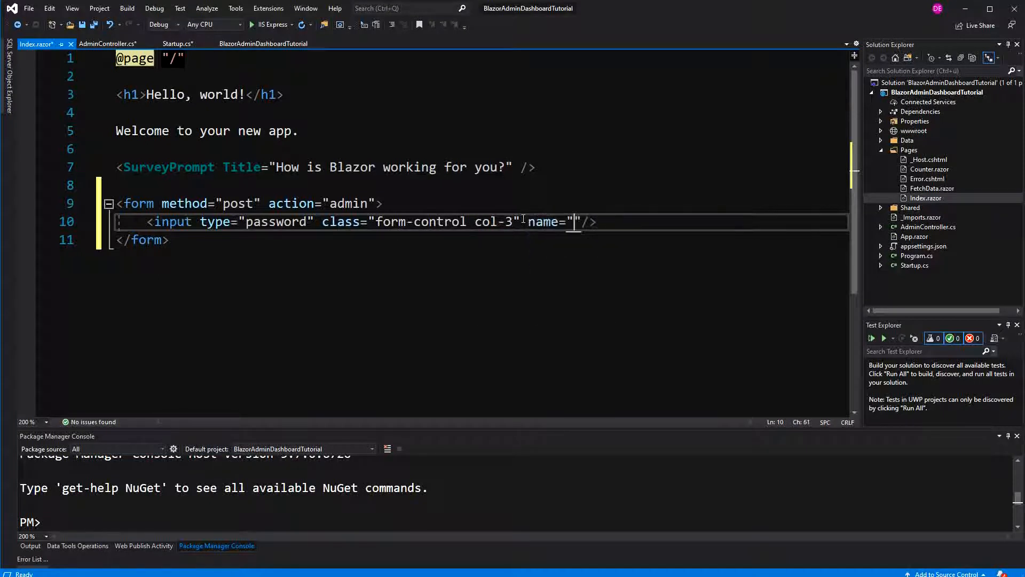
{"action": "type", "text": "password"}
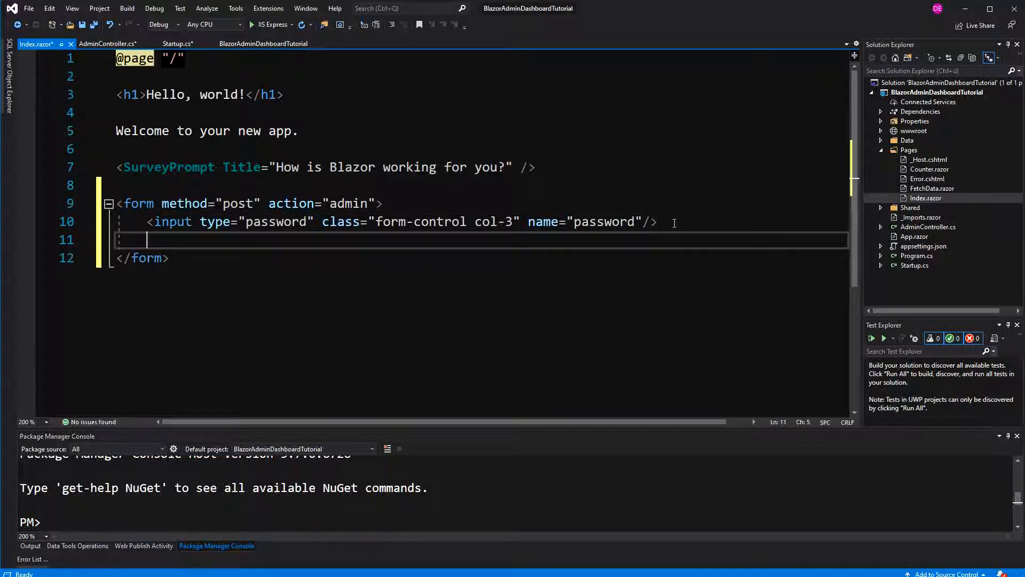
Step: Add a secondary-styled submit button labelled Login to the form
{"action": "type", "text": "<button>Login</button>"}
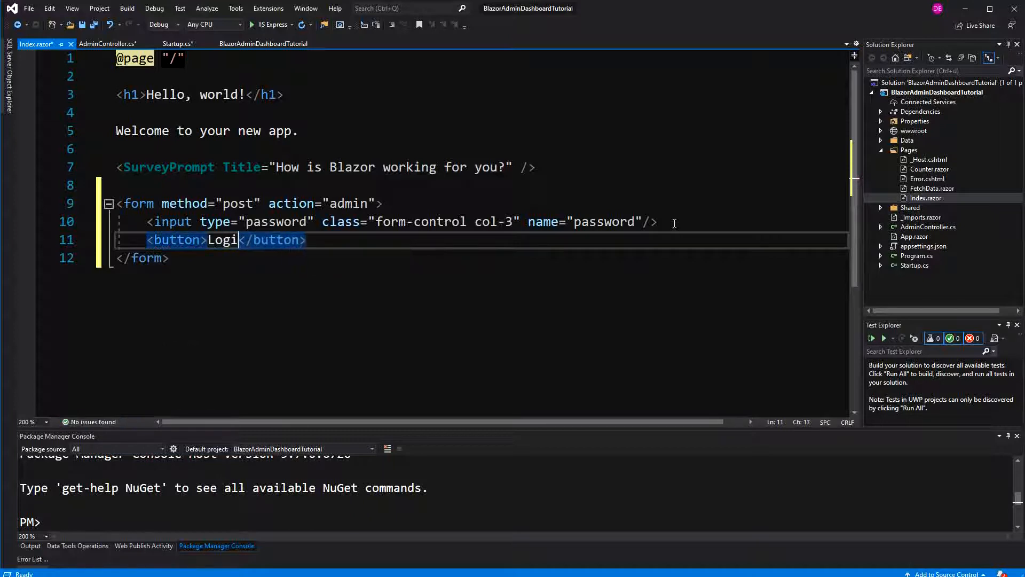
{"action": "type", "text": "n"}
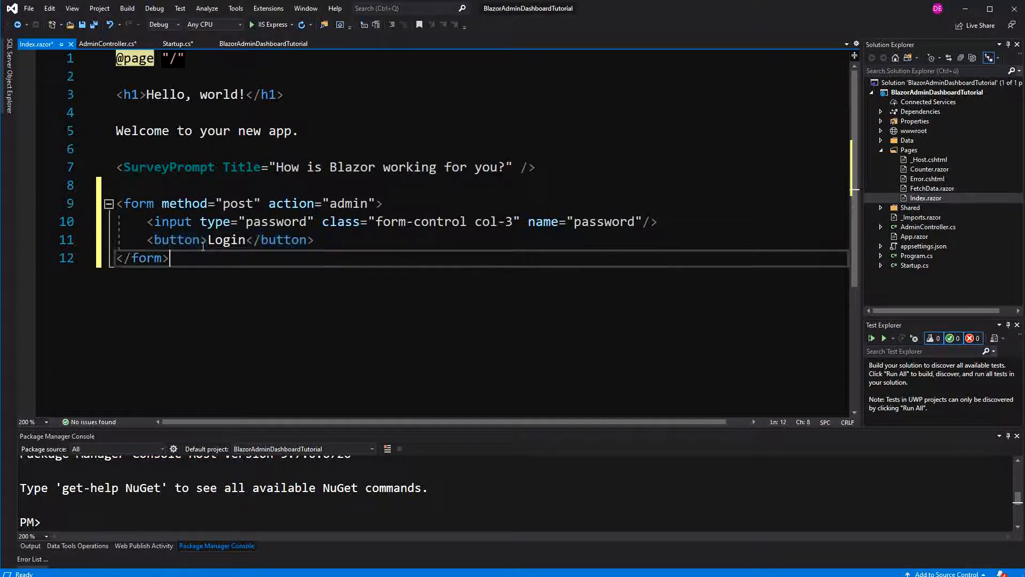
{"action": "type", "text": "type=\"su"}
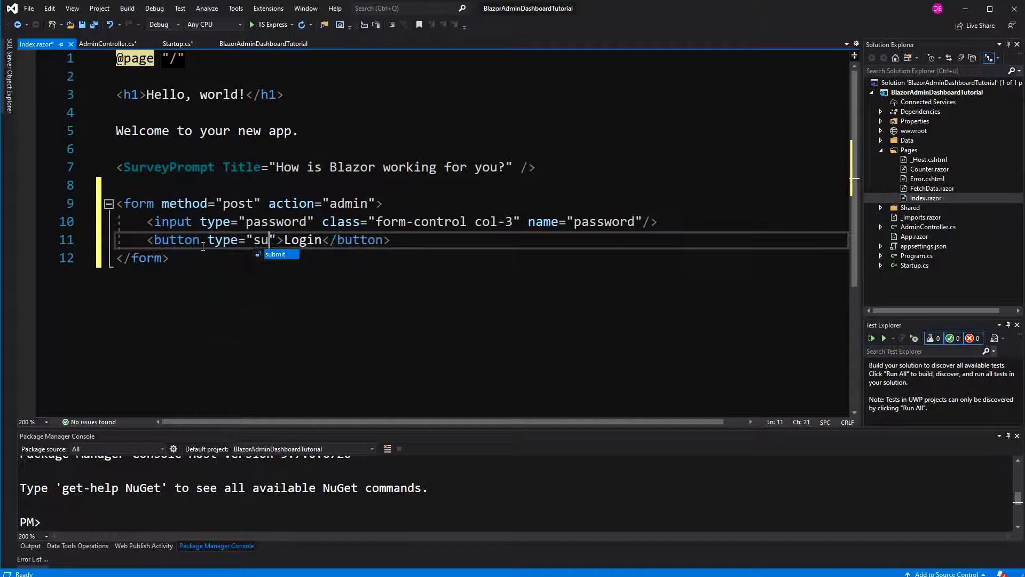
{"action": "type", "text": "bmit\" class=\"btn btn-"}
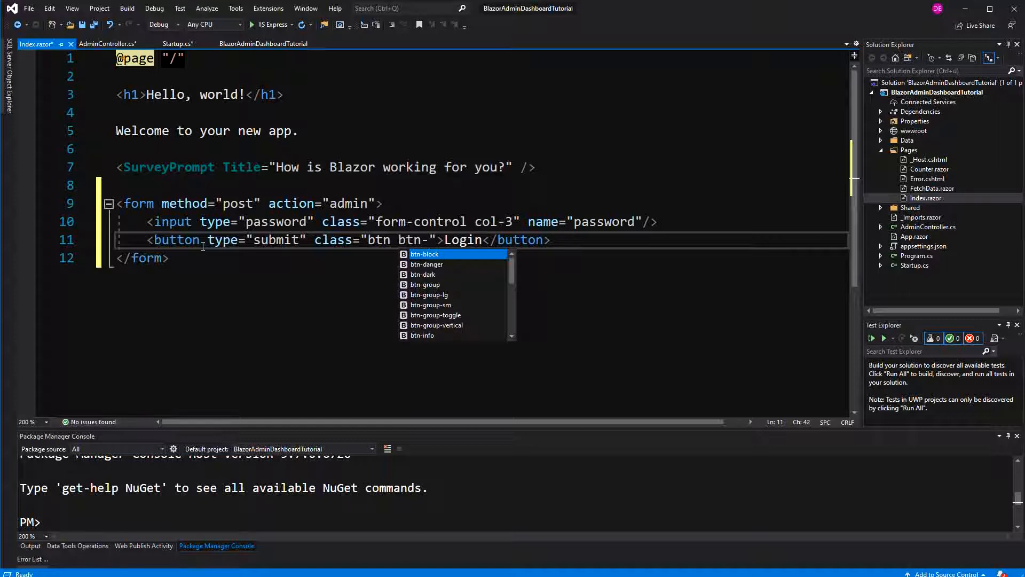
{"action": "type", "text": "secondary"}
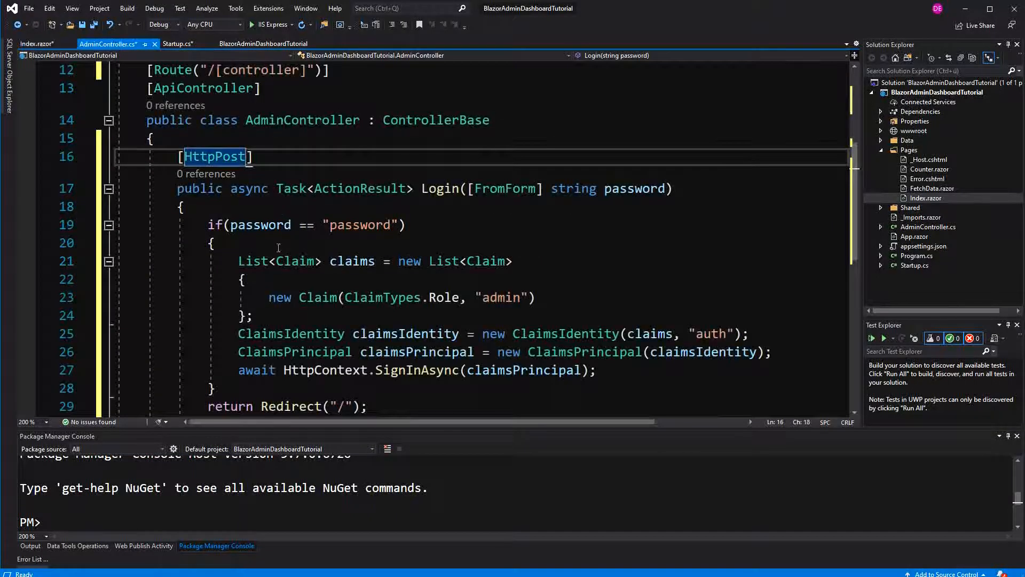
Step: Scroll down through the AdminController code
{"action": "scroll", "scroll_direction": "down", "scroll_amount": 3}
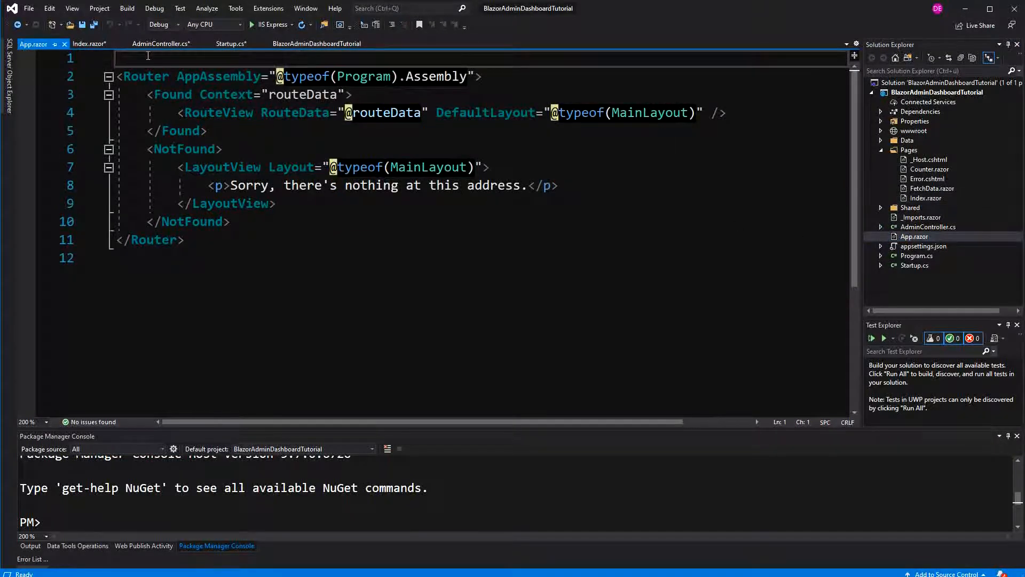
Step: Add a <CascadingAuthenticationState> tag in App.razor and move the Router block inside it
{"action": "type", "text": "<"}
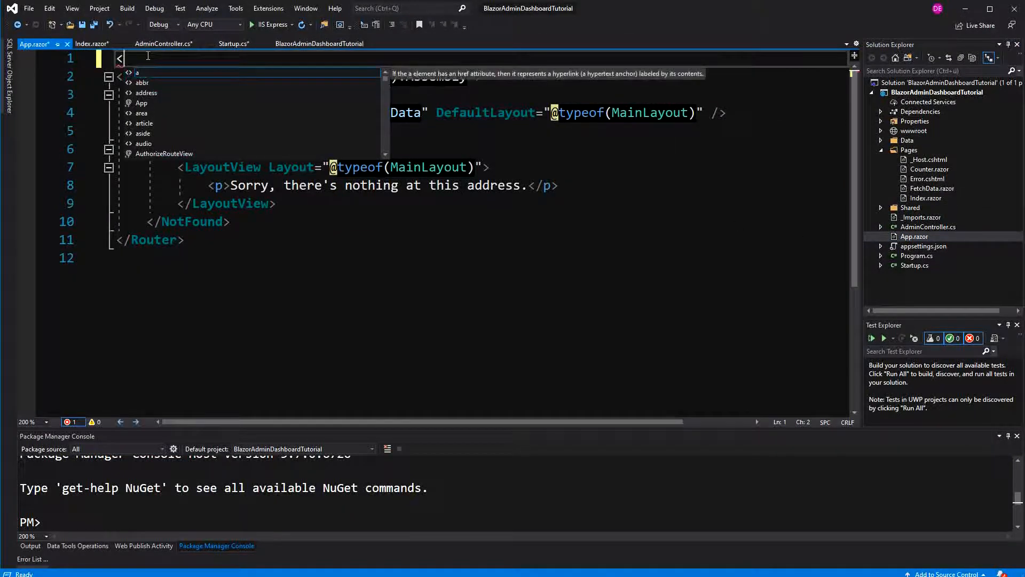
{"action": "type", "text": "CascadingAuthenticationState>"}
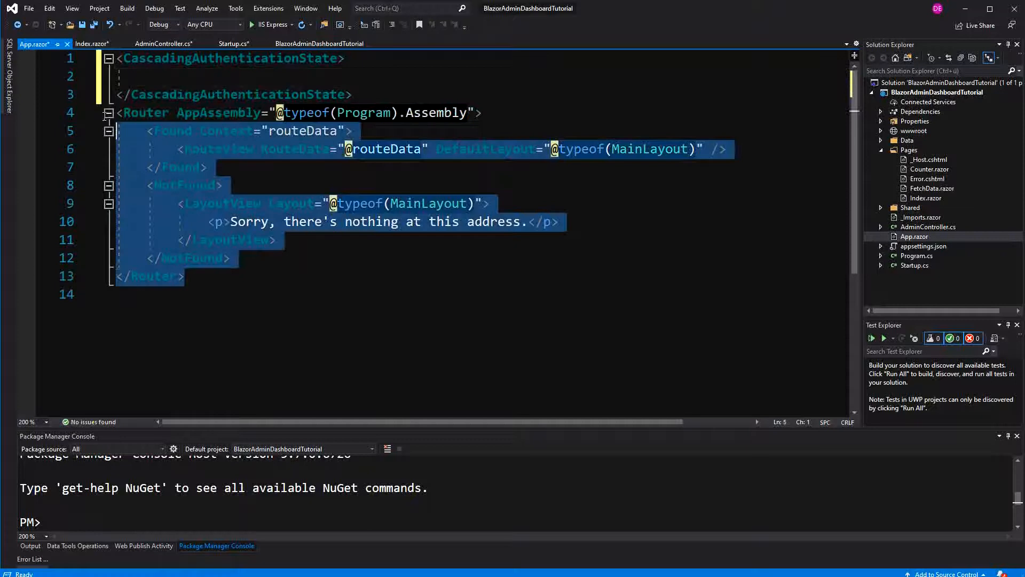
{"action": "key", "text": "Delete"}
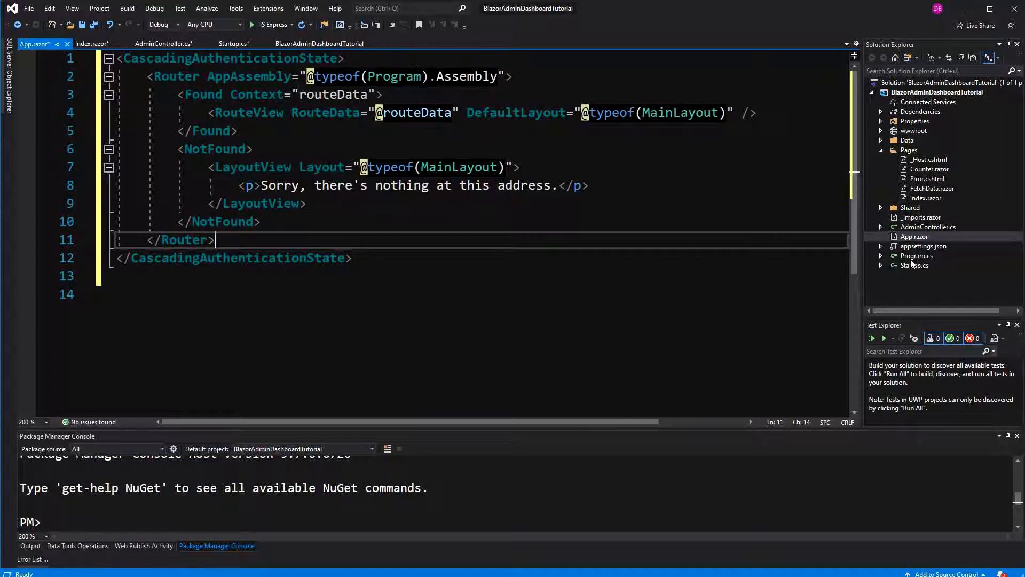
{"action": "left_click", "coordinate": [880, 207]}
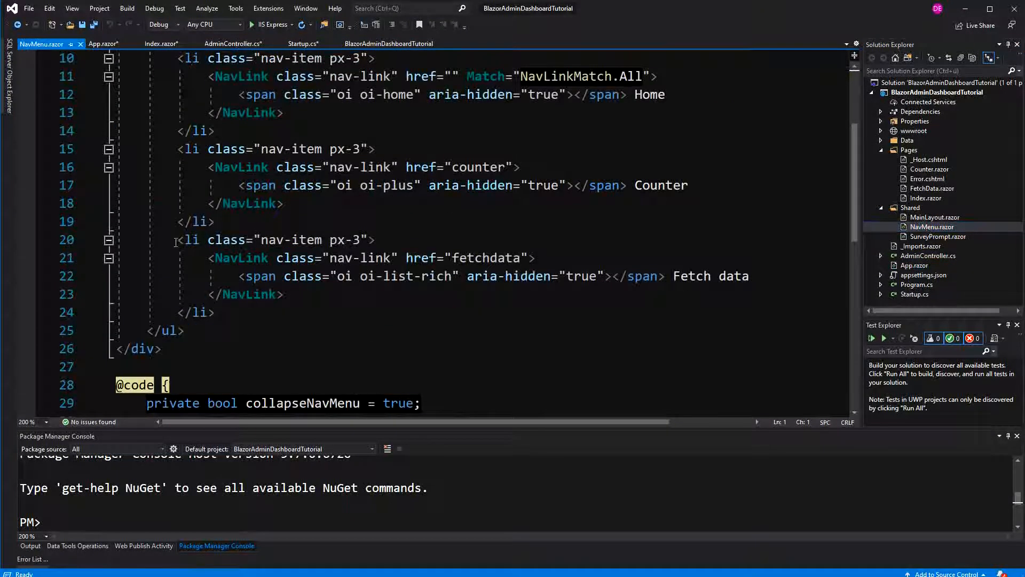
Step: In NavMenu.razor, add an AuthorizeView with Roles="admin" and an Authorized section
{"action": "left_click_drag", "start_coordinate": [176, 239], "coordinate": [215, 312]}
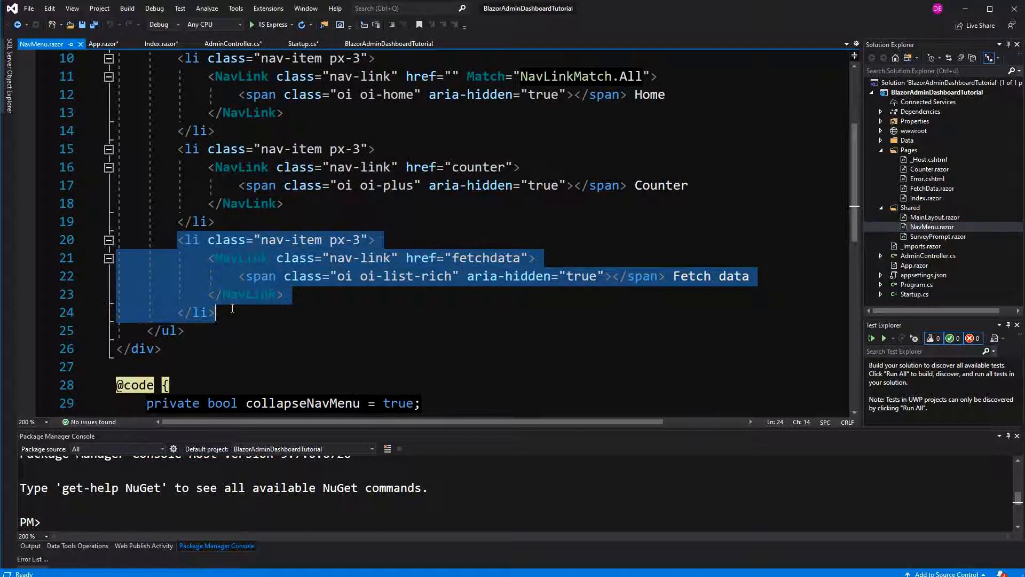
{"action": "type", "text": "<au"}
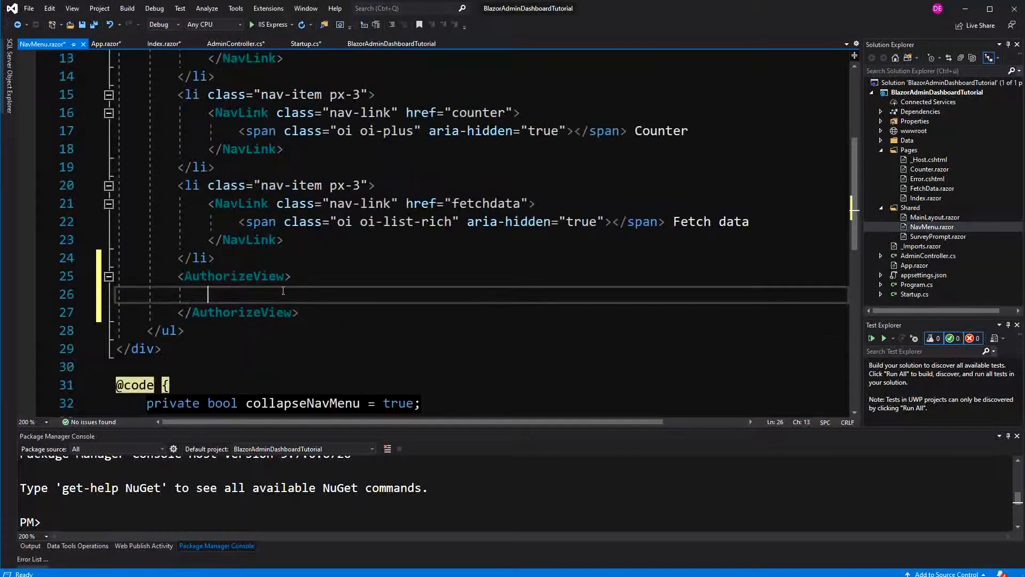
{"action": "type", "text": "Roles=\"\""}
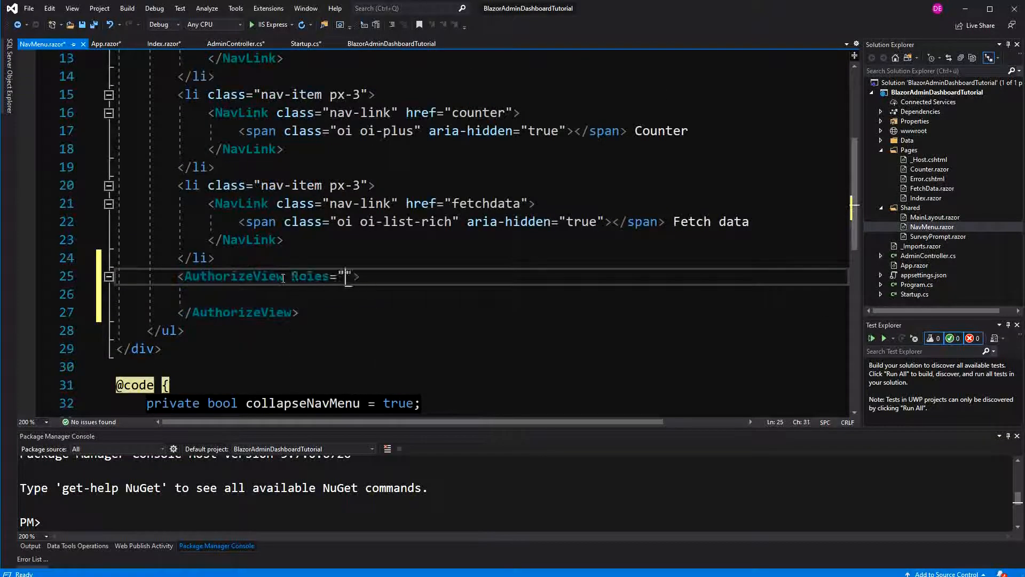
{"action": "type", "text": "admin"}
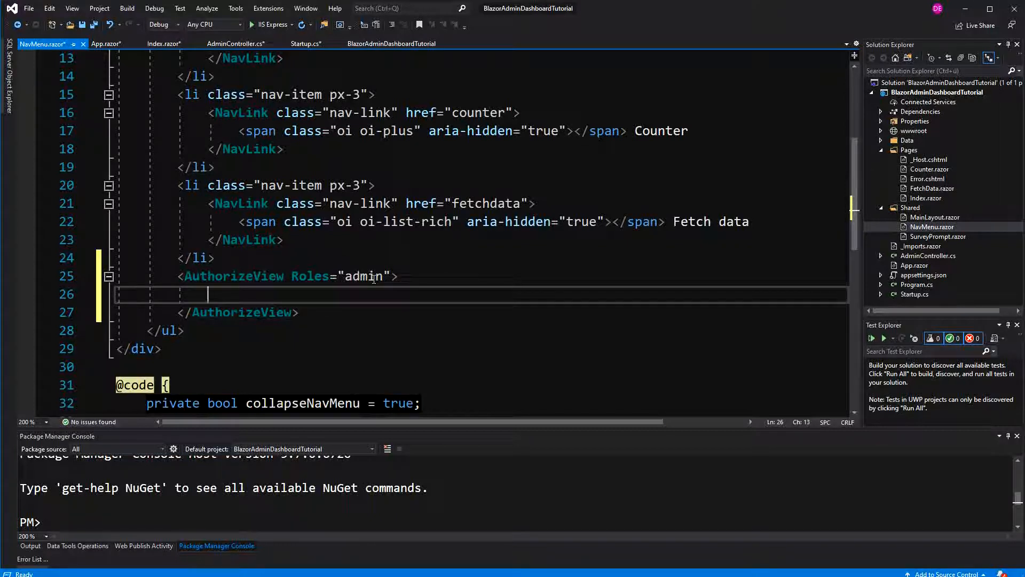
{"action": "type", "text": "<"}
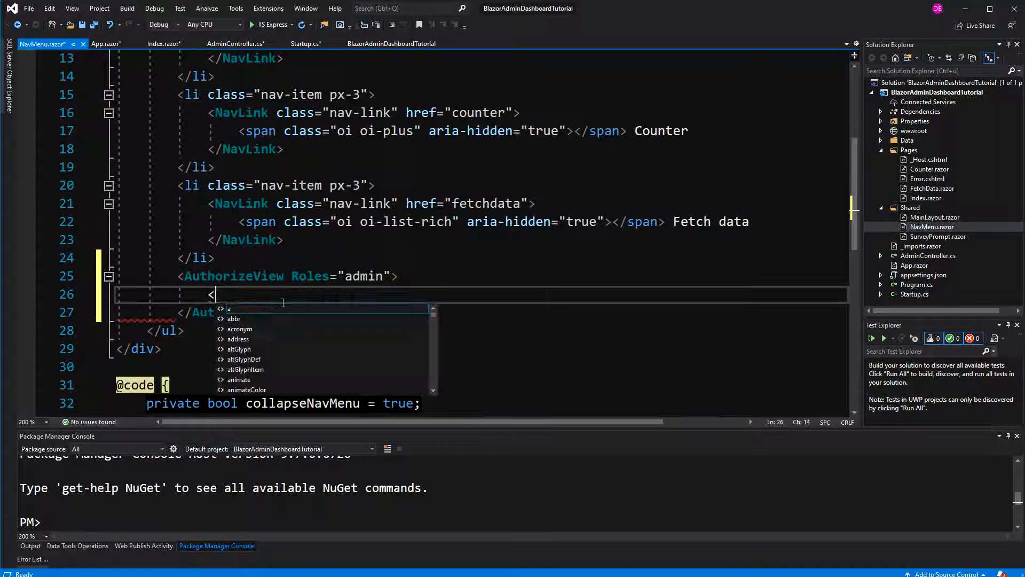
{"action": "type", "text": "Authorized>"}
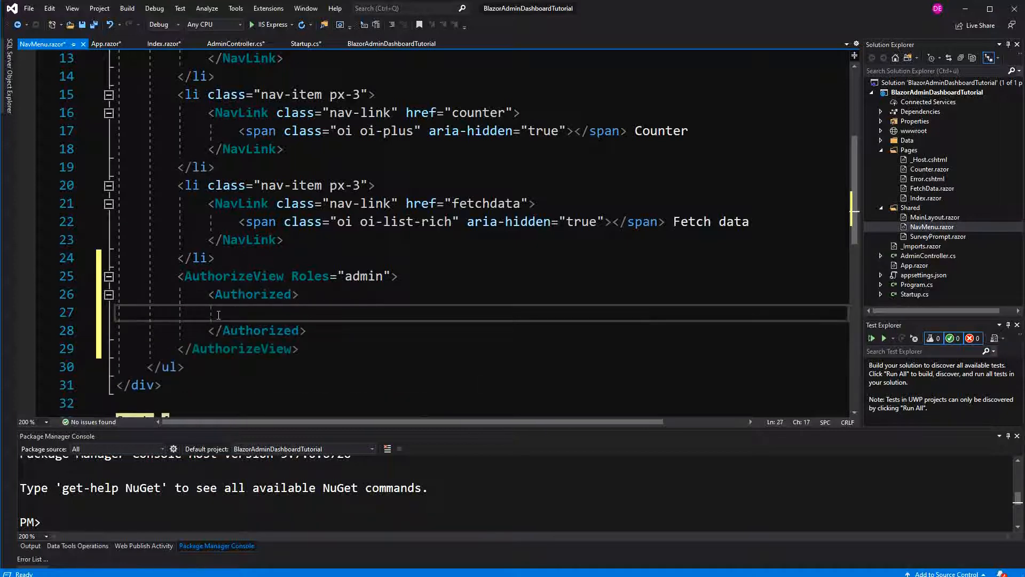
Step: Rename the copied nav item to 'Admin Page' with href adminpage
{"action": "scroll", "scroll_direction": "down", "scroll_amount": 3}
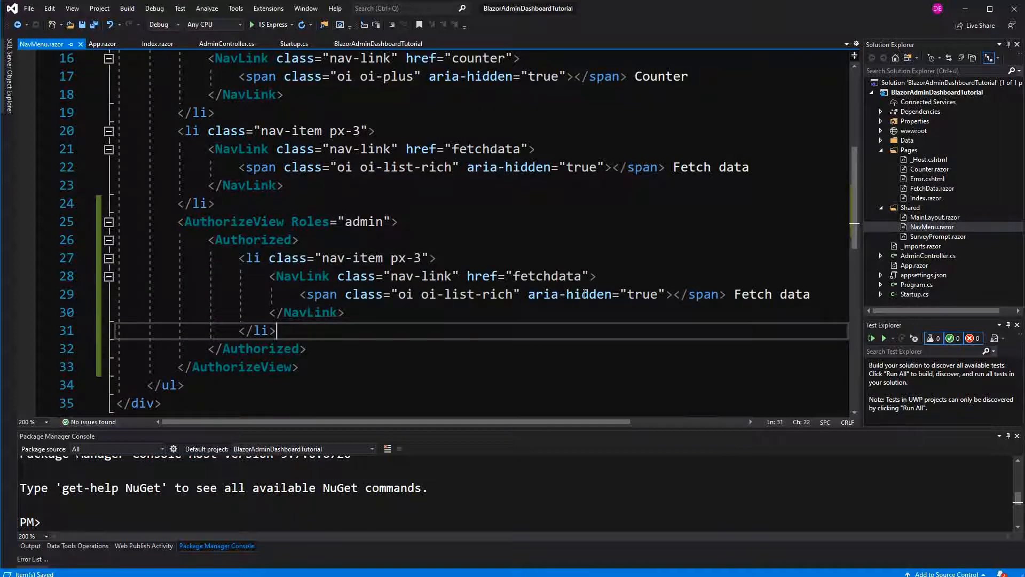
{"action": "double_click", "coordinate": [772, 295]}
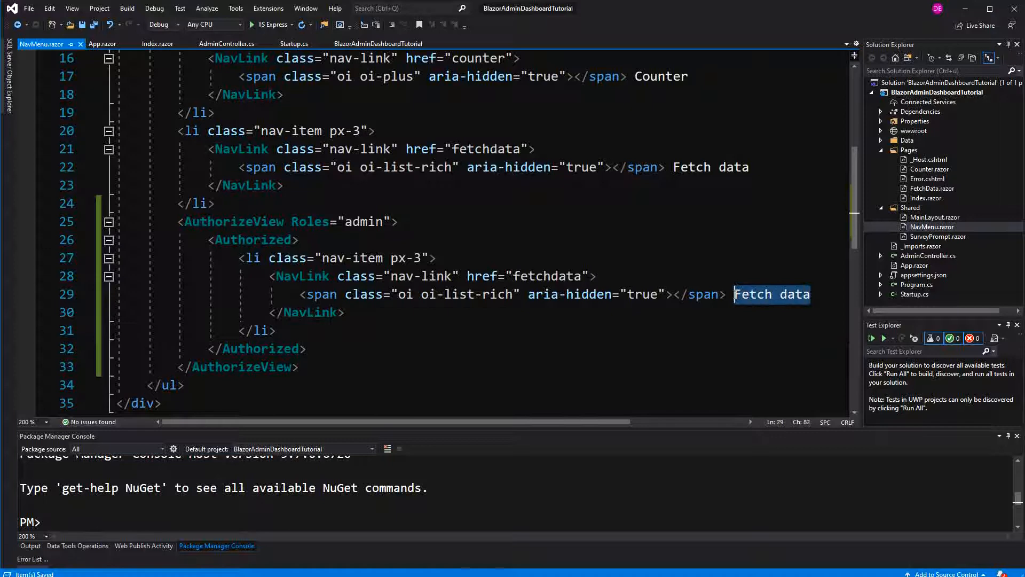
{"action": "type", "text": "Admin Pag"}
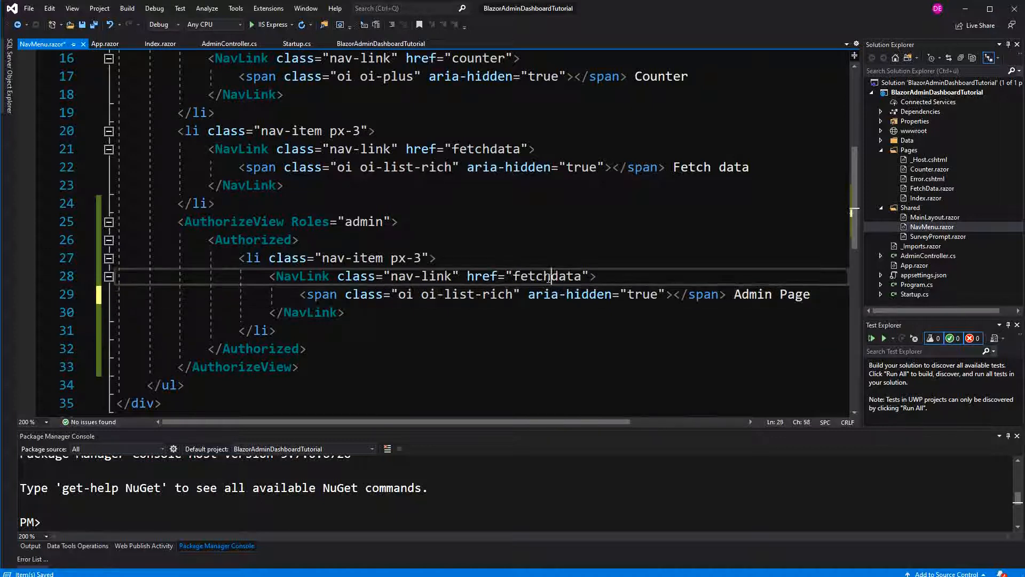
{"action": "type", "text": "adminpage"}
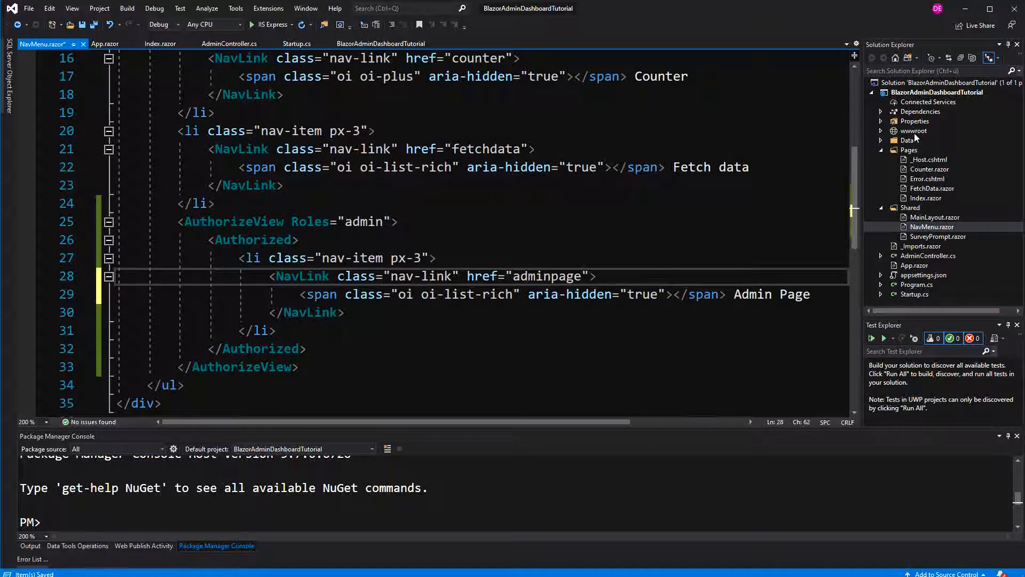
{"action": "right_click", "coordinate": [908, 149]}
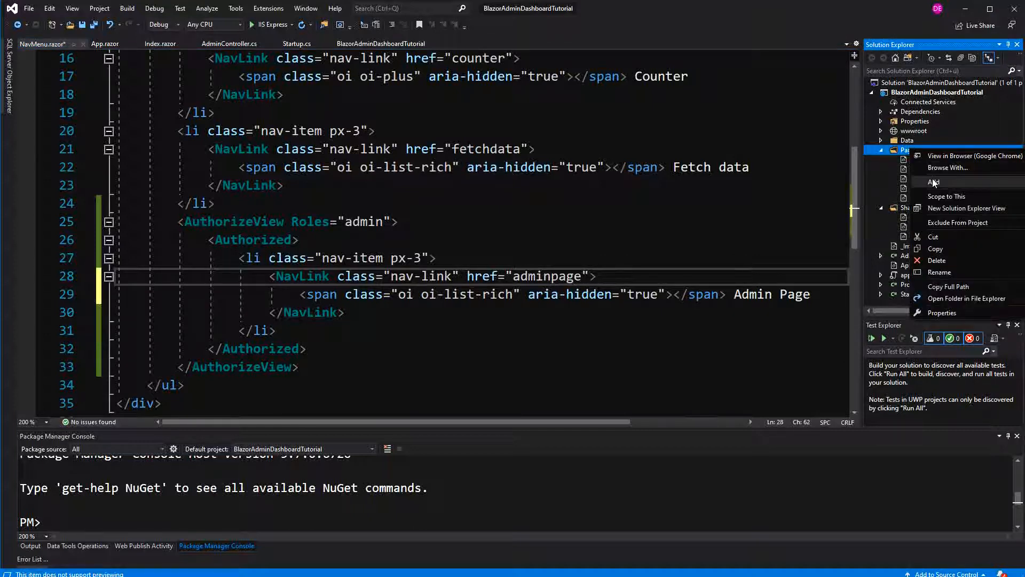
Step: Add an AdminPage Razor component to Pages with a 'congratulations' heading
{"action": "left_click", "coordinate": [934, 181]}
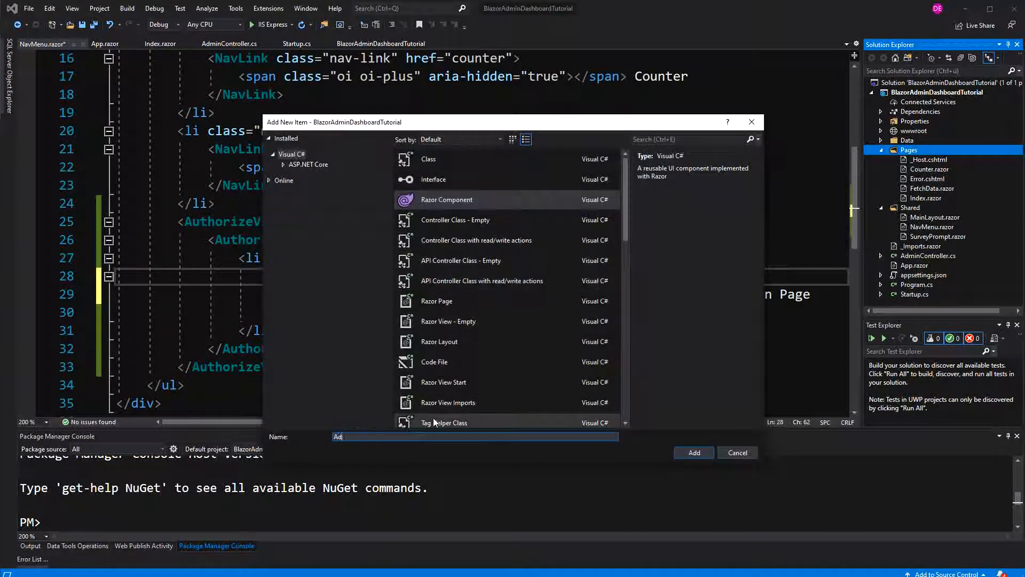
{"action": "left_click", "coordinate": [694, 452]}
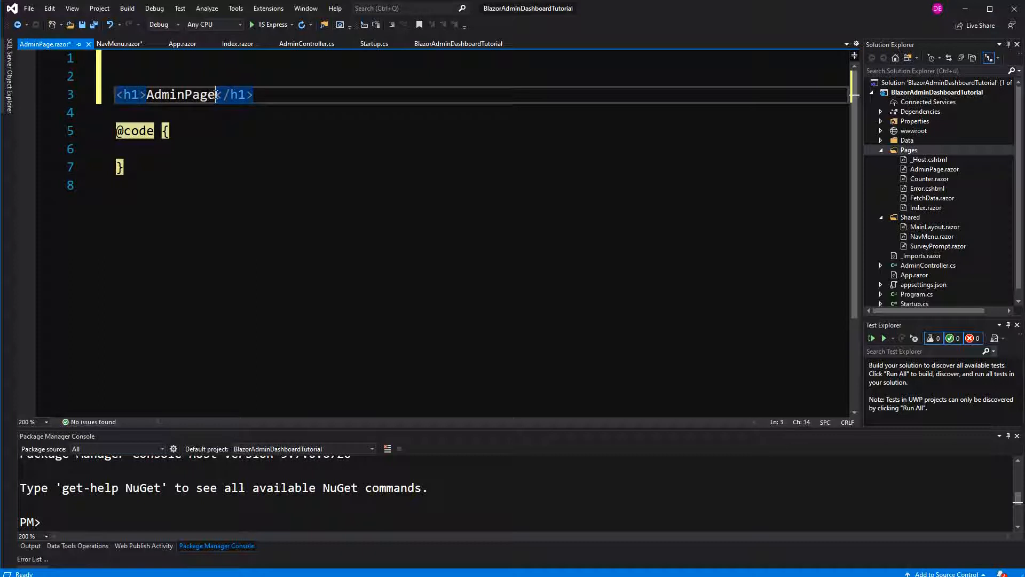
{"action": "type", "text": "congratulations!"}
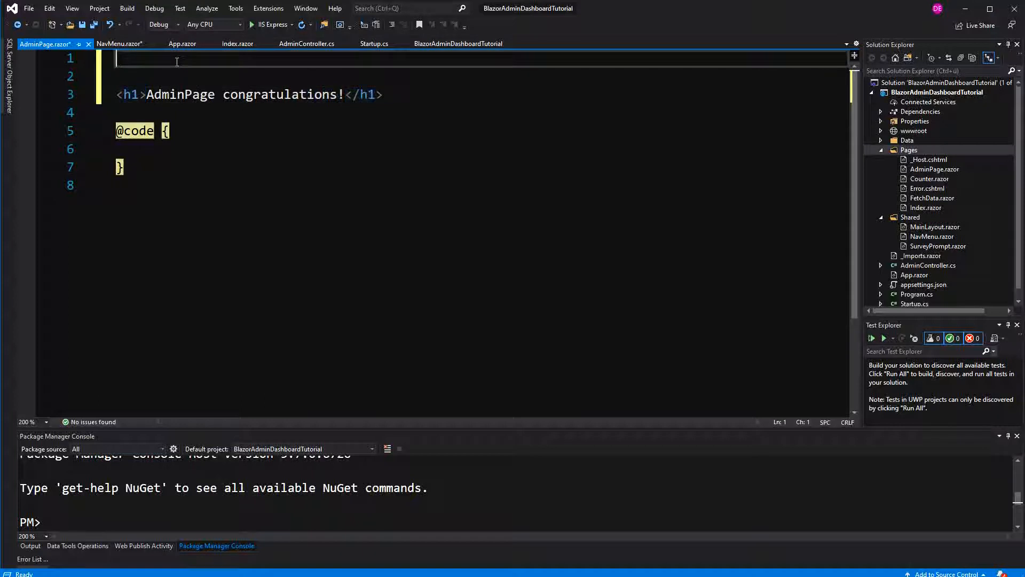
{"action": "type", "text": "@page"}
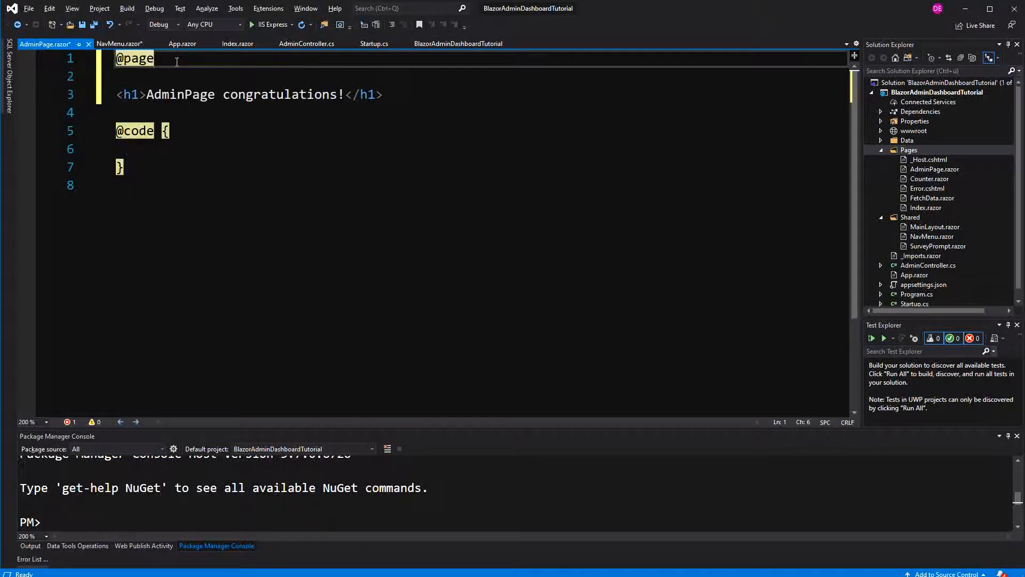
{"action": "type", "text": "\"/adm\""}
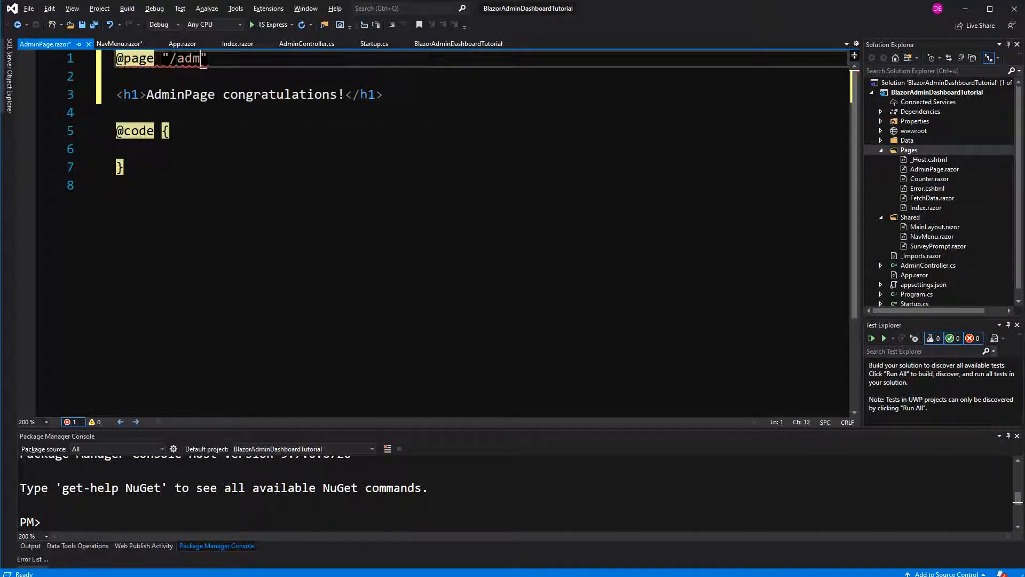
{"action": "type", "text": "inpage"}
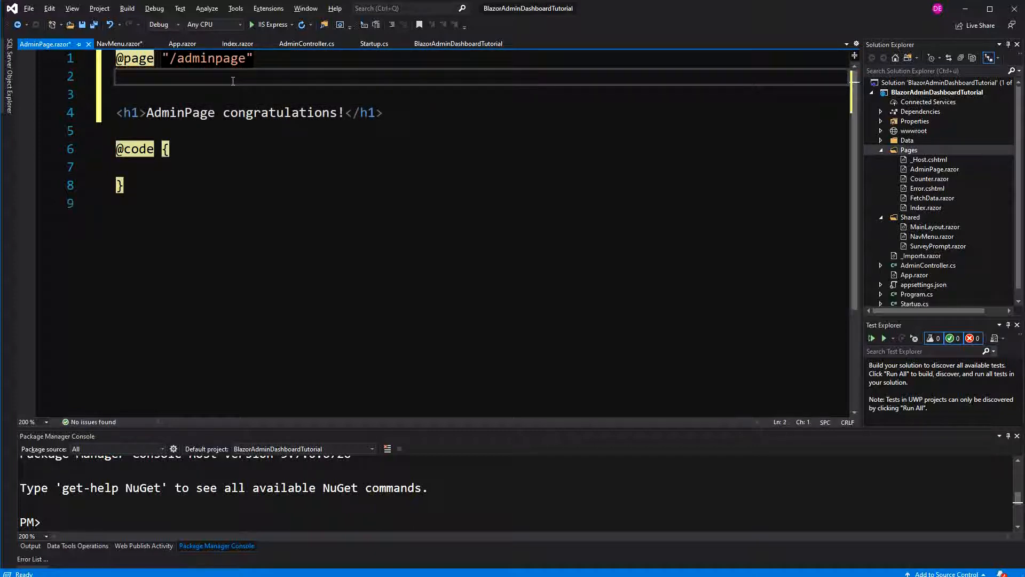
{"action": "type", "text": "@att"}
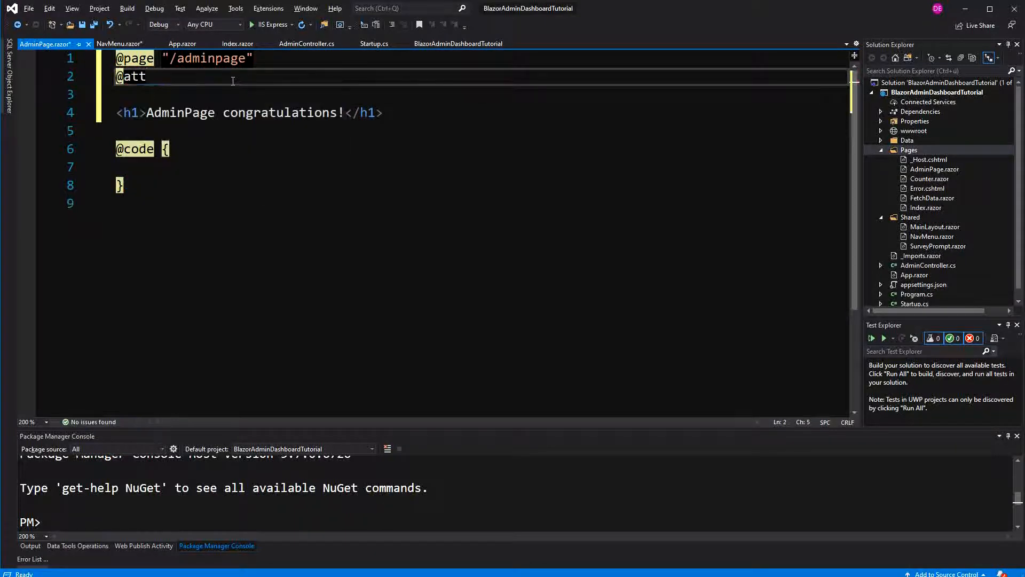
{"action": "type", "text": "ribute [A"}
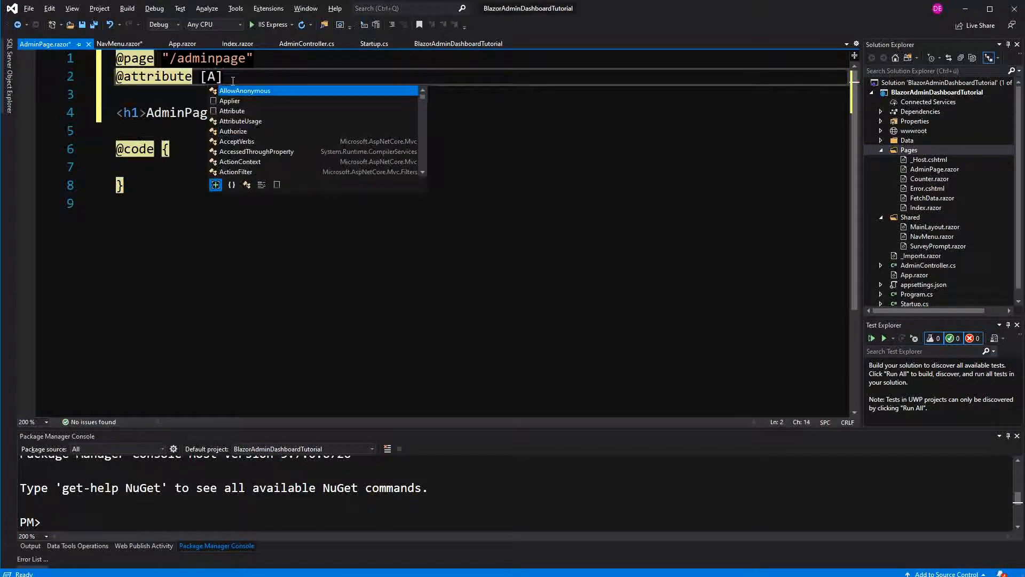
{"action": "type", "text": "Authorize("}
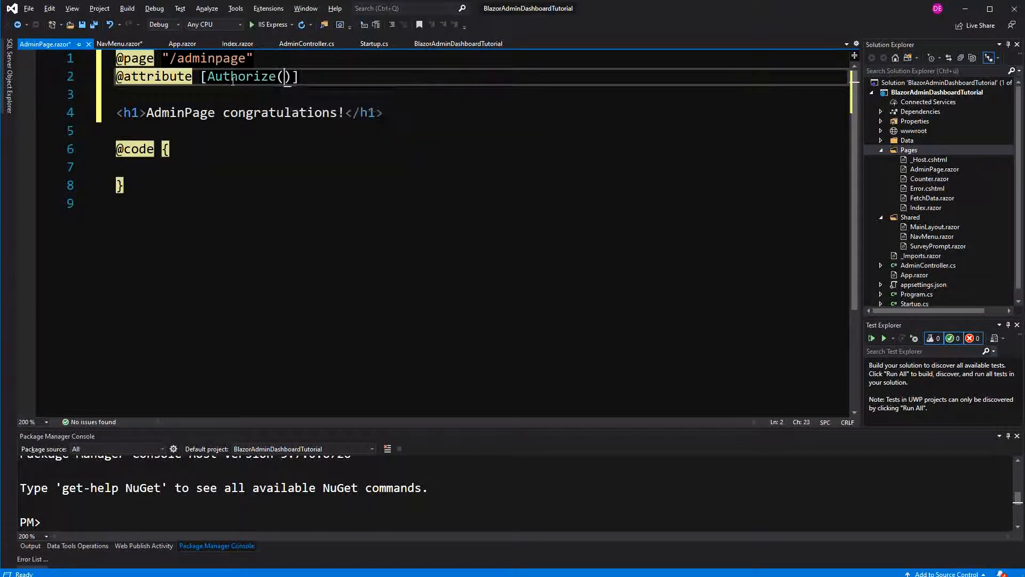
{"action": "type", "text": "Roles = \""}
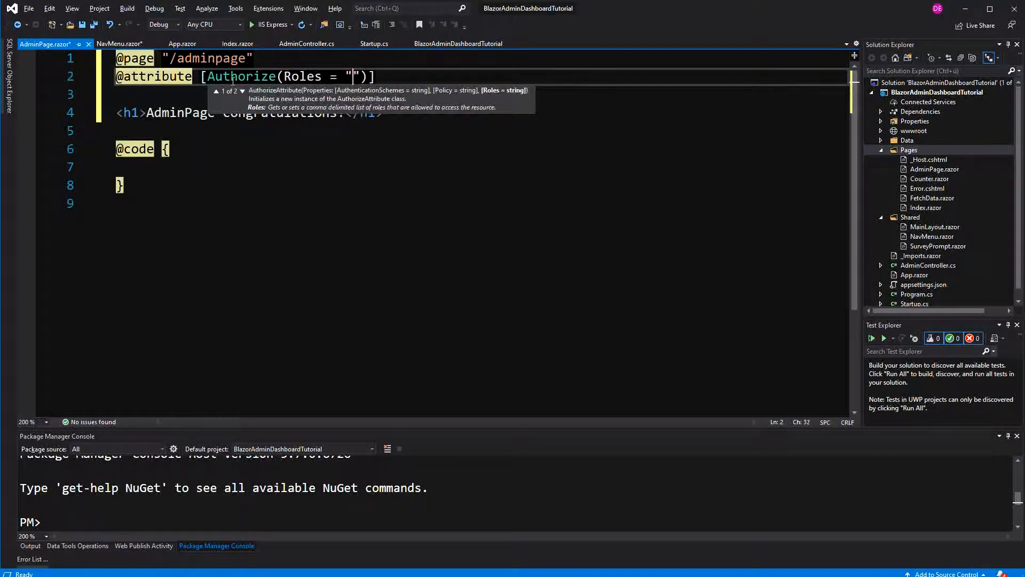
{"action": "type", "text": "admin"}
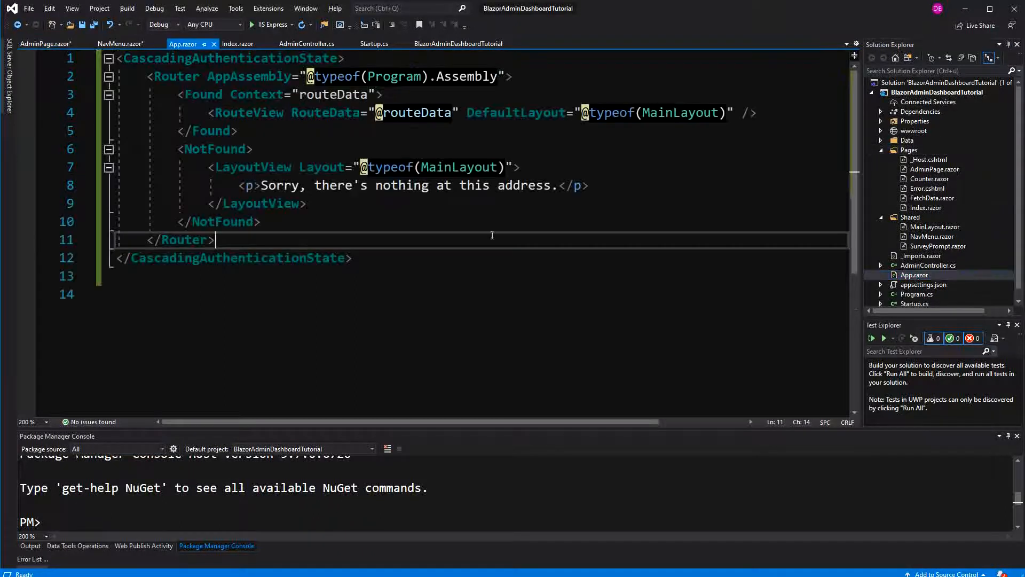
Step: Switch App.razor to AuthorizeRouteView with an 'Unfortunatly you are not authorized' NotAuthorized heading, then run
{"action": "double_click", "coordinate": [249, 113]}
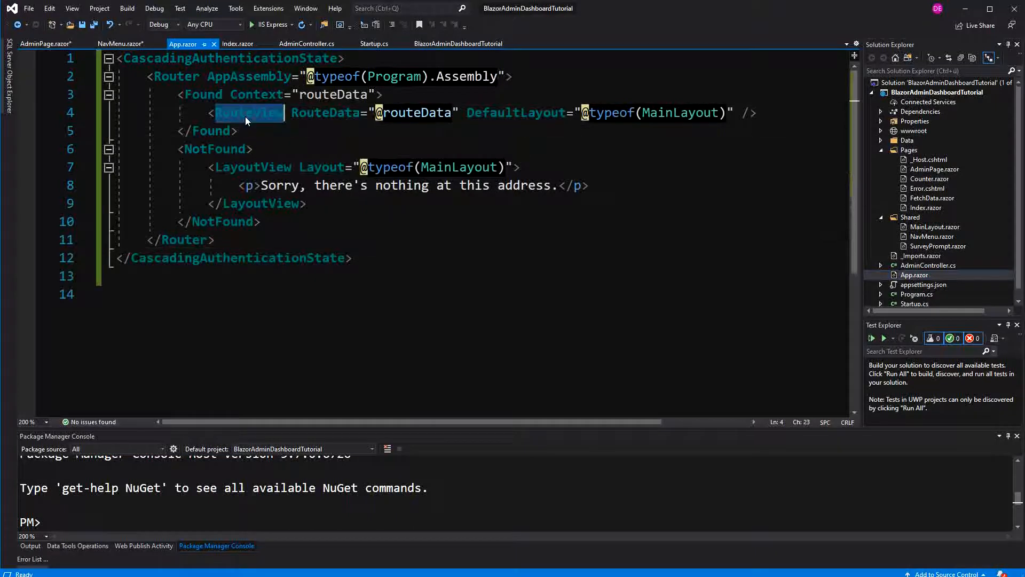
{"action": "type", "text": "Authorize"}
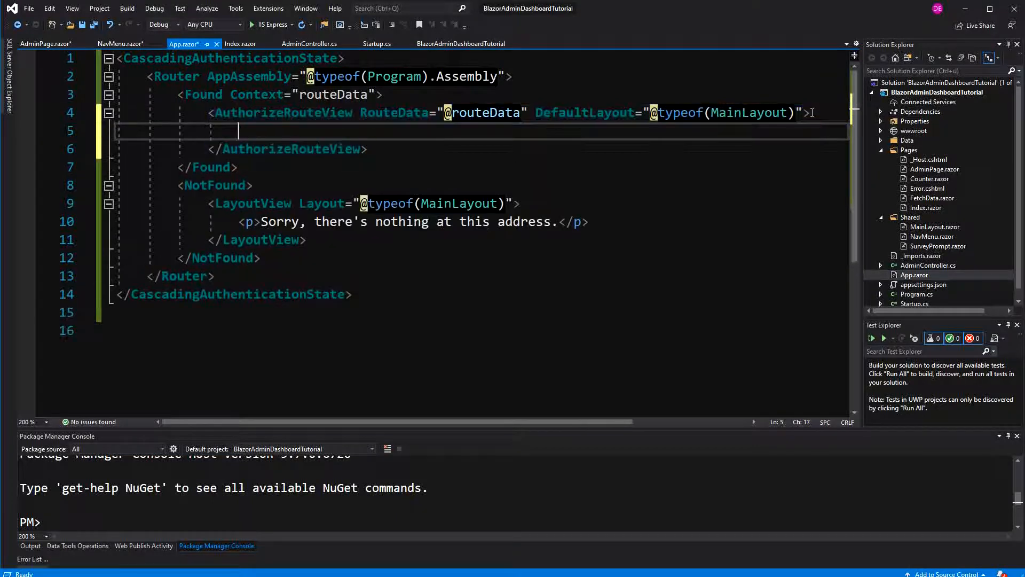
{"action": "type", "text": "<NotAuthorized>"}
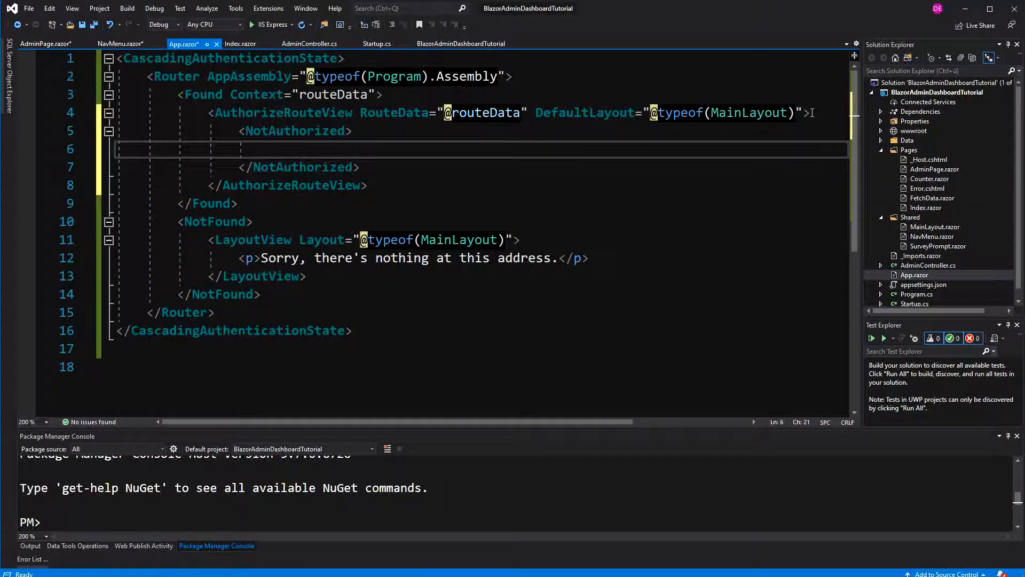
{"action": "type", "text": "<h1>Un</h1>"}
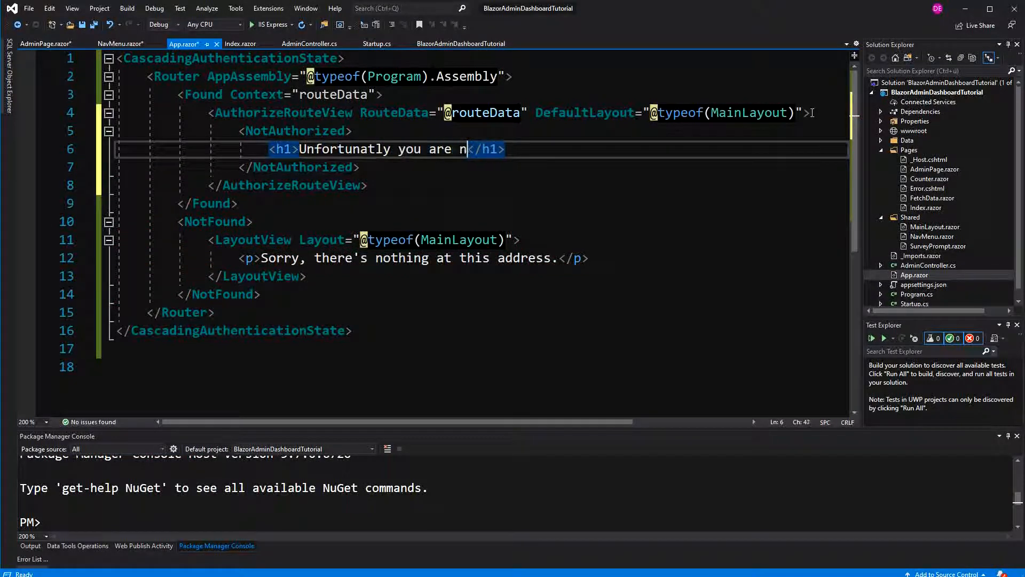
{"action": "type", "text": "ot auht"}
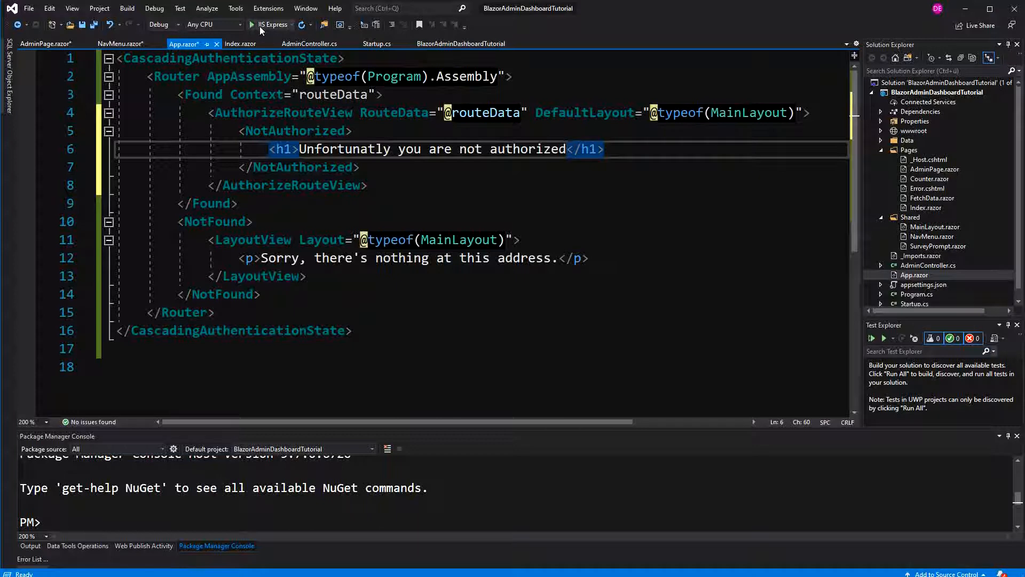
{"action": "left_click", "coordinate": [251, 26]}
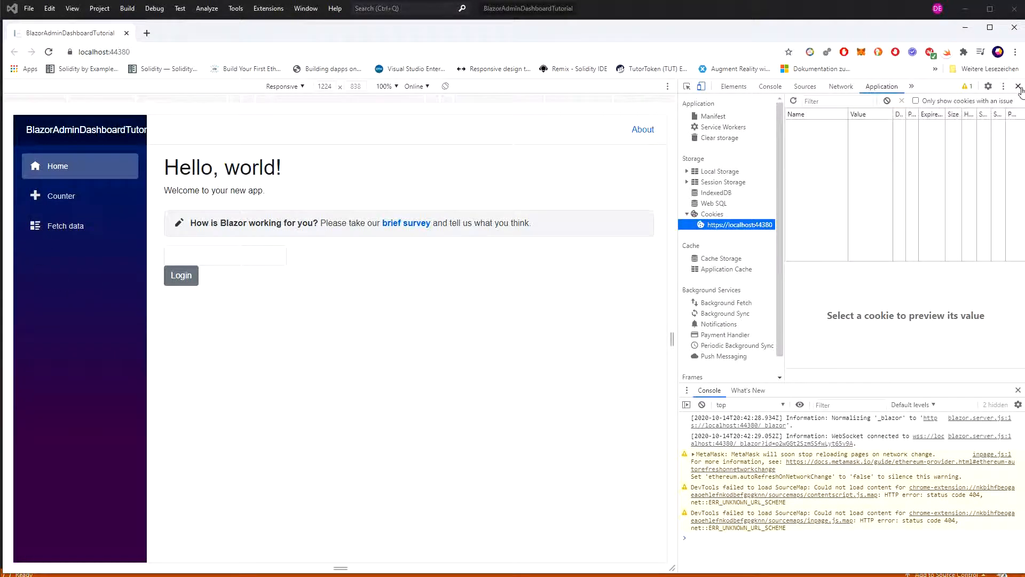
Step: Close DevTools, visit /adminpage to see the not-authorized message, then return Home
{"action": "left_click", "coordinate": [1018, 85]}
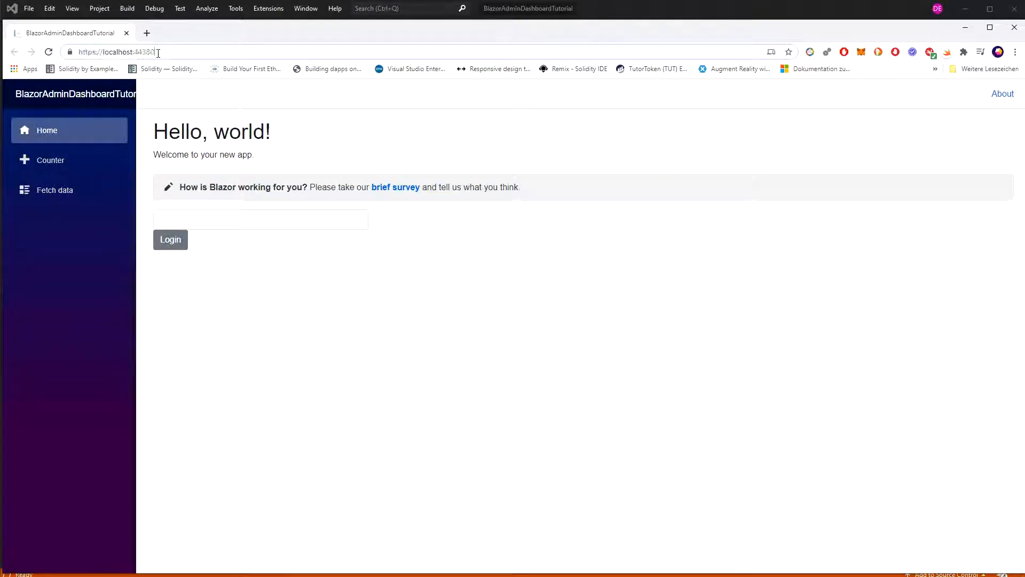
{"action": "type", "text": "/adminpage"}
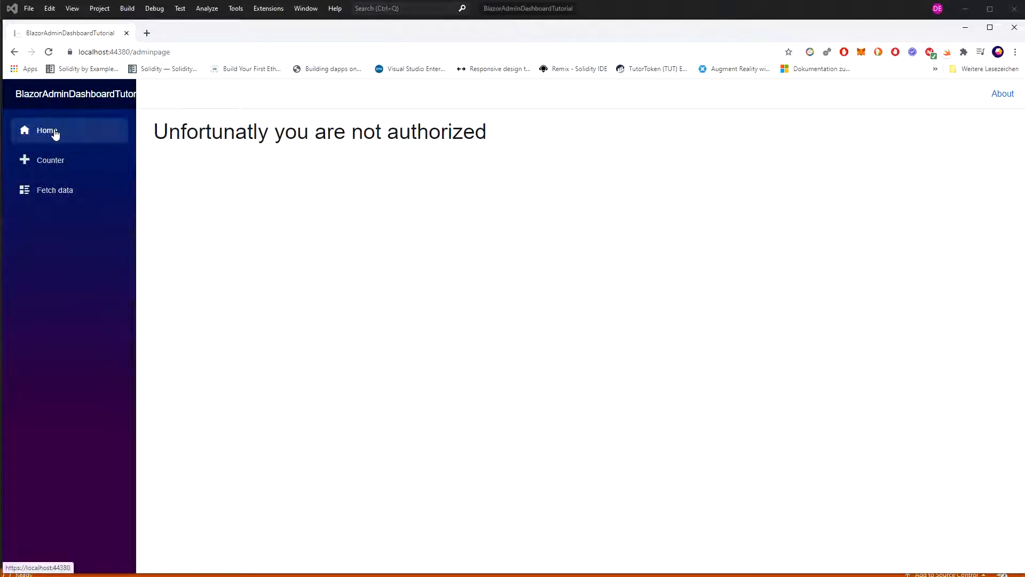
{"action": "left_click", "coordinate": [46, 130]}
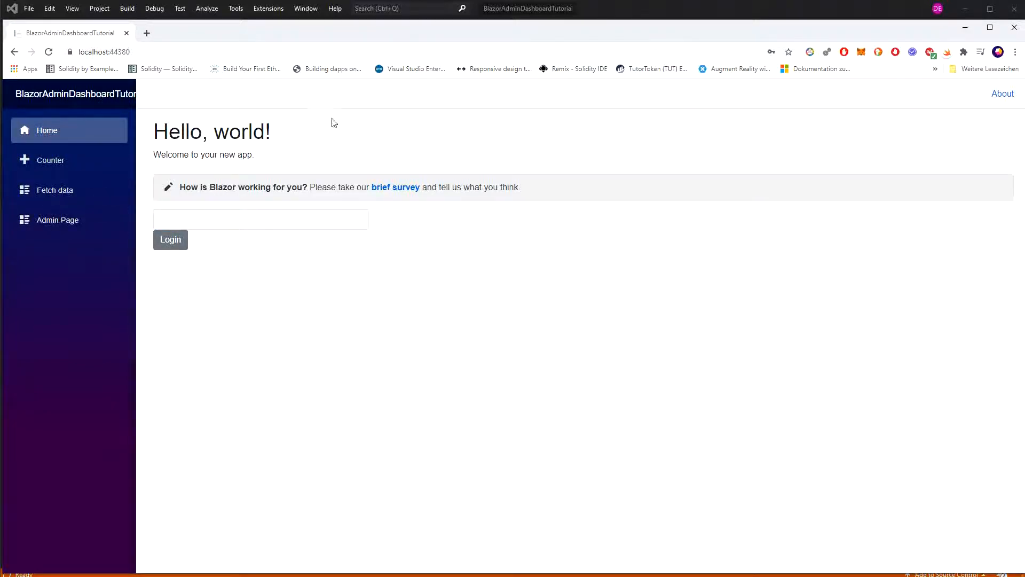
{"action": "mouse_move", "coordinate": [62, 219]}
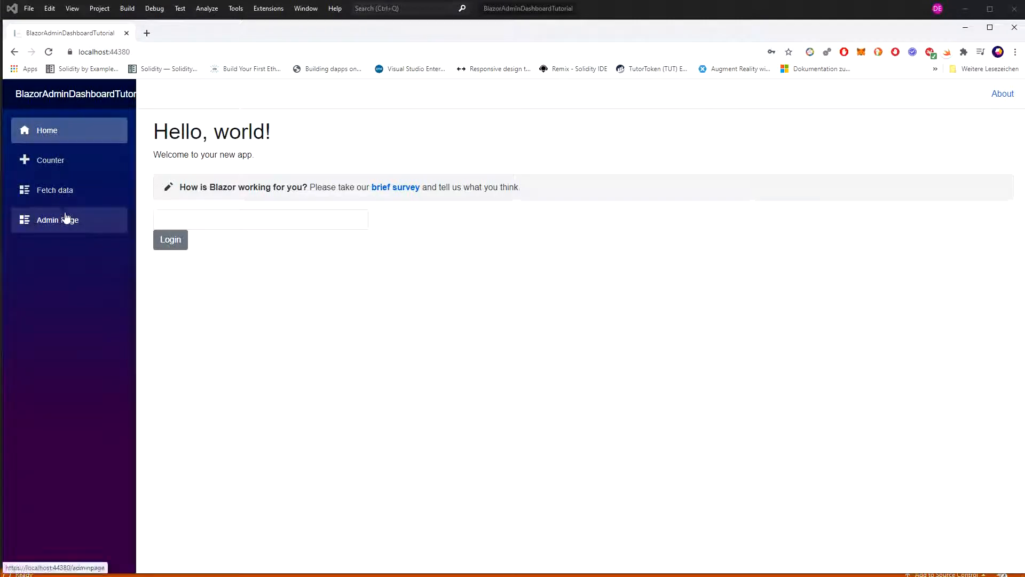
Step: Open the Admin Page, then clear the admin login cookie in DevTools
{"action": "left_click", "coordinate": [57, 219]}
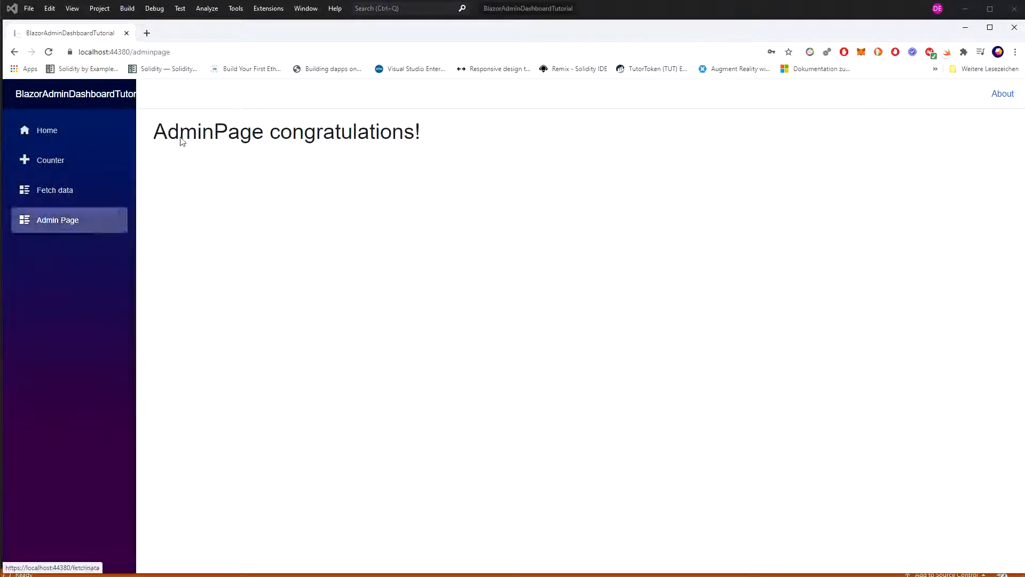
{"action": "mouse_move", "coordinate": [426, 159]}
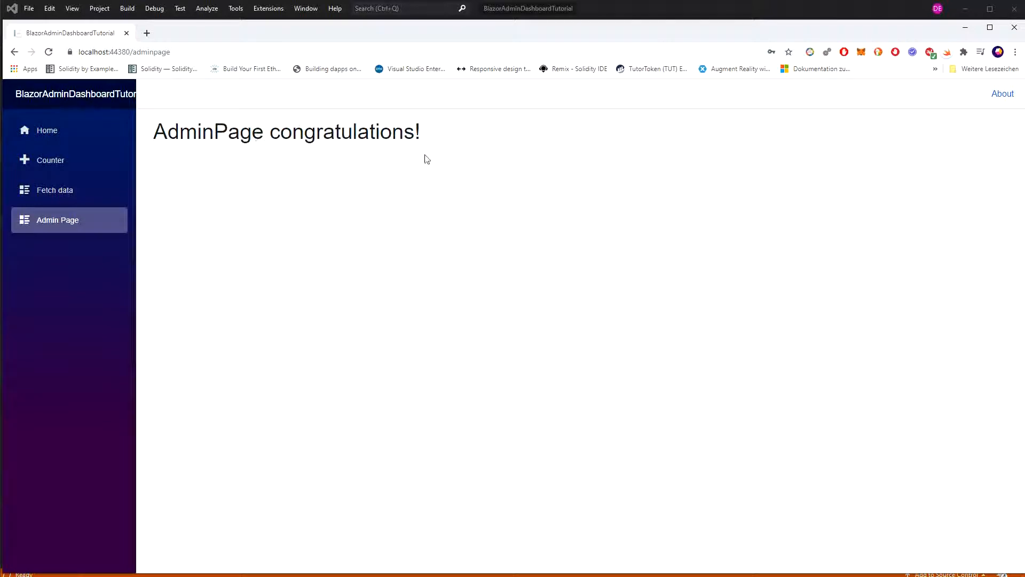
{"action": "key", "text": "F12"}
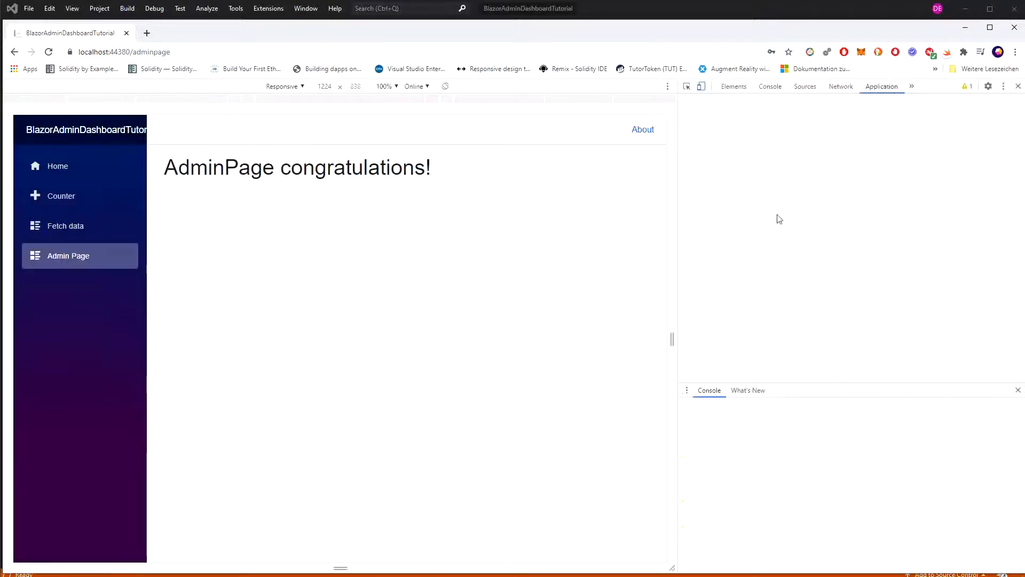
{"action": "left_click", "coordinate": [739, 224]}
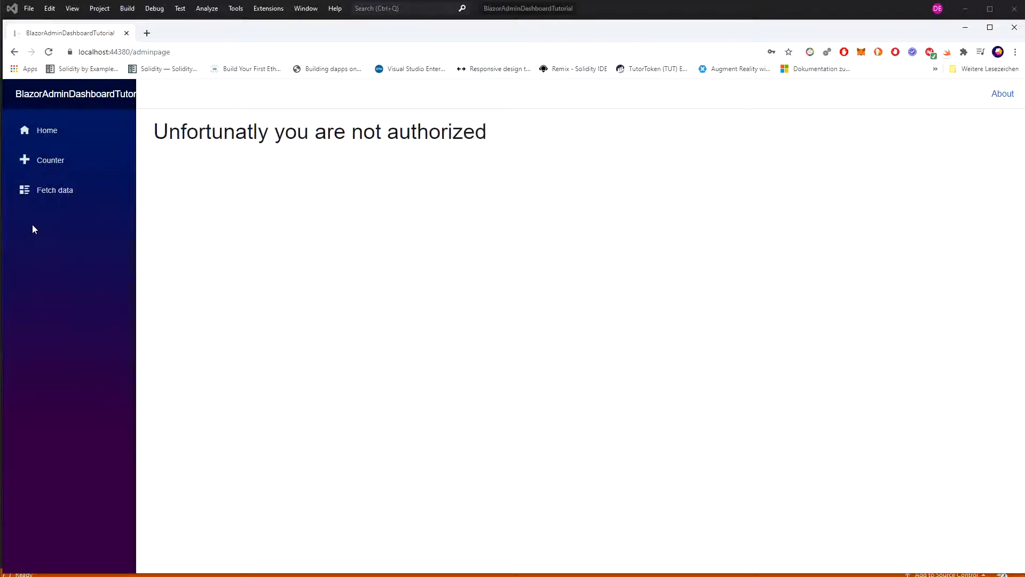
{"action": "mouse_move", "coordinate": [69, 262]}
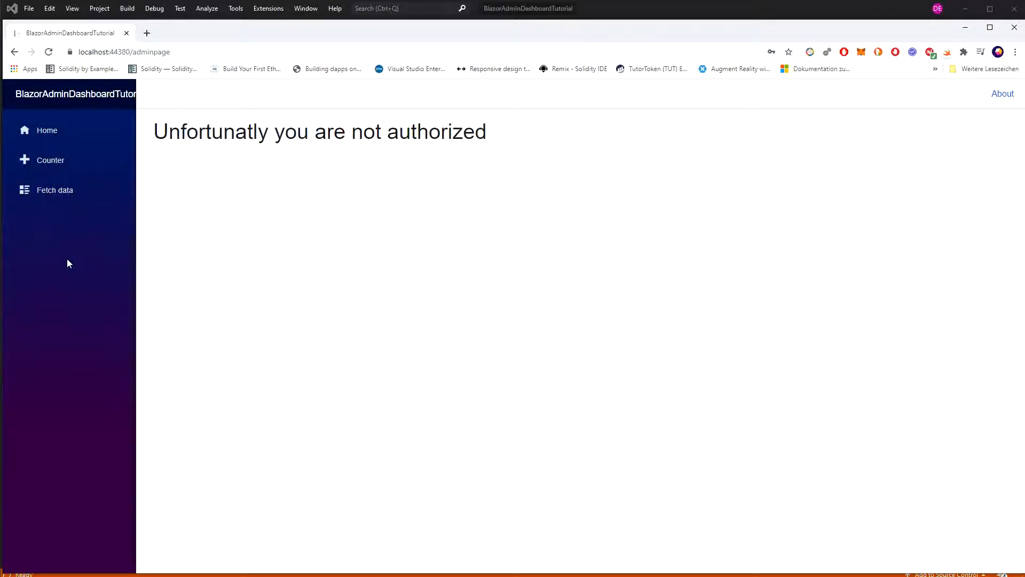
{"action": "mouse_move", "coordinate": [502, 139]}
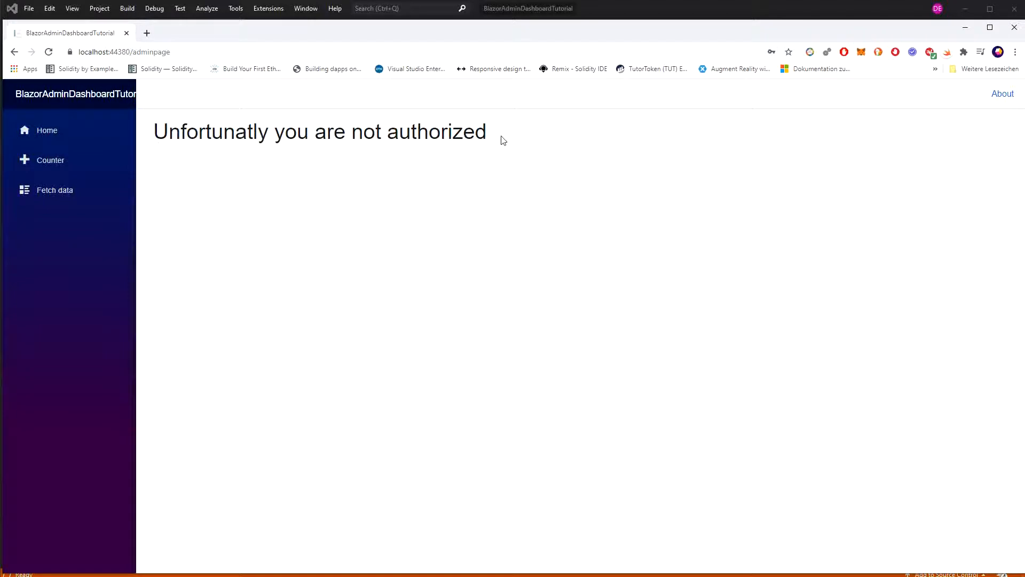
{"action": "mouse_move", "coordinate": [265, 235]}
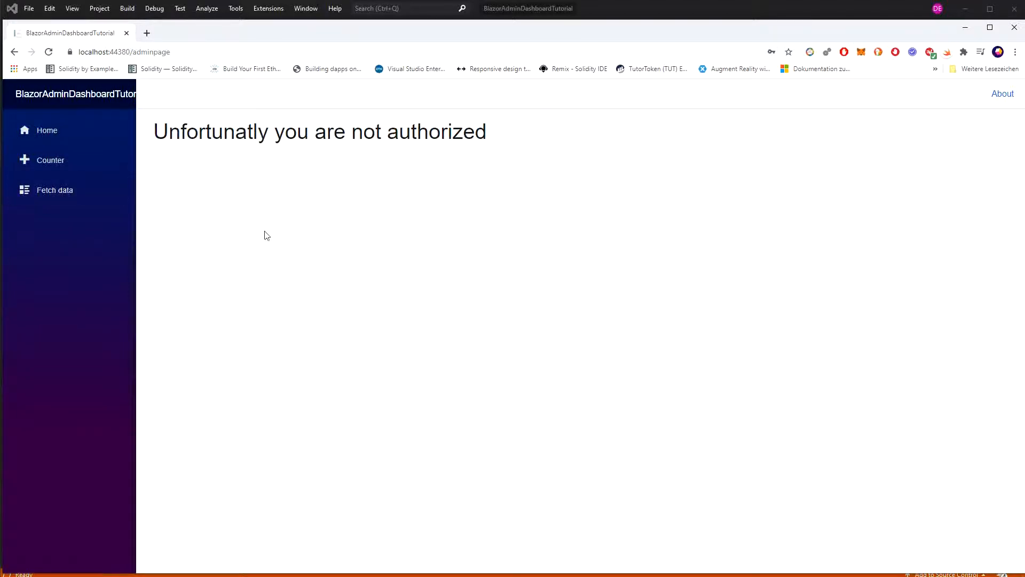